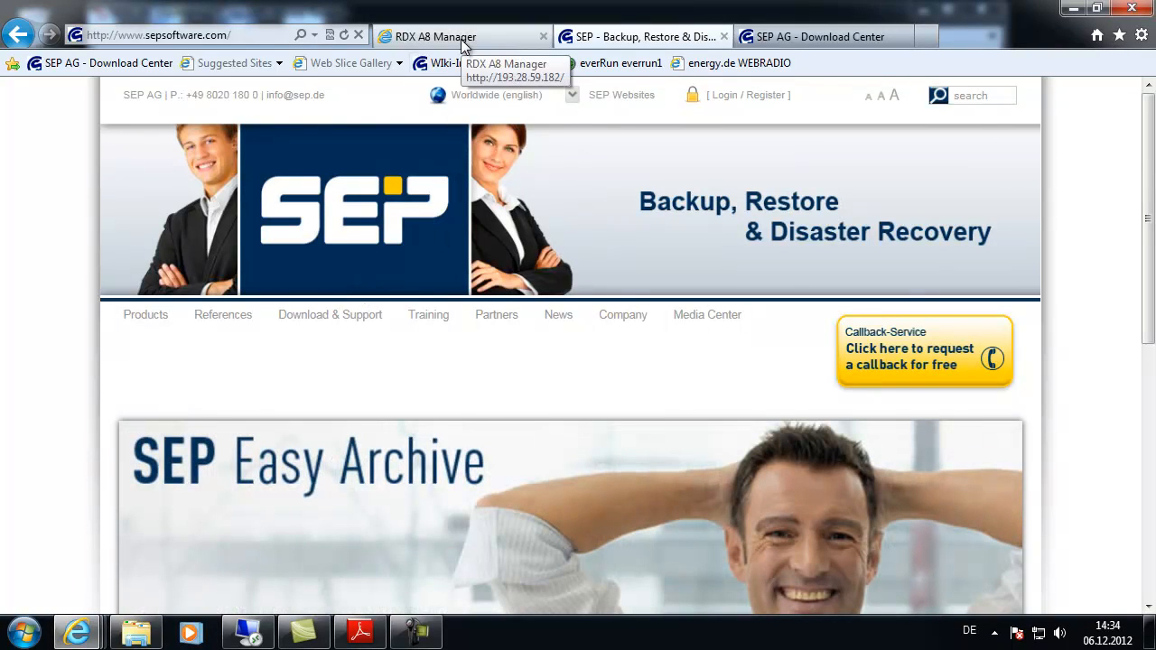
Bring up the RDX A8 Manager login page and enter admin as the user name
{"action": "left_click", "coordinate": [435, 36]}
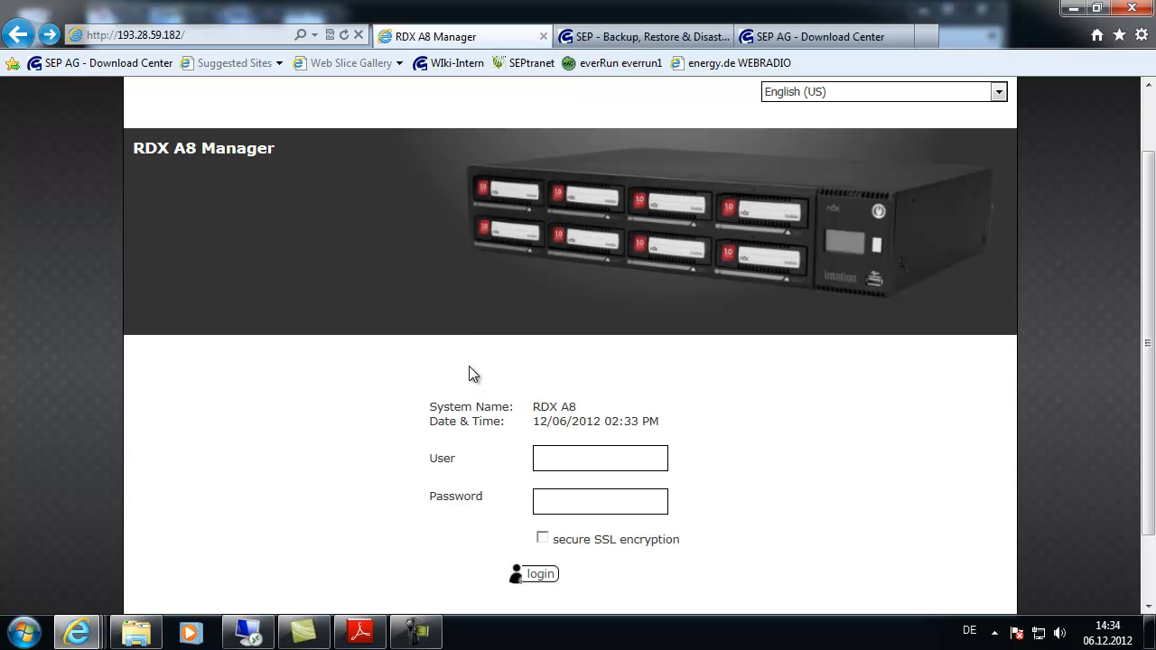
{"action": "mouse_move", "coordinate": [184, 172]}
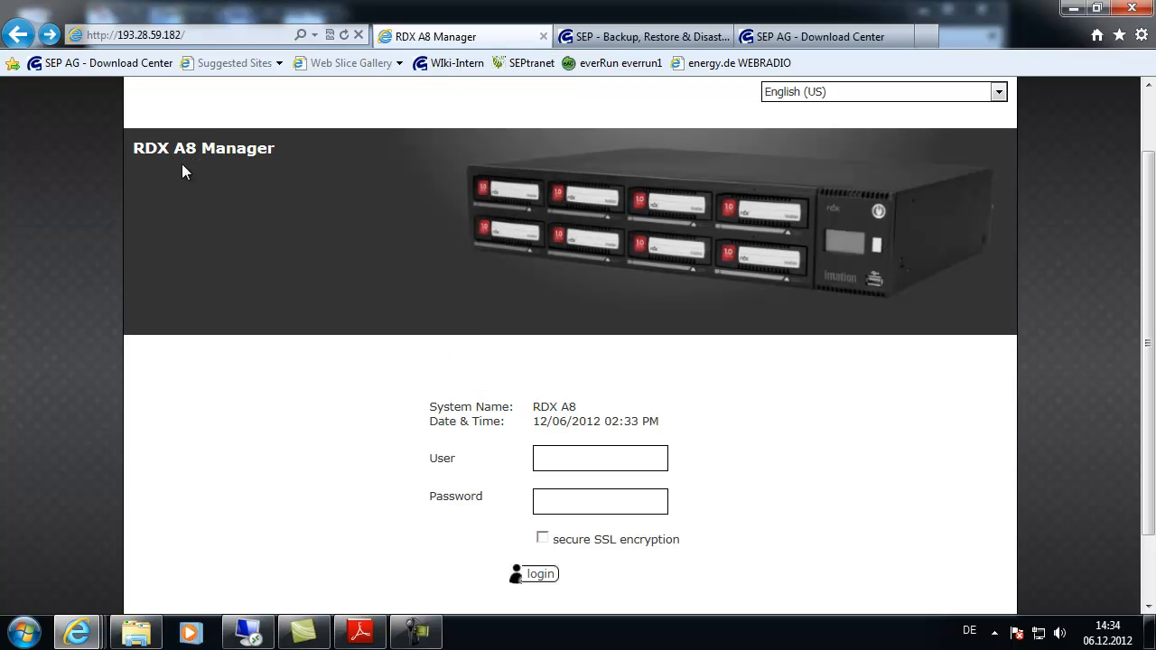
{"action": "mouse_move", "coordinate": [660, 380]}
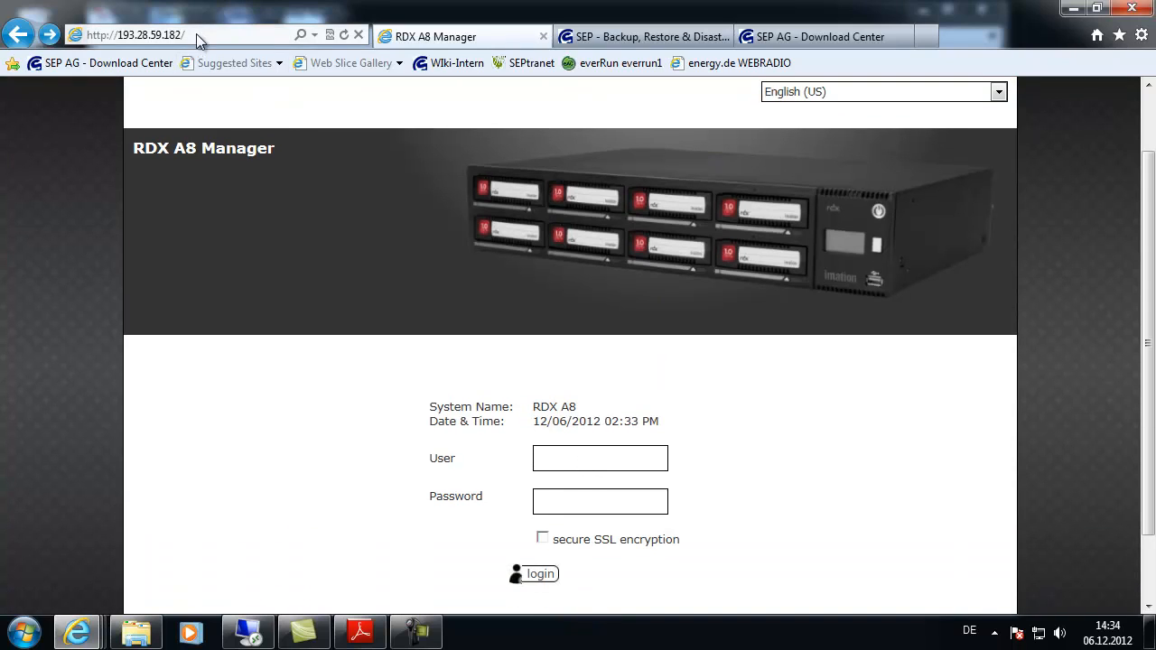
{"action": "type", "text": "admin"}
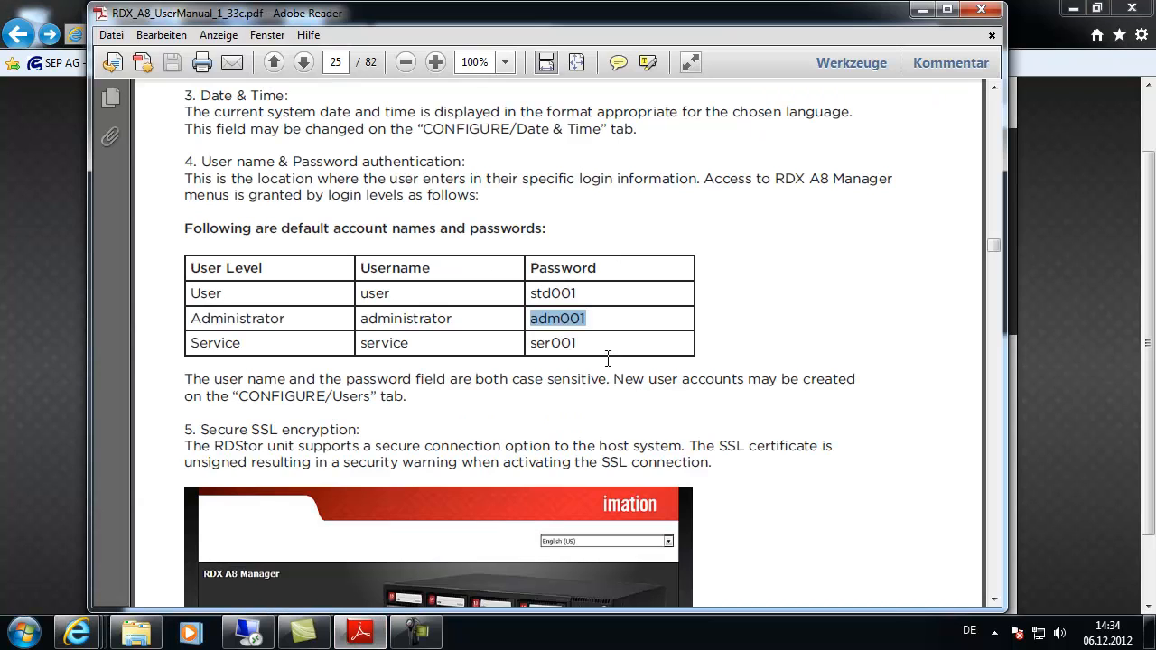
{"action": "right_click", "coordinate": [558, 318]}
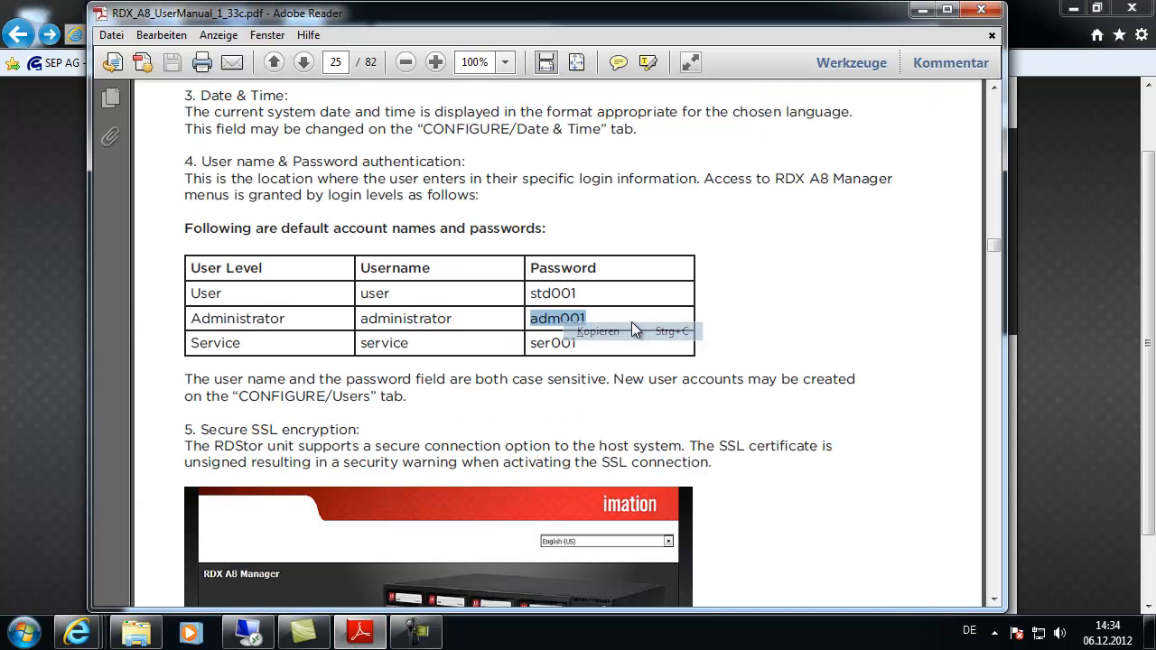
{"action": "left_click", "coordinate": [77, 631]}
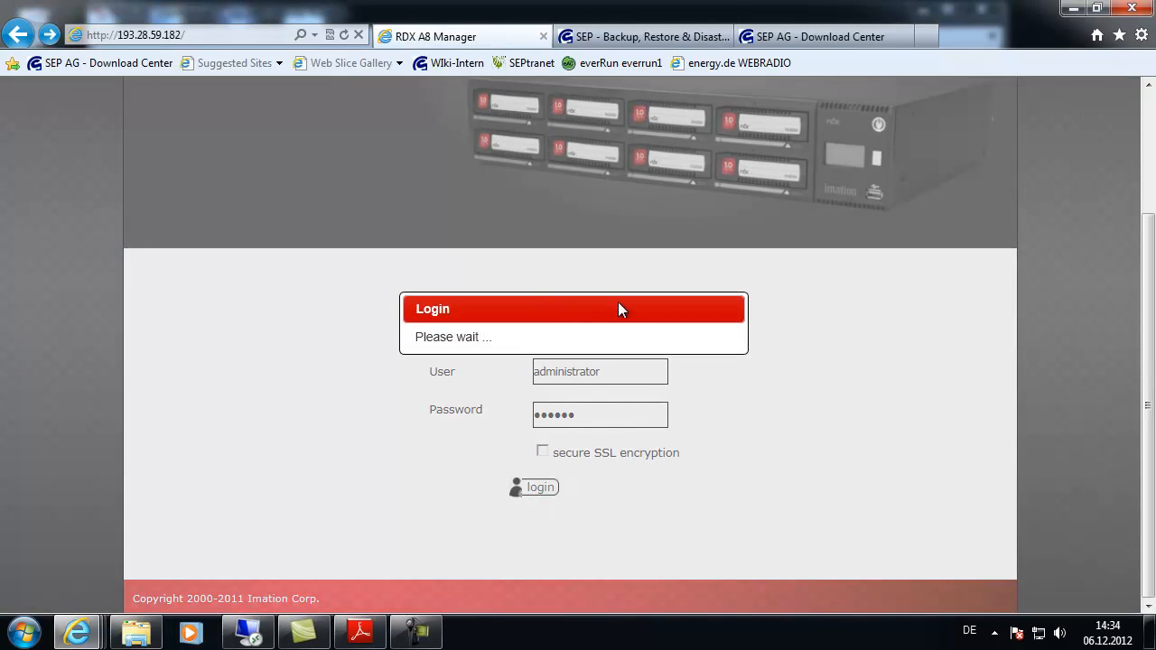
Log in, keep system mode Tape Library in CONFIGURE, and view the drive count options
{"action": "left_click", "coordinate": [540, 487]}
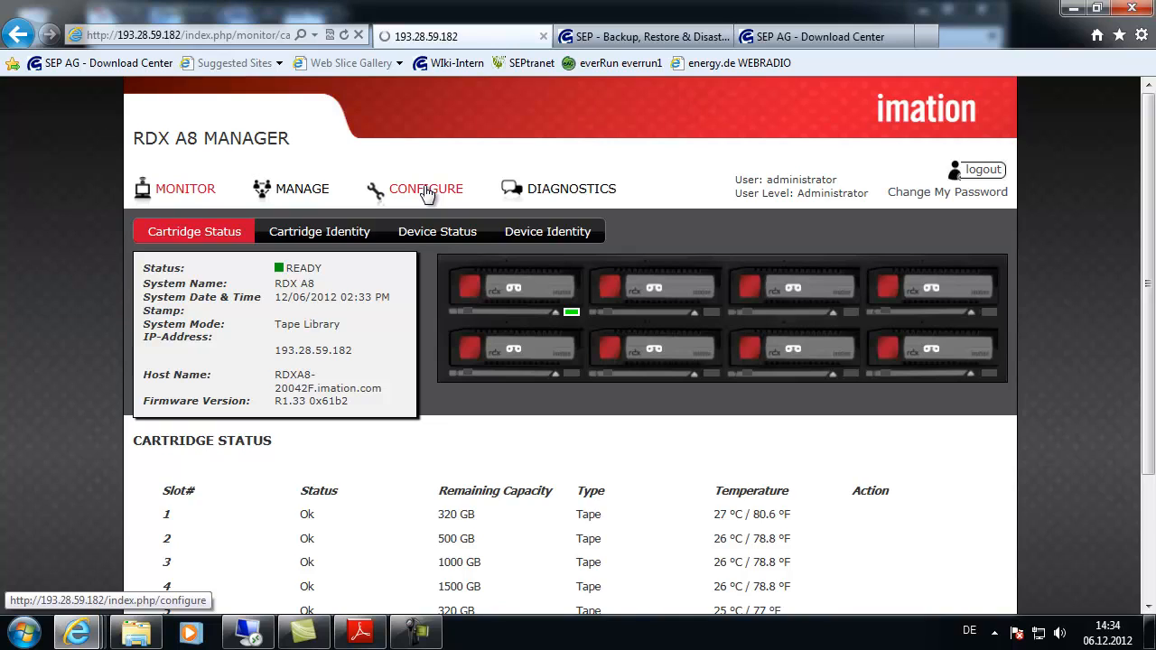
{"action": "left_click", "coordinate": [425, 189]}
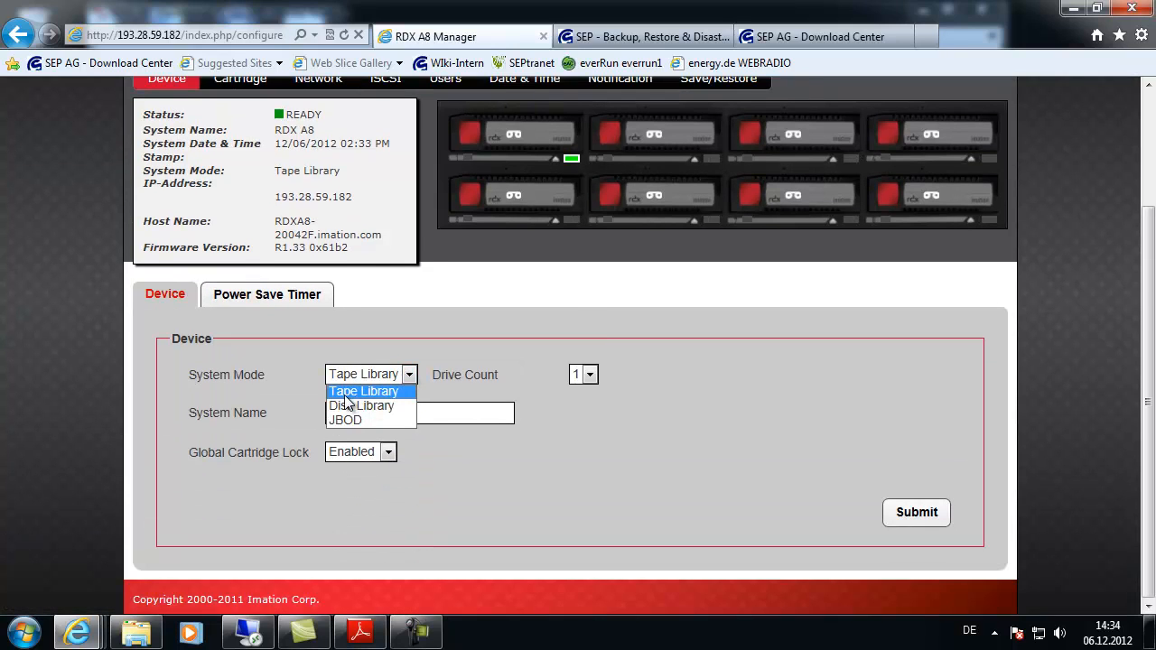
{"action": "left_click", "coordinate": [363, 391]}
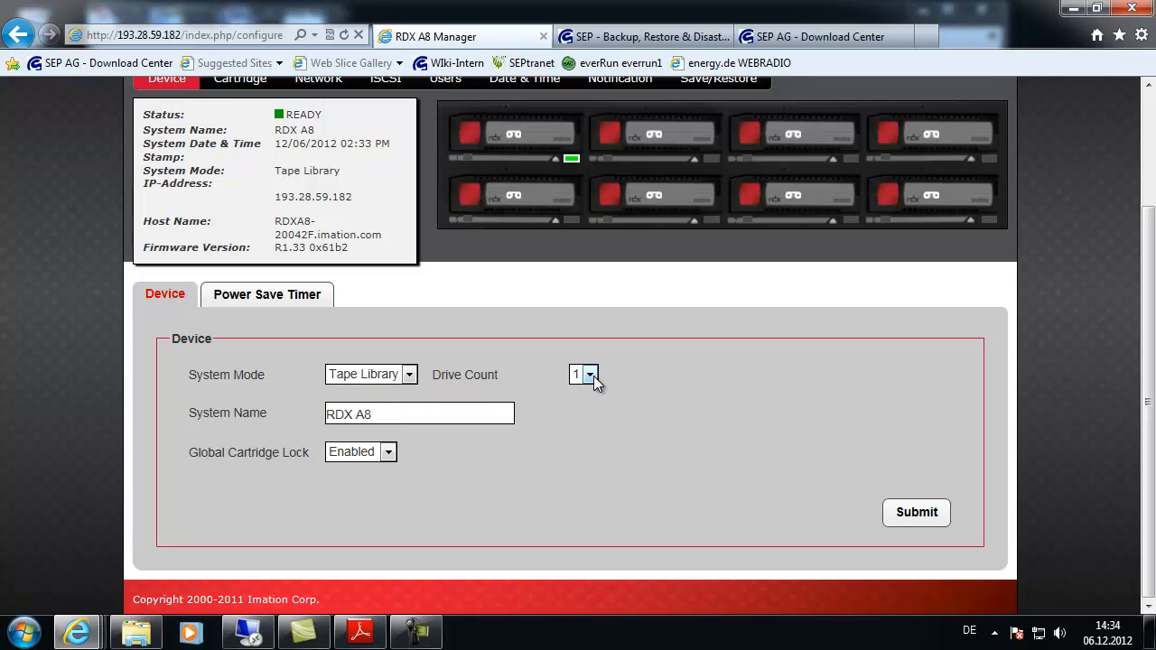
{"action": "left_click", "coordinate": [589, 374]}
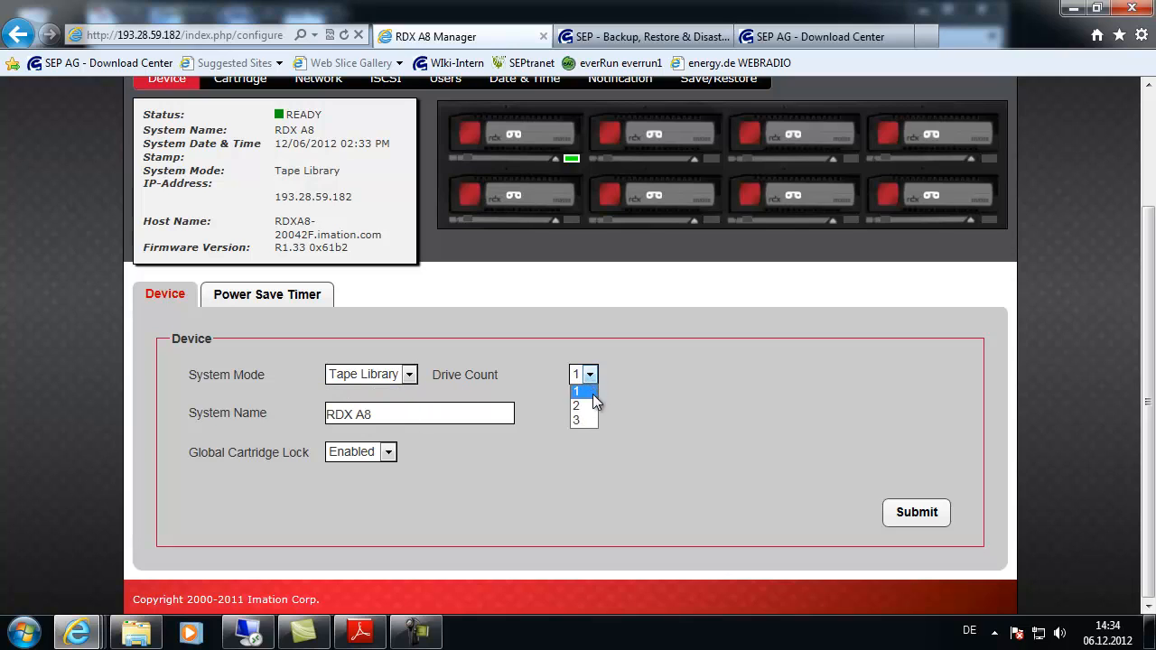
{"action": "mouse_move", "coordinate": [629, 373]}
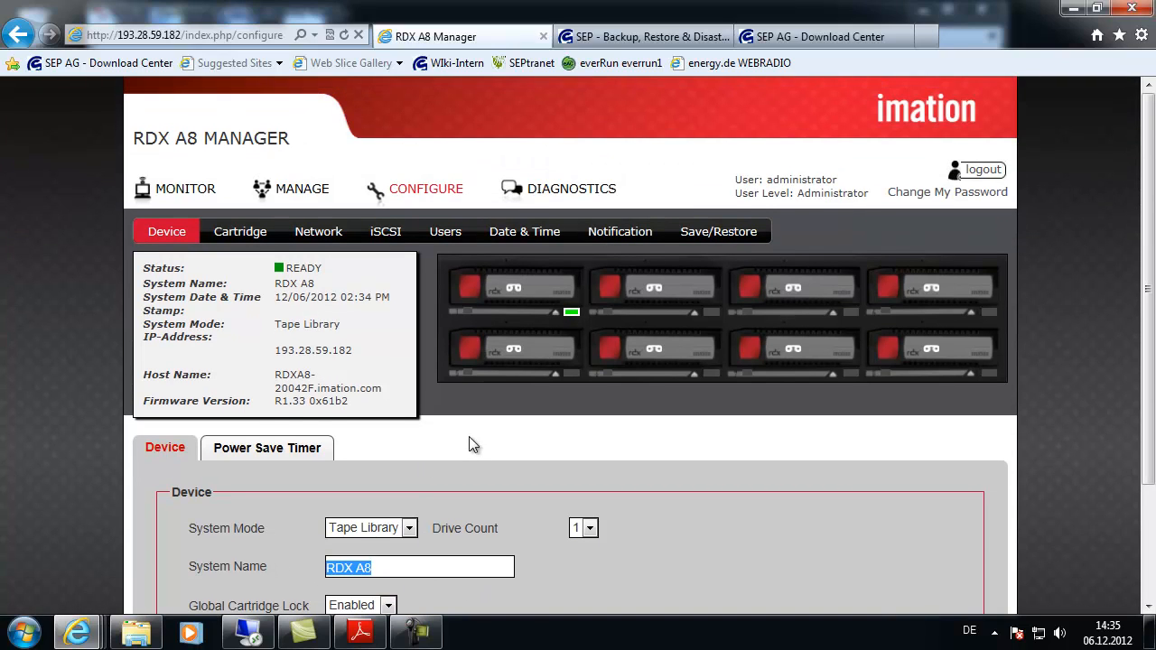
{"action": "mouse_move", "coordinate": [404, 351]}
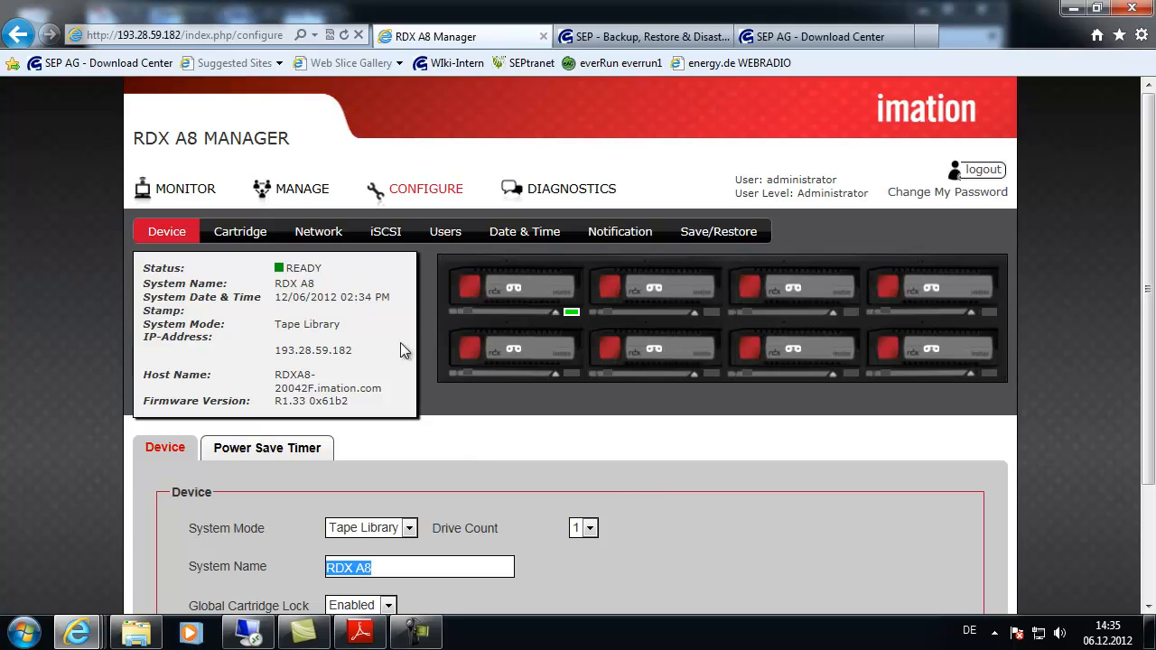
{"action": "mouse_move", "coordinate": [650, 287]}
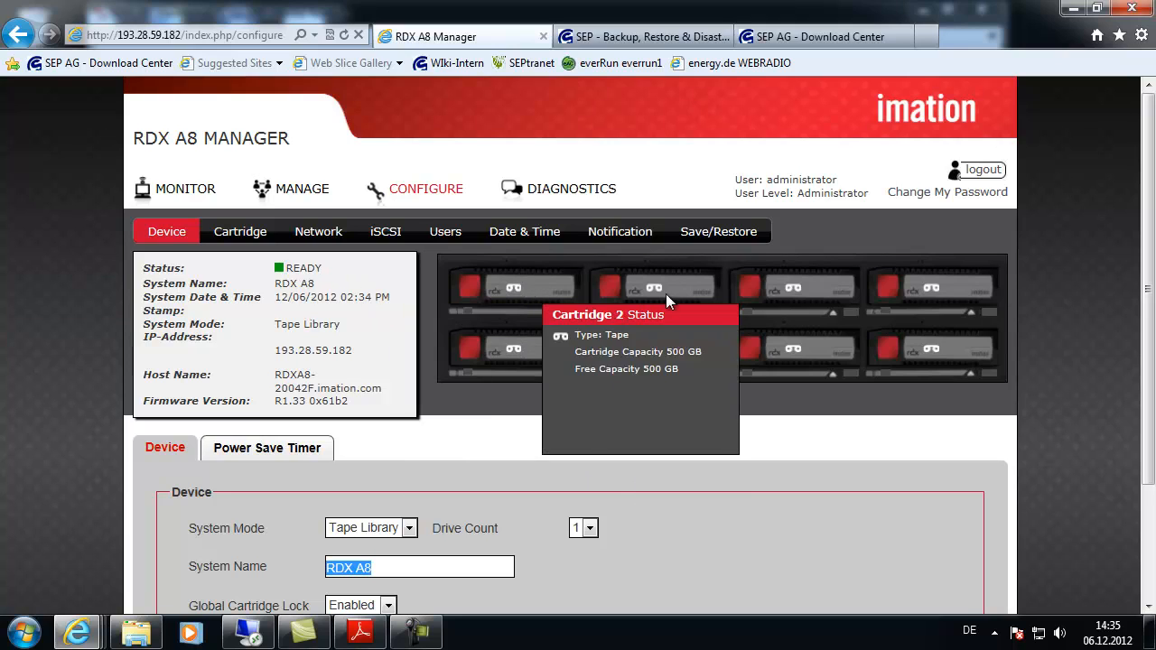
{"action": "mouse_move", "coordinate": [958, 290]}
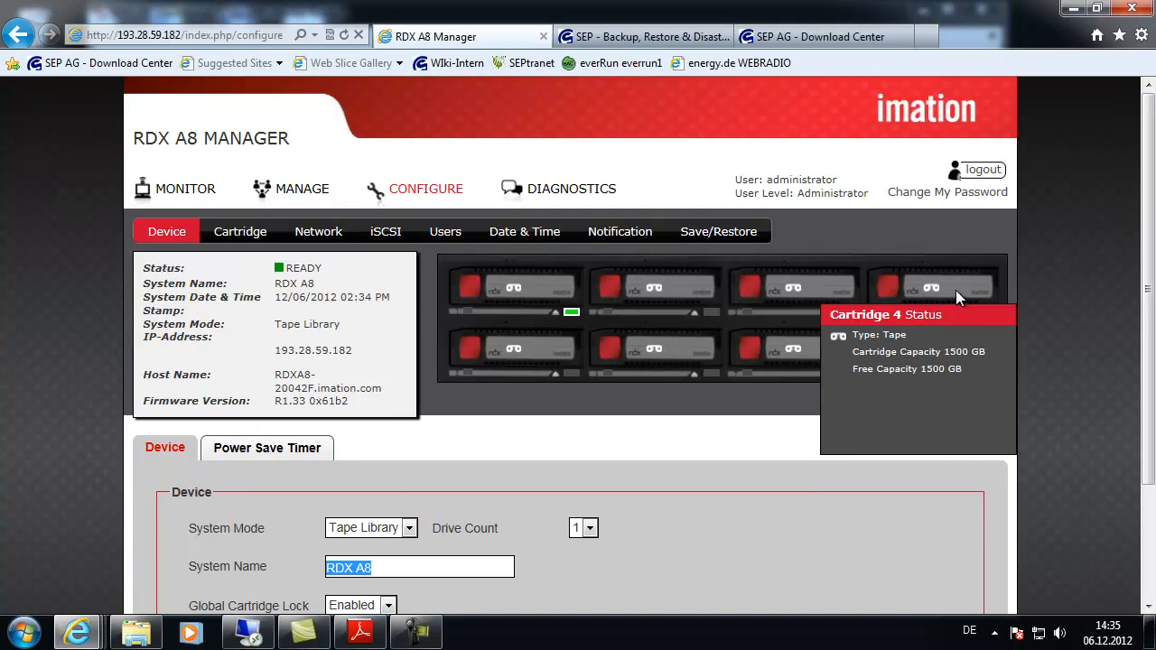
{"action": "mouse_move", "coordinate": [939, 294]}
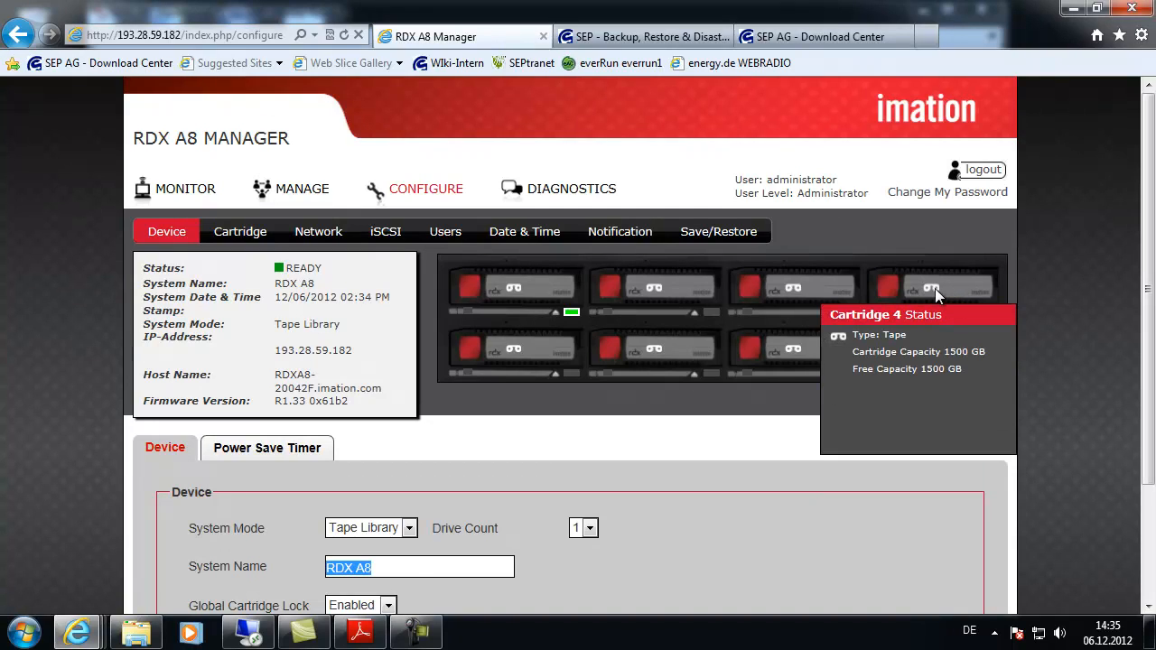
{"action": "mouse_move", "coordinate": [790, 289]}
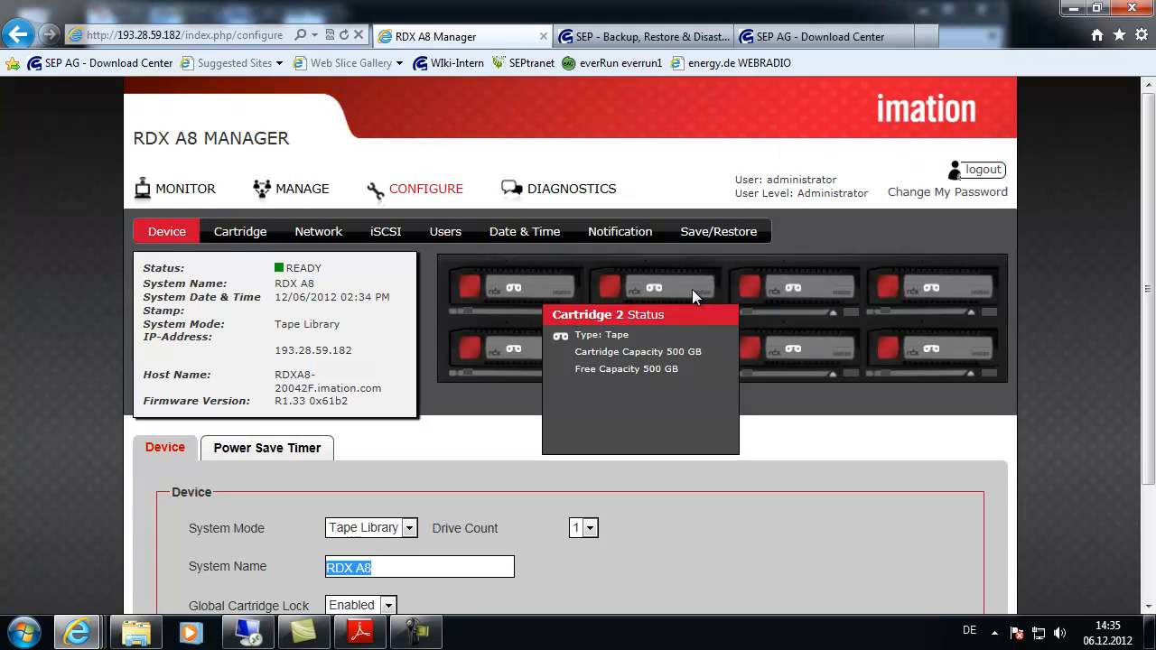
{"action": "mouse_move", "coordinate": [537, 289]}
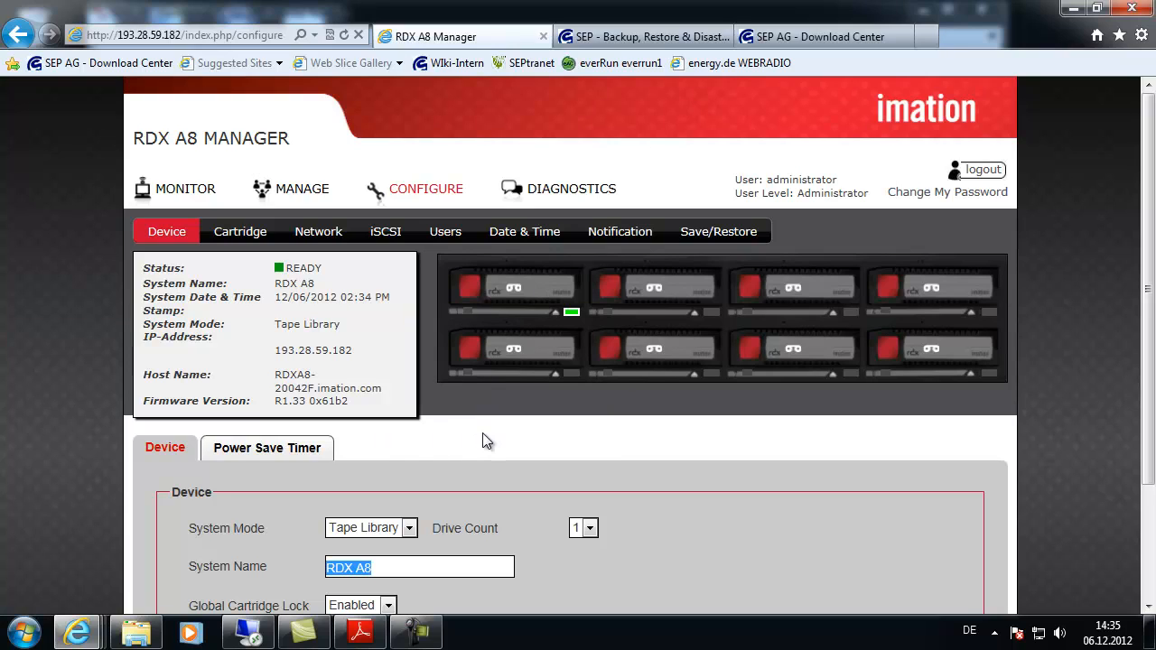
{"action": "mouse_move", "coordinate": [513, 288]}
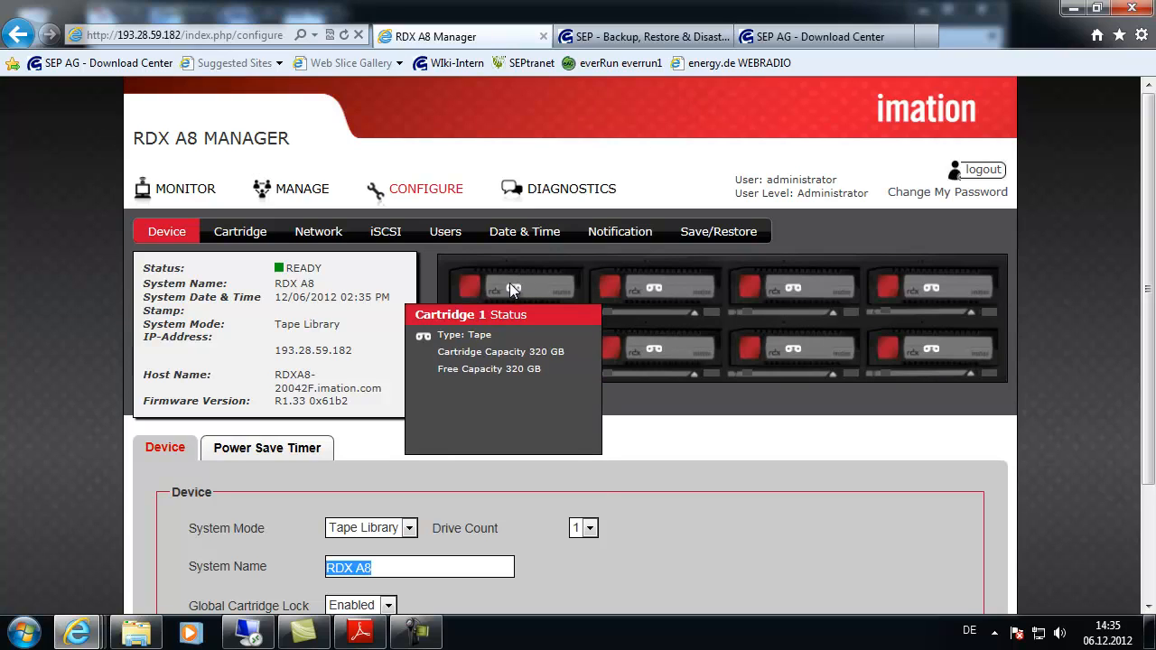
{"action": "mouse_move", "coordinate": [519, 293]}
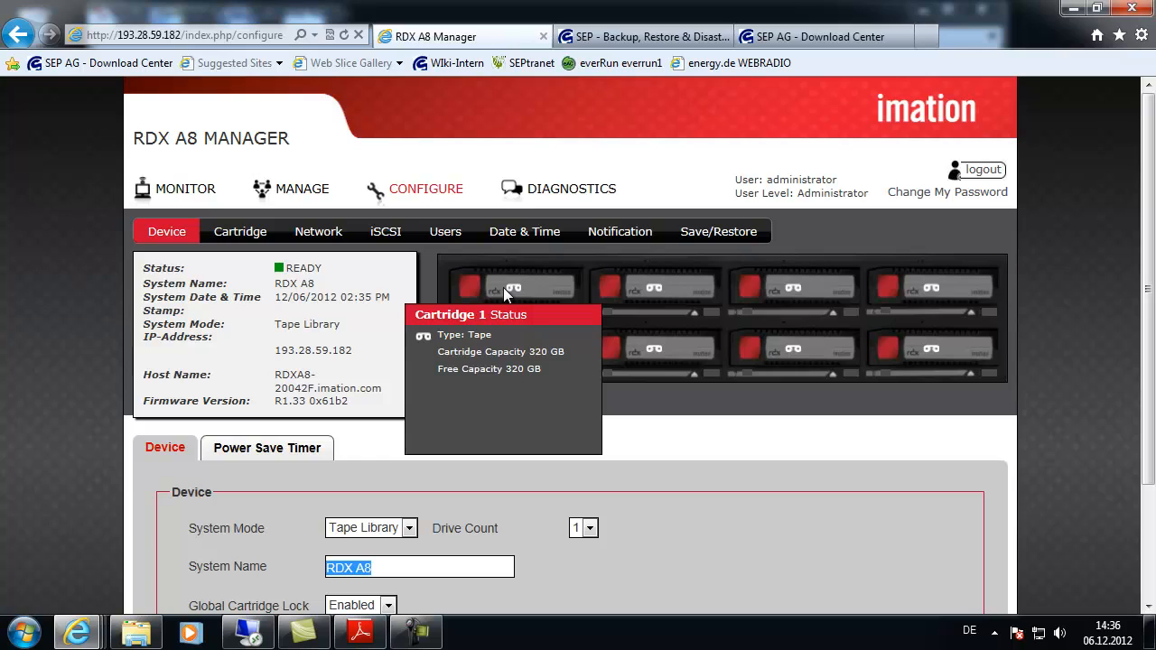
{"action": "mouse_move", "coordinate": [514, 287]}
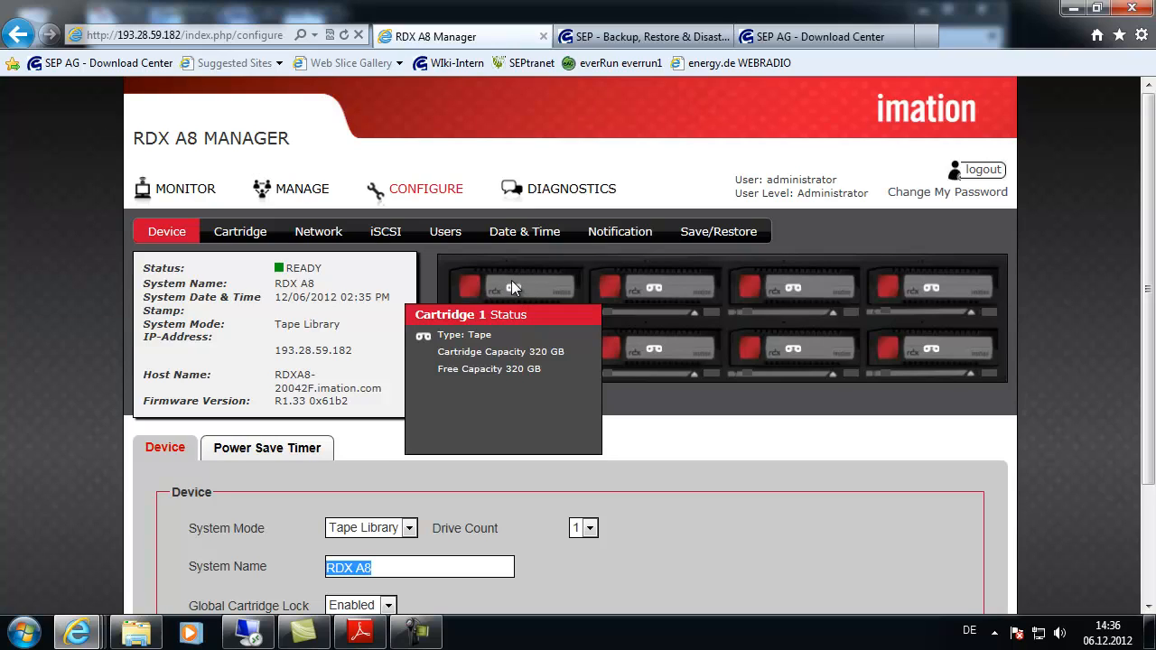
{"action": "mouse_move", "coordinate": [519, 294]}
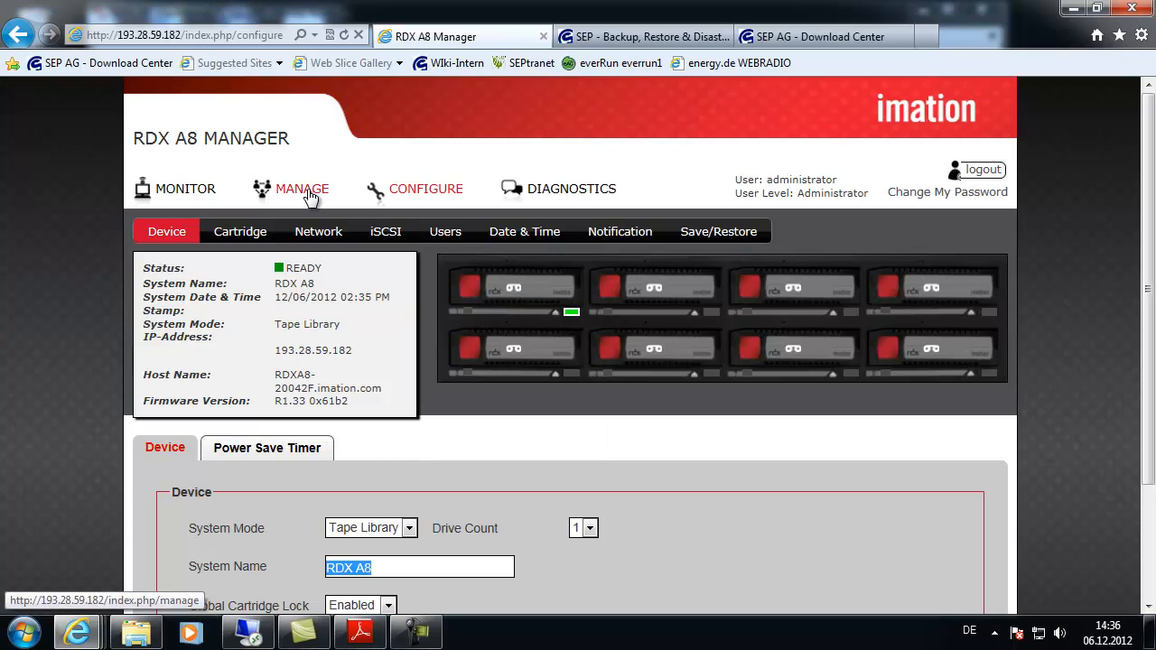
Open MANAGE > Initialize Cartridge and check the cartridge list, which shows no cartridges
{"action": "left_click", "coordinate": [302, 188]}
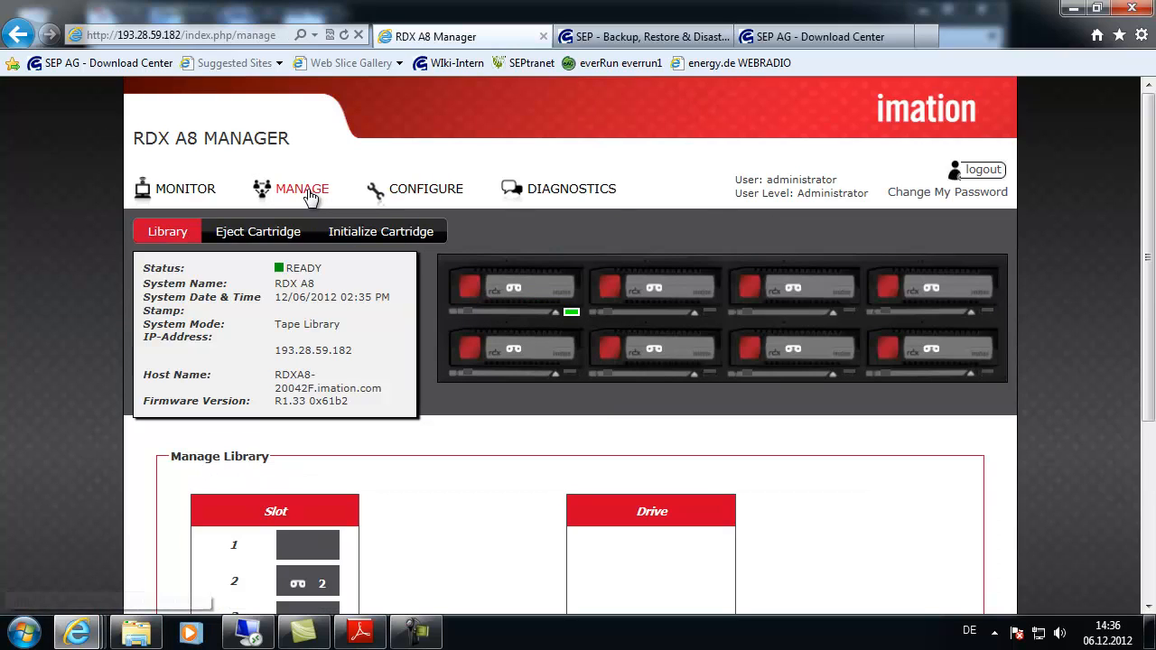
{"action": "mouse_move", "coordinate": [380, 231]}
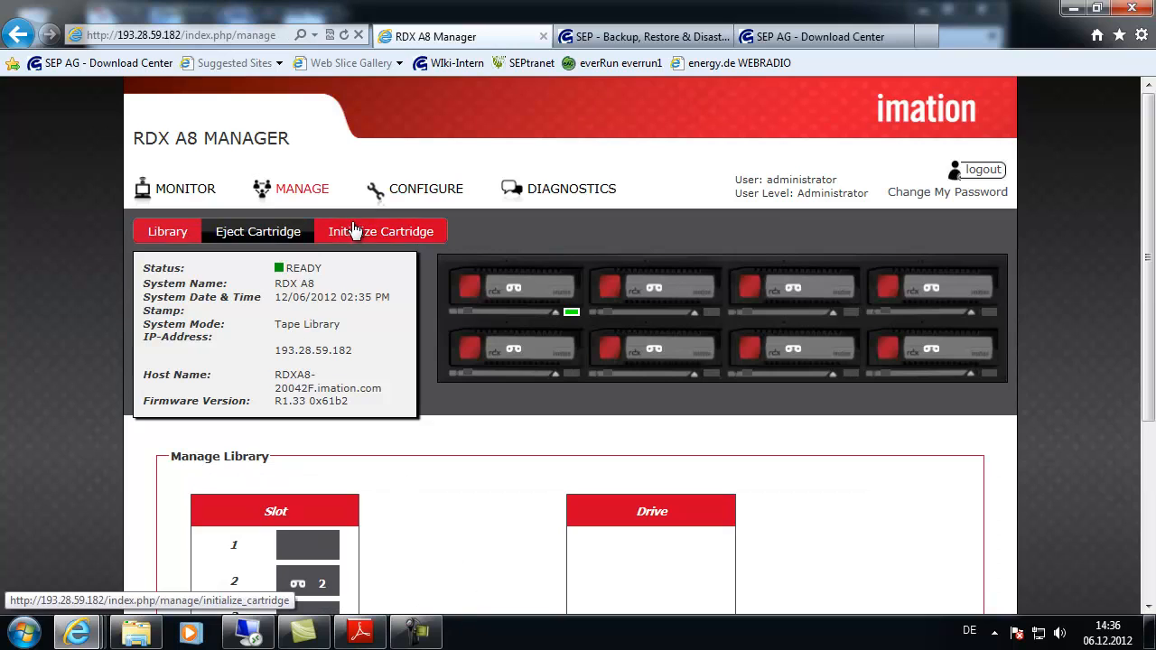
{"action": "left_click", "coordinate": [380, 232]}
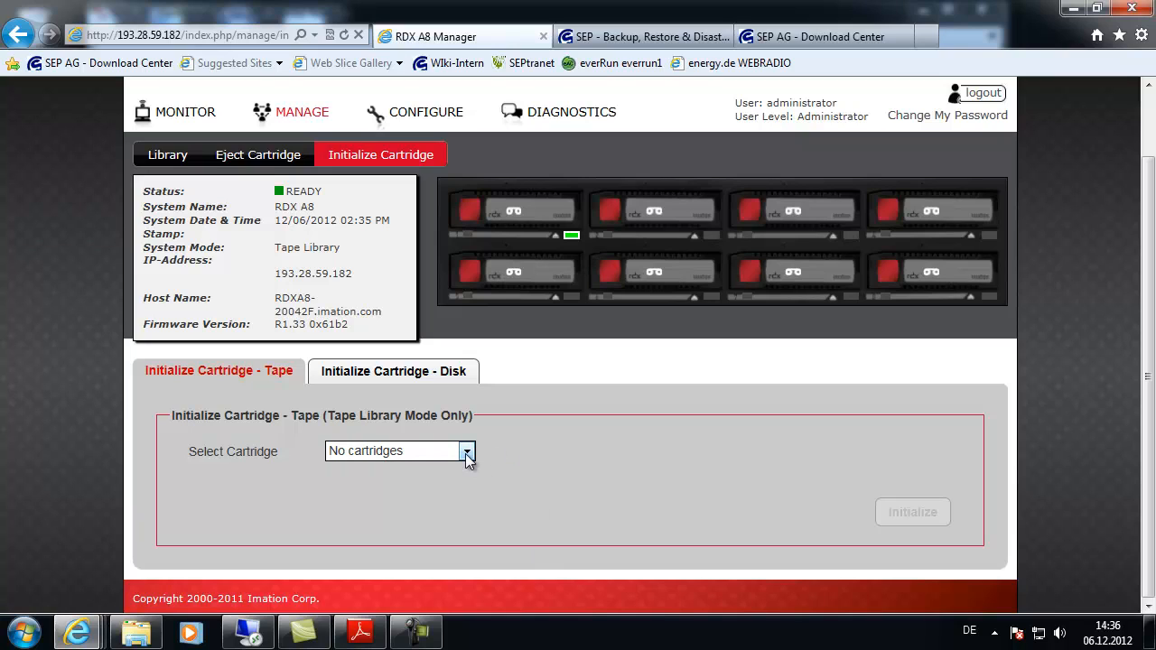
{"action": "left_click", "coordinate": [391, 450]}
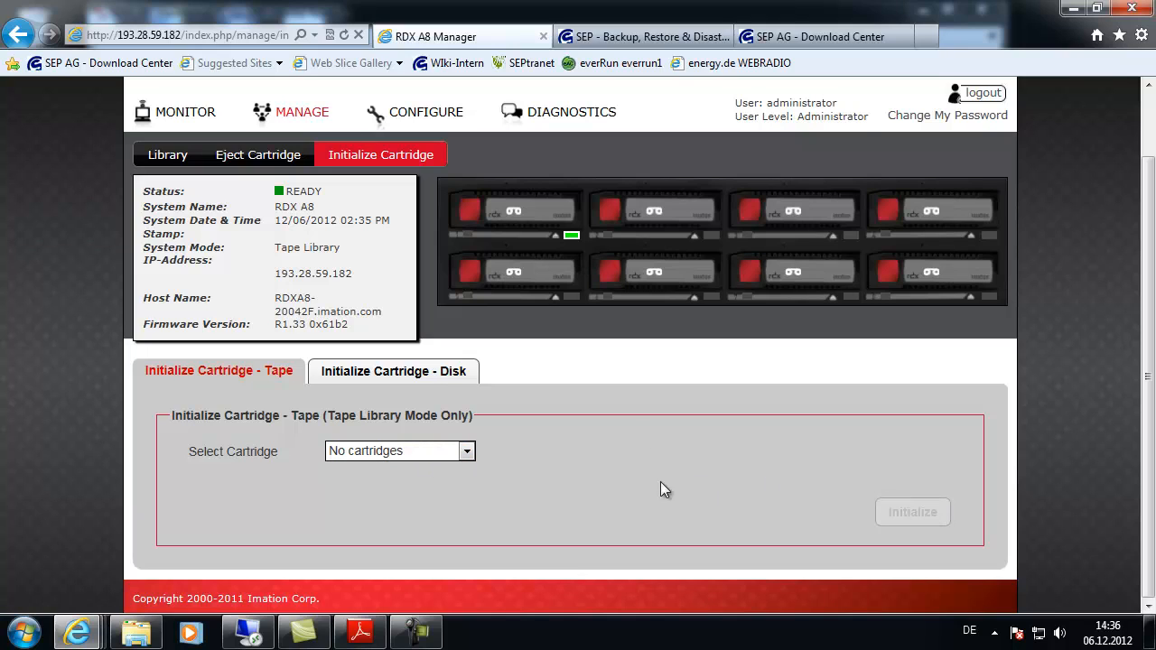
{"action": "mouse_move", "coordinate": [655, 211]}
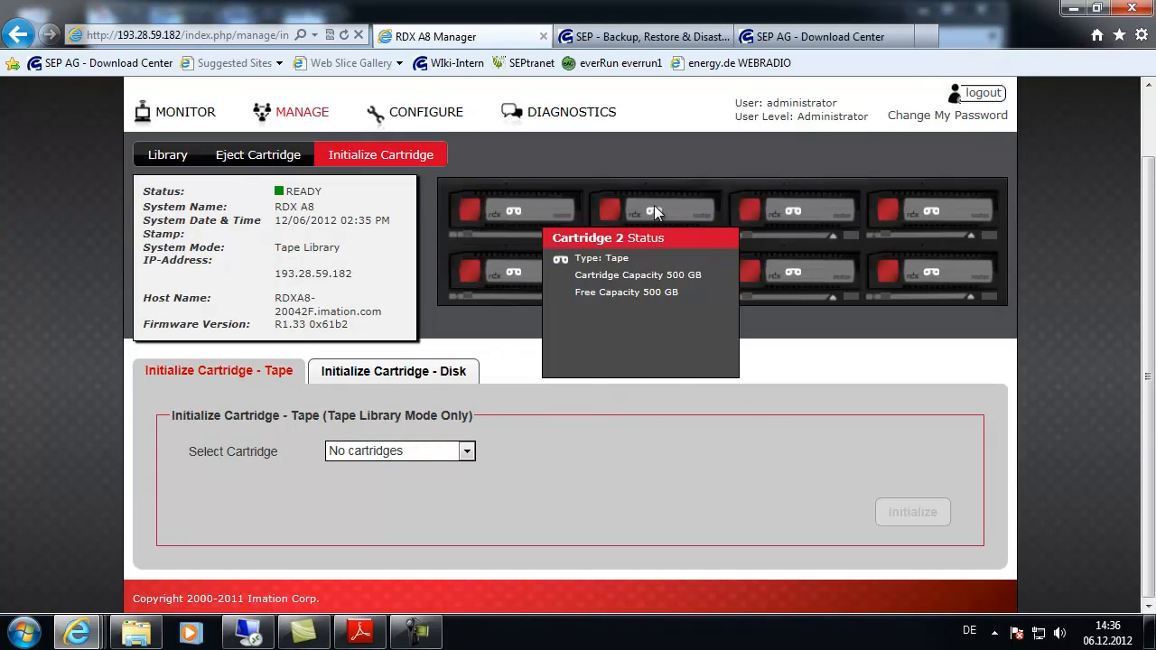
{"action": "mouse_move", "coordinate": [930, 273]}
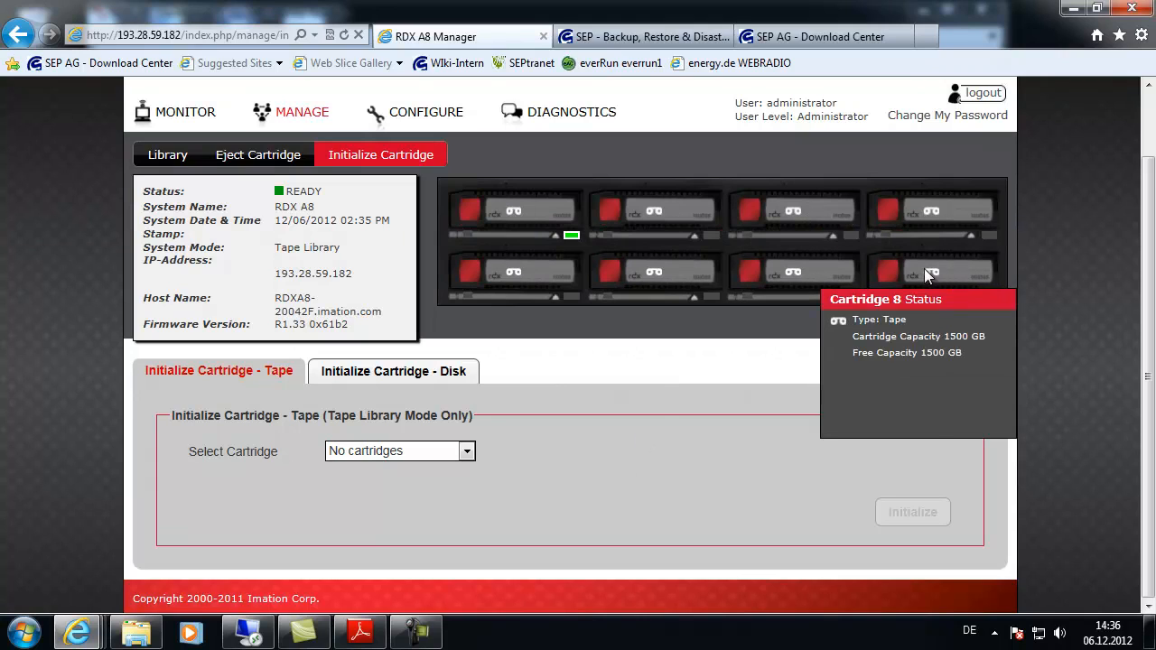
{"action": "mouse_move", "coordinate": [518, 355]}
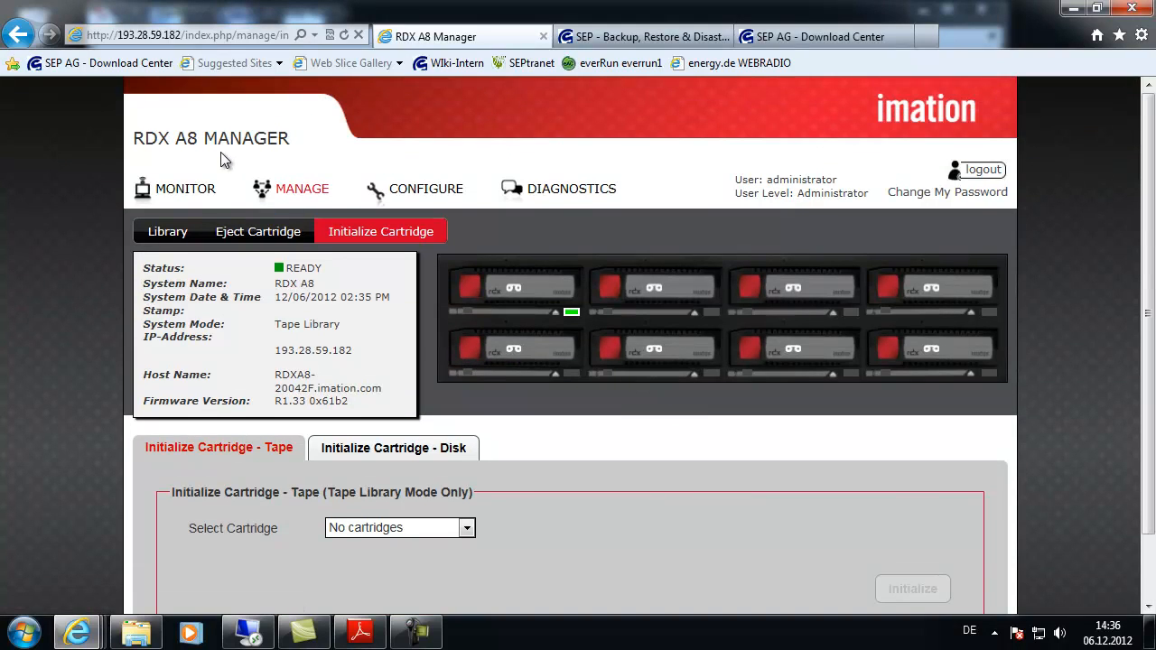
{"action": "mouse_move", "coordinate": [572, 189]}
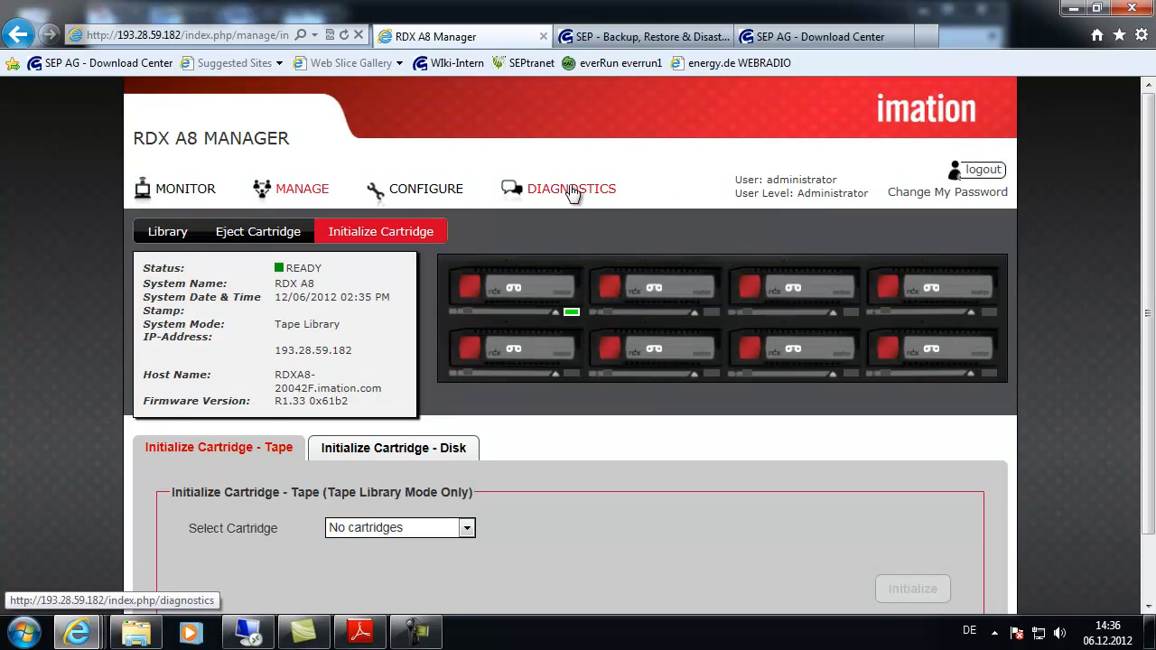
{"action": "left_click", "coordinate": [571, 188]}
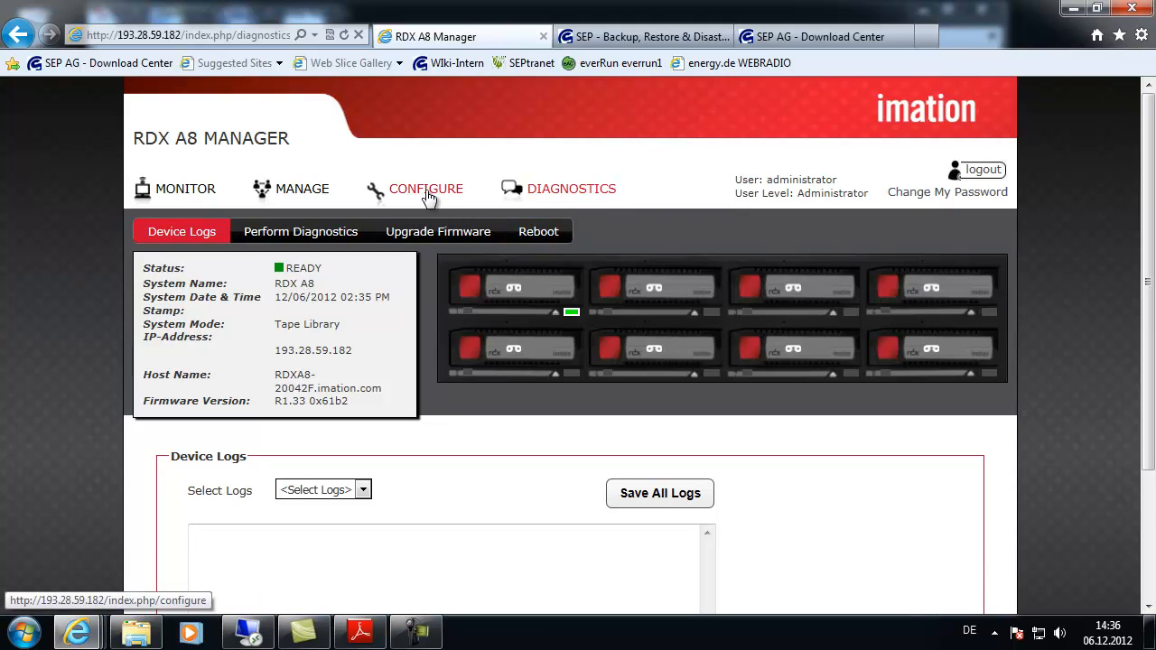
{"action": "left_click", "coordinate": [426, 188]}
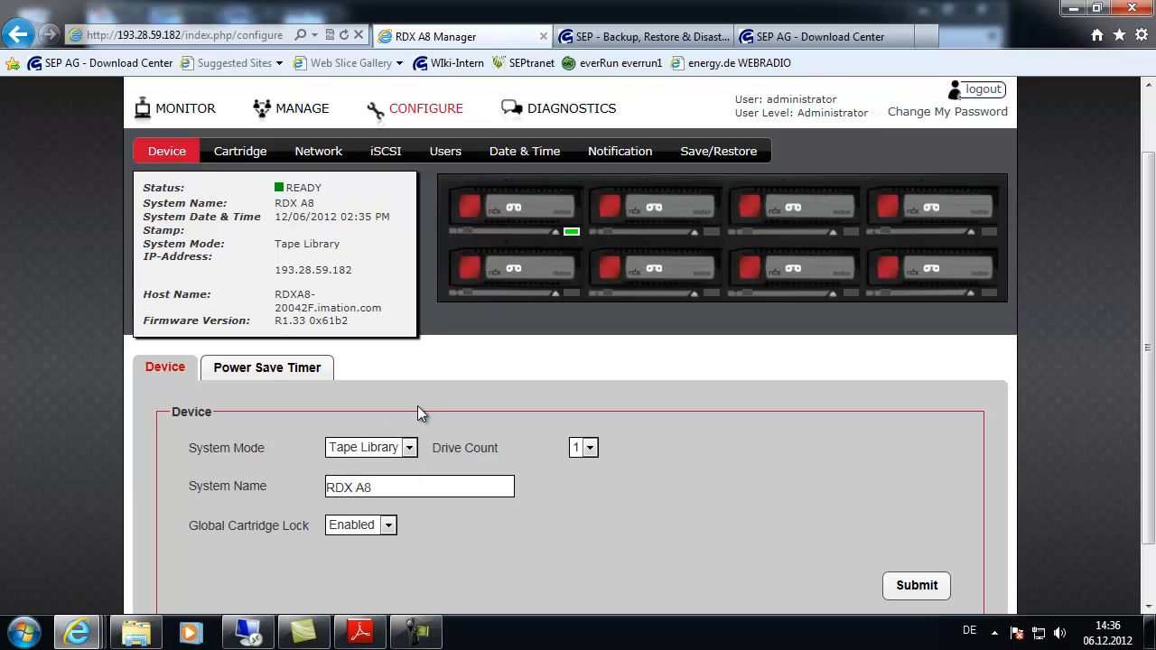
{"action": "mouse_move", "coordinate": [544, 404]}
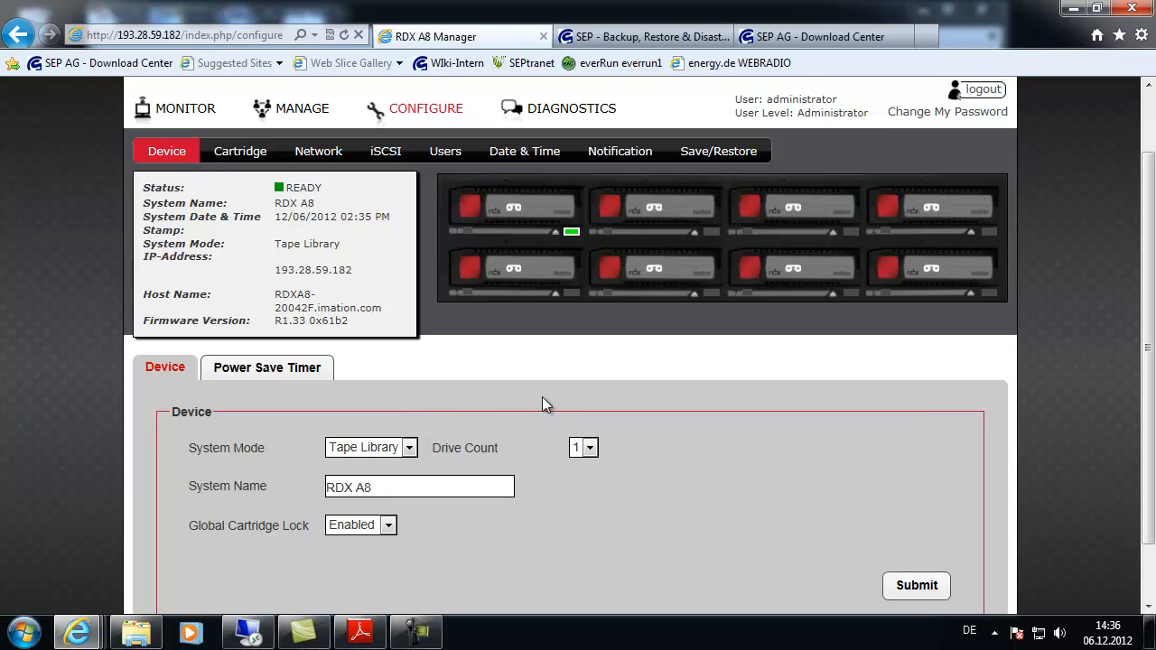
Find iSCSI Initiator by searching 'iscsi' in the Start menu and launch it
{"action": "left_click", "coordinate": [24, 632]}
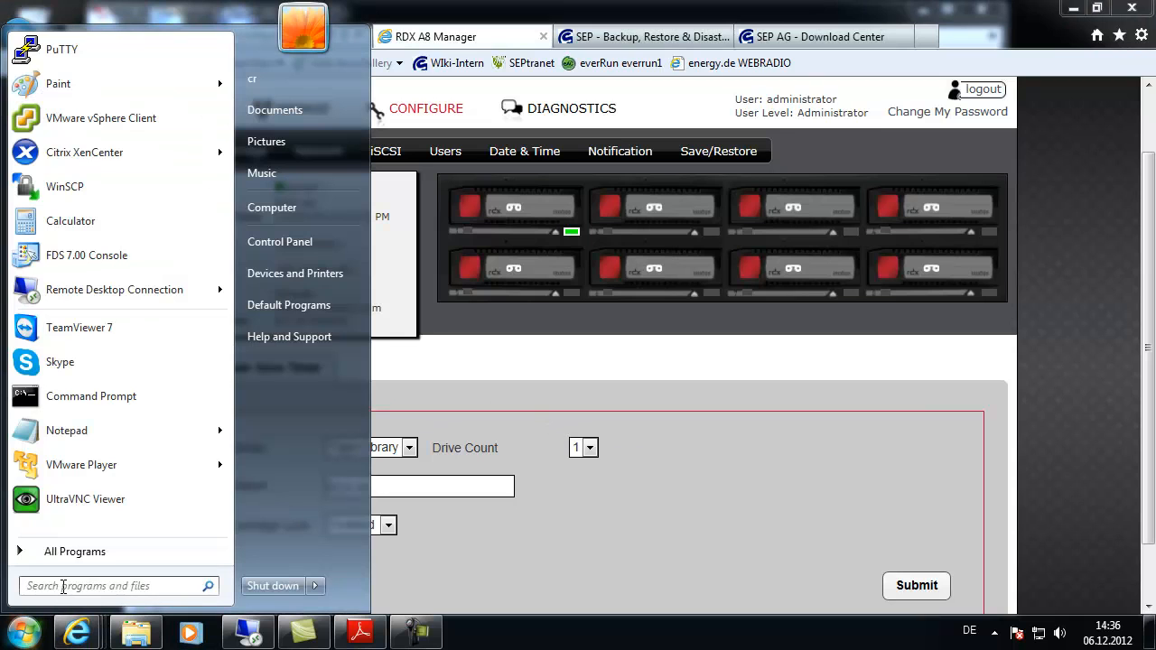
{"action": "left_click", "coordinate": [113, 585]}
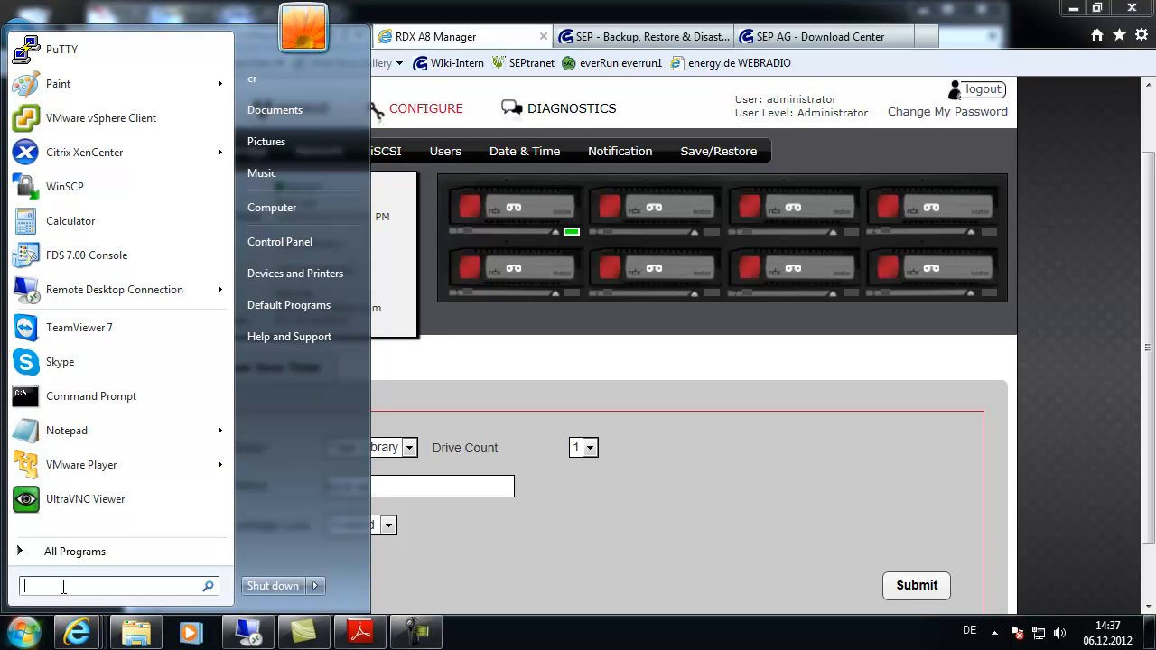
{"action": "type", "text": "iscsi"}
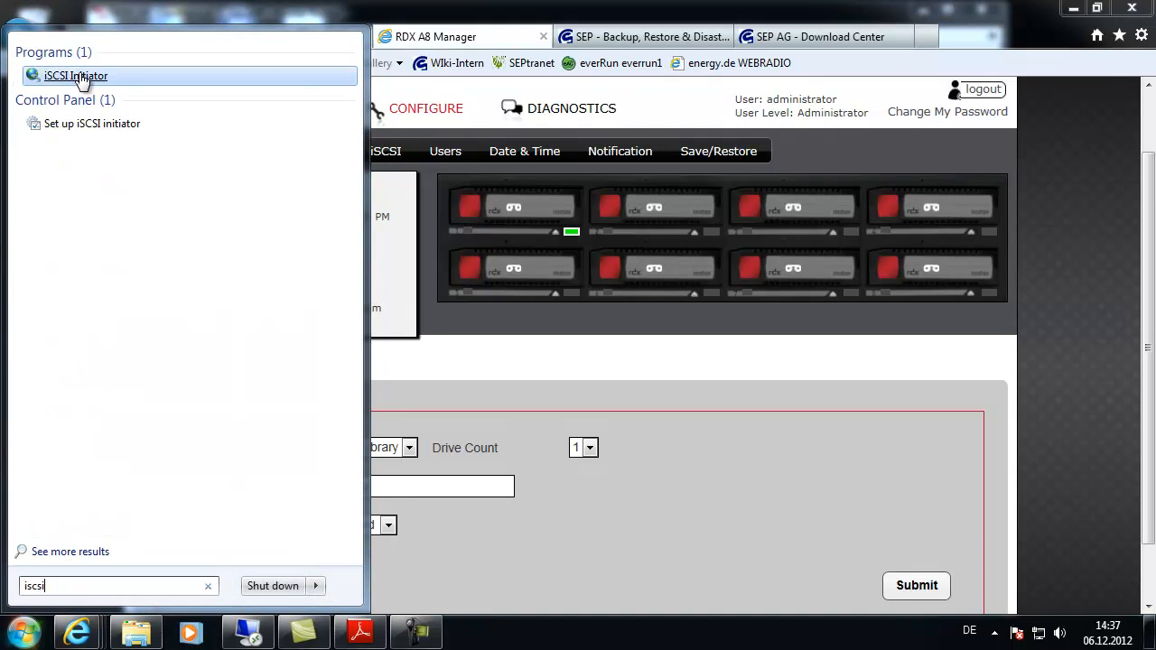
{"action": "left_click", "coordinate": [76, 75]}
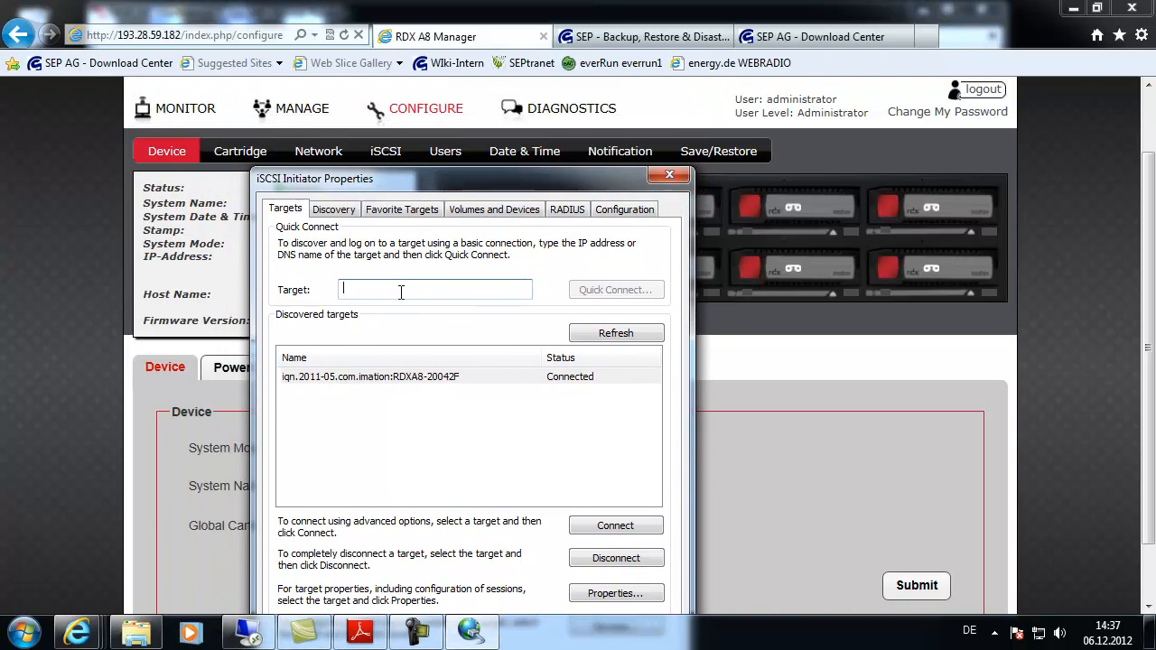
Quick connect to target 193.28.59.182, confirming the RDX A8 target is connected
{"action": "type", "text": "193"}
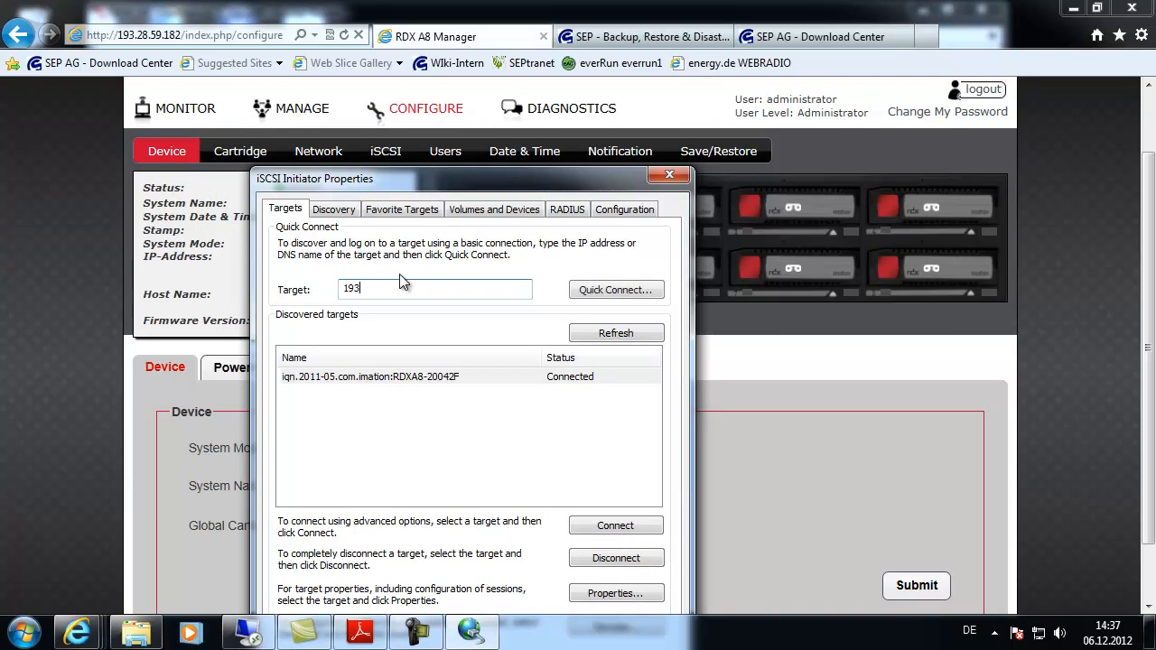
{"action": "type", "text": ".28"}
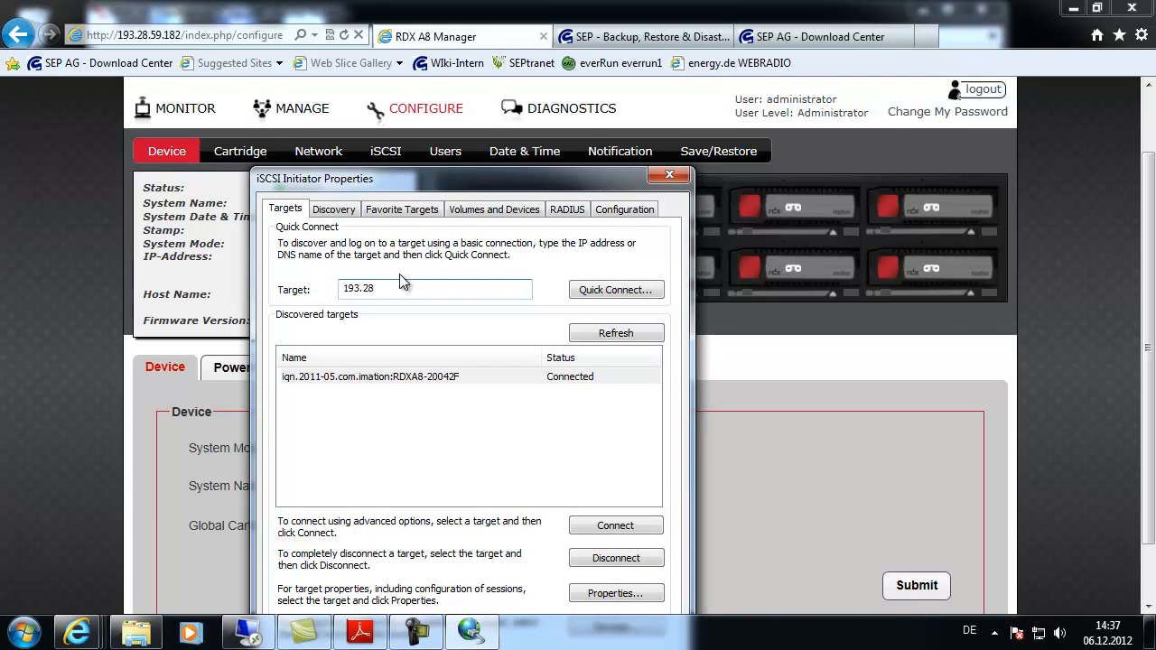
{"action": "type", "text": ".59.18"}
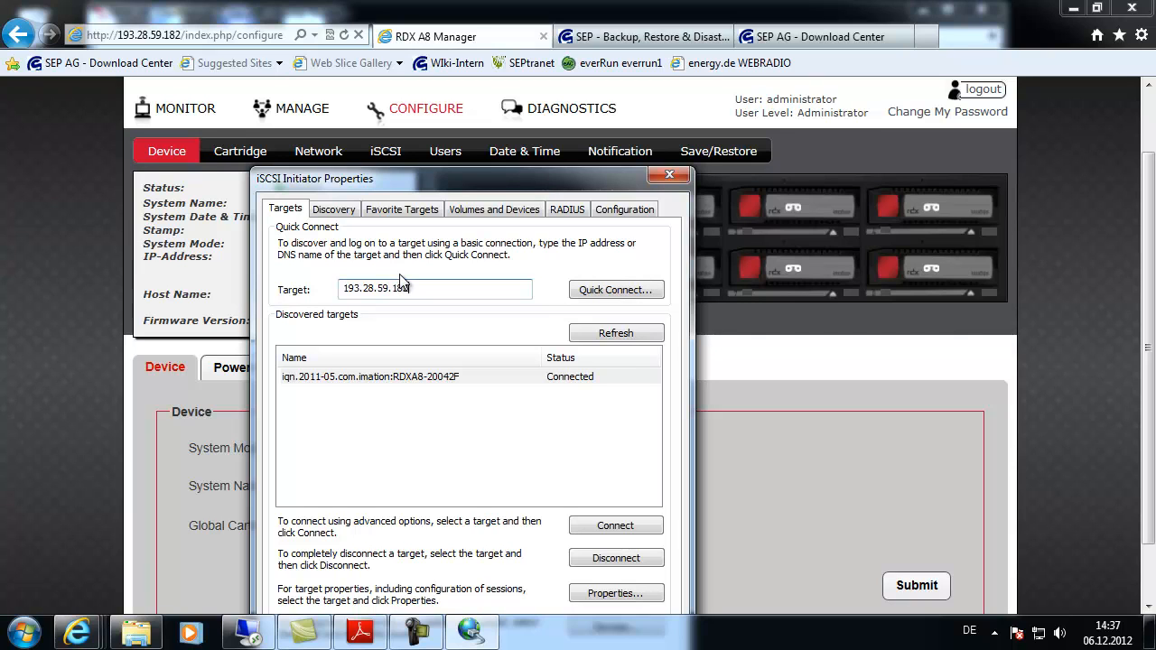
{"action": "left_click", "coordinate": [616, 289]}
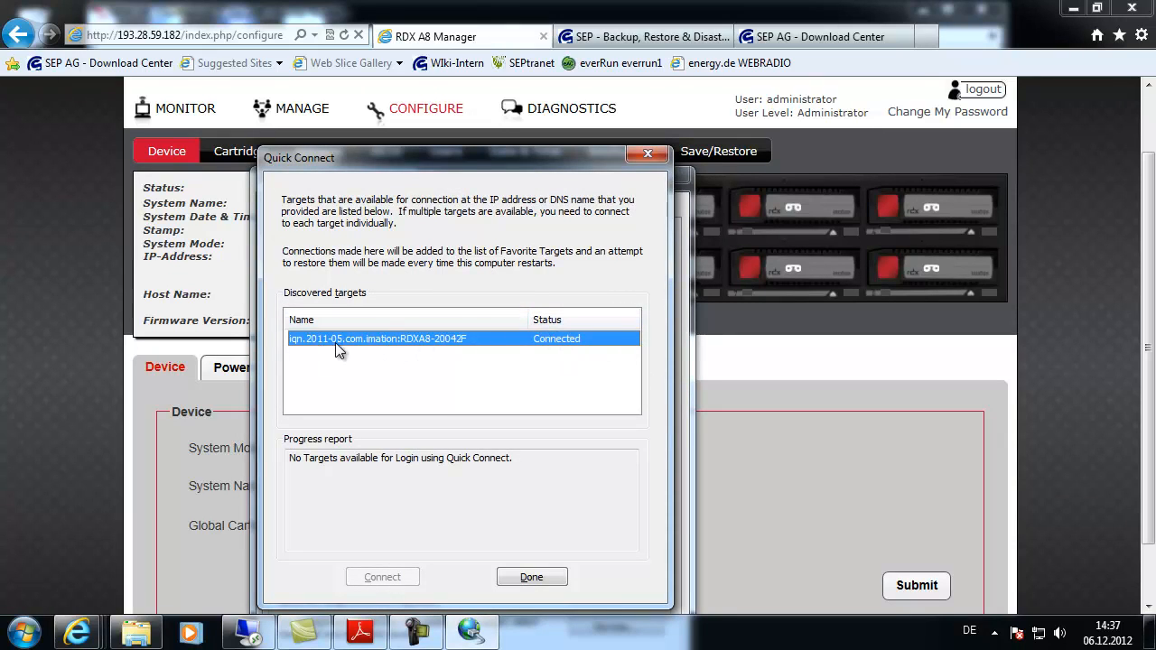
{"action": "mouse_move", "coordinate": [429, 346]}
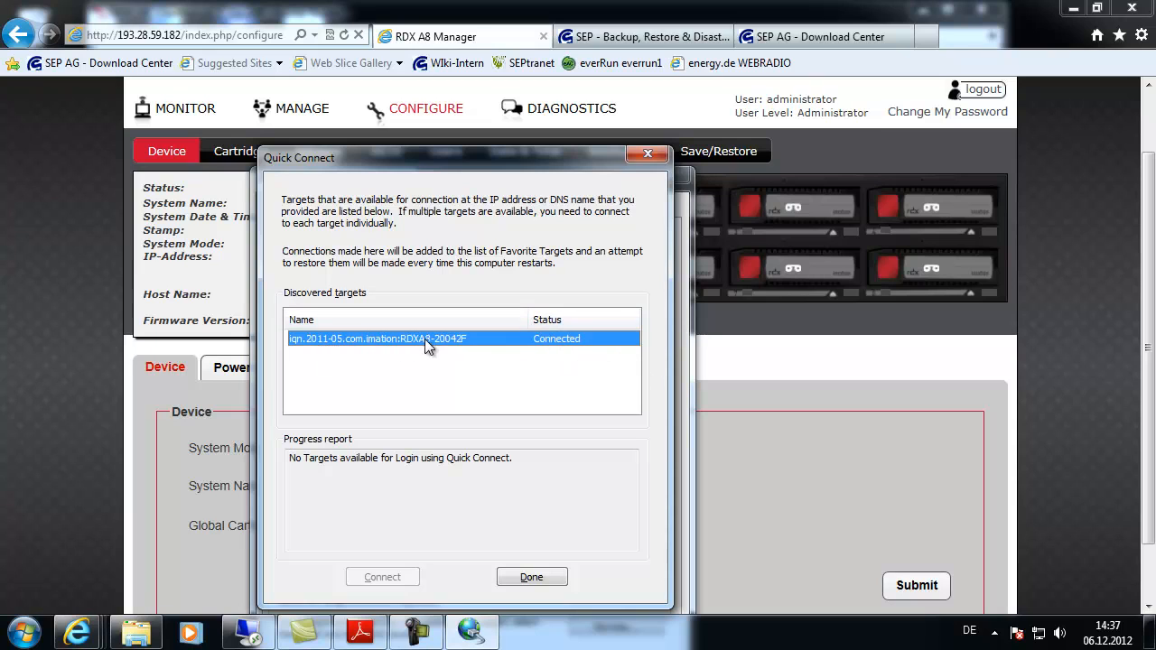
{"action": "mouse_move", "coordinate": [578, 339]}
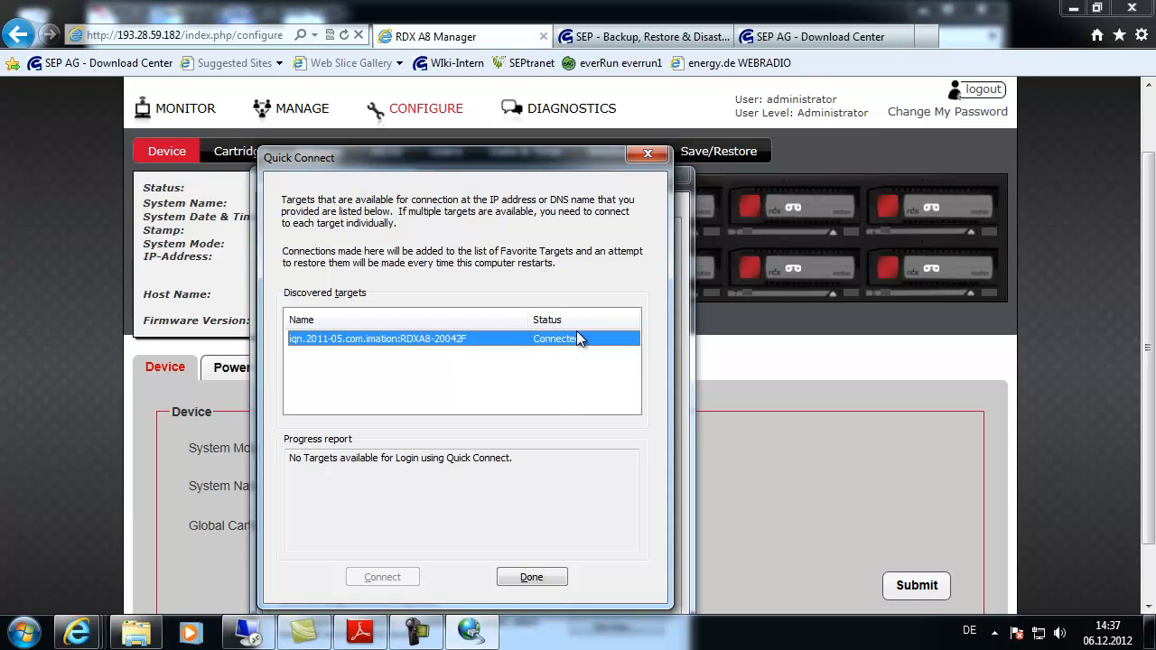
{"action": "left_click", "coordinate": [531, 578]}
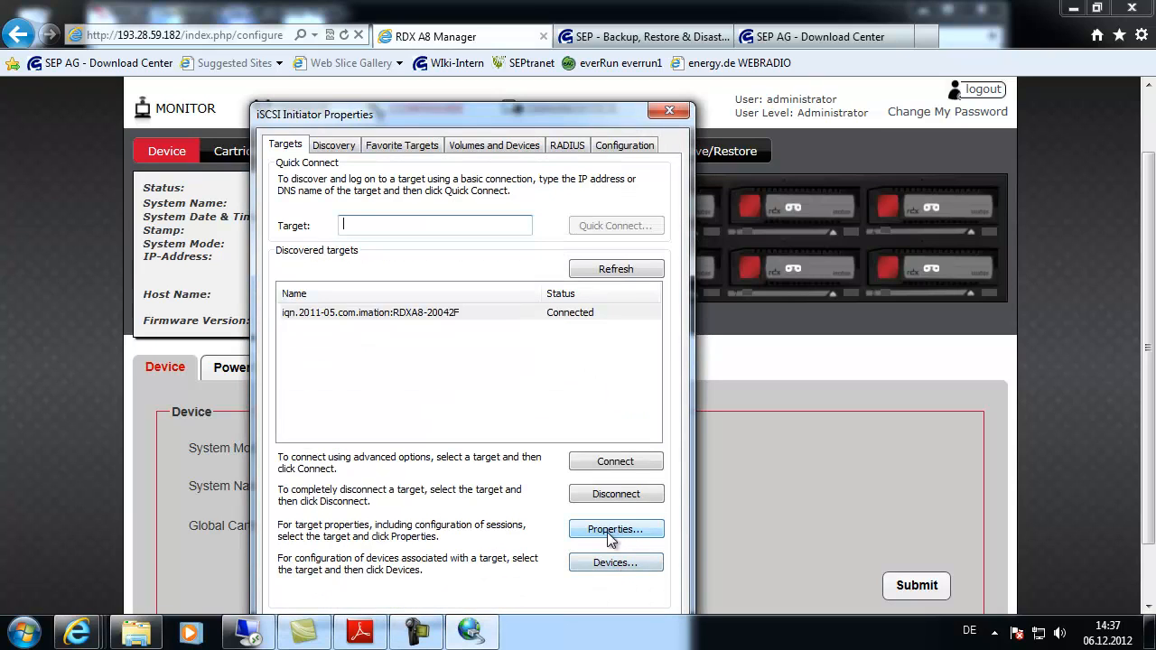
{"action": "left_click", "coordinate": [615, 562]}
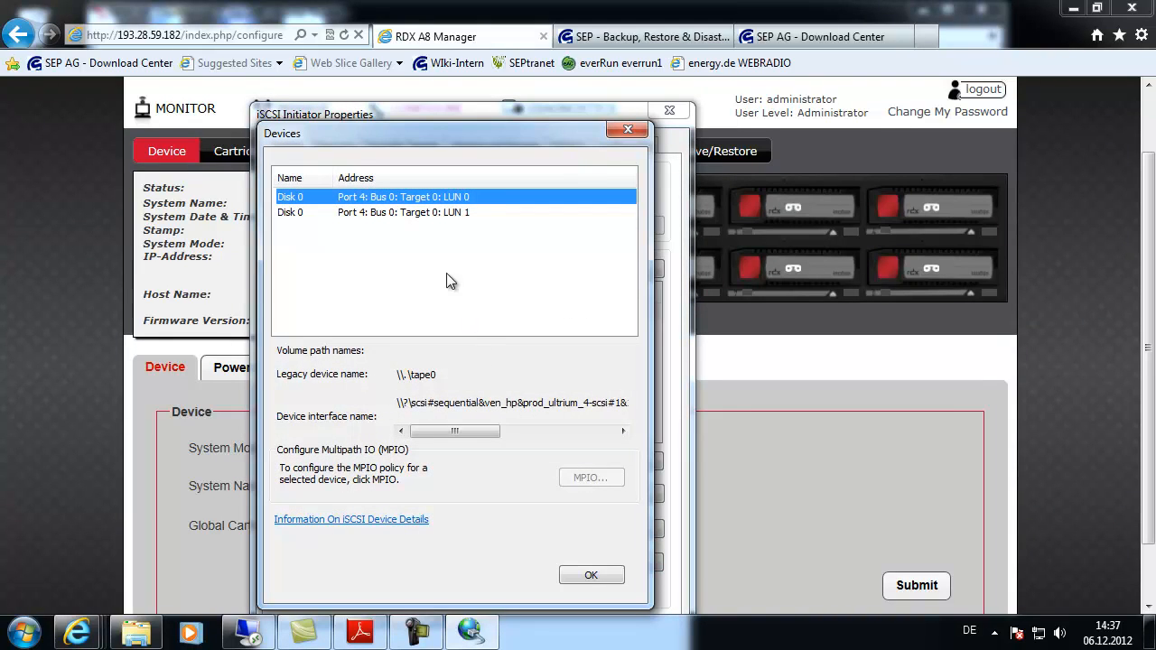
{"action": "mouse_move", "coordinate": [483, 213]}
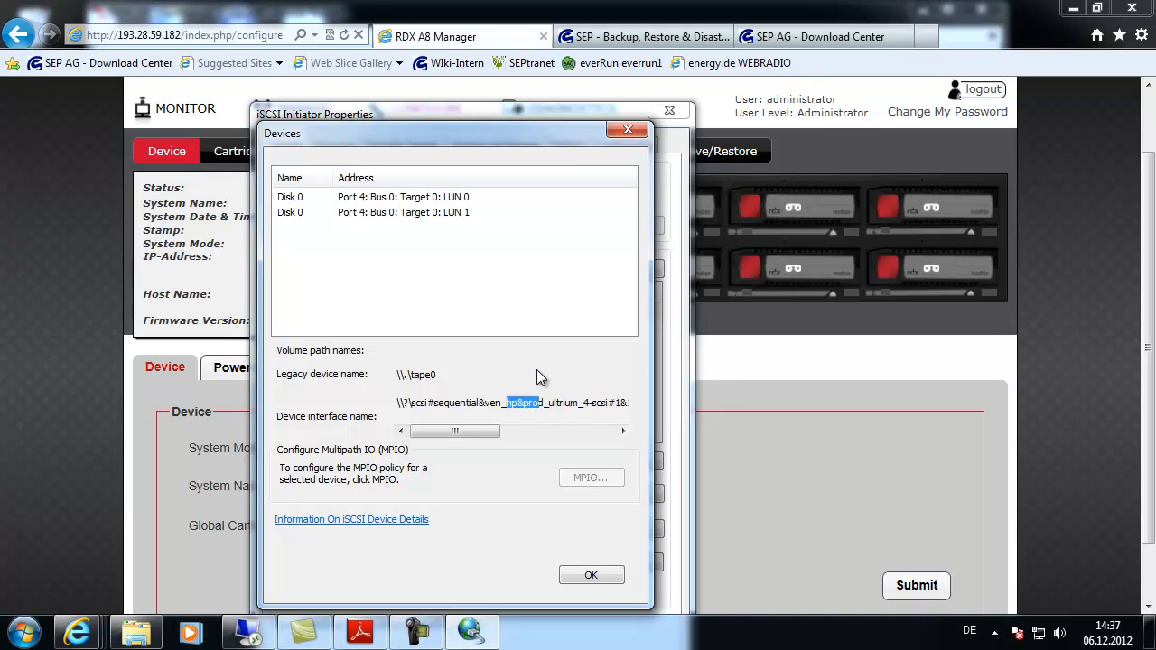
{"action": "left_click", "coordinate": [406, 212]}
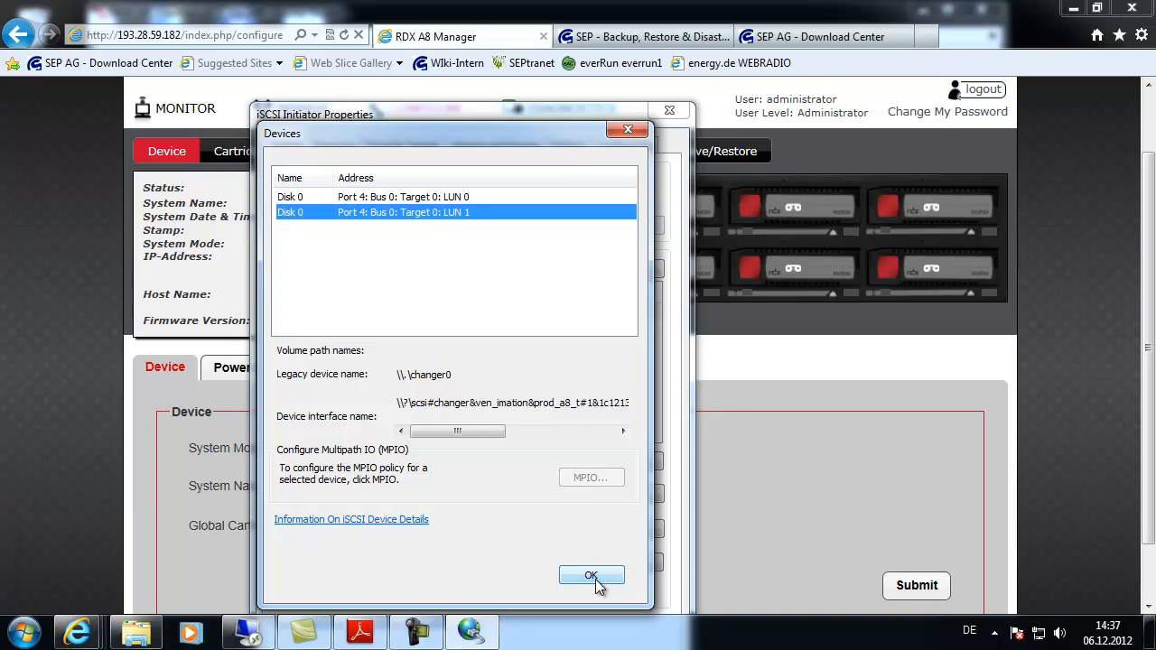
{"action": "left_click", "coordinate": [591, 576]}
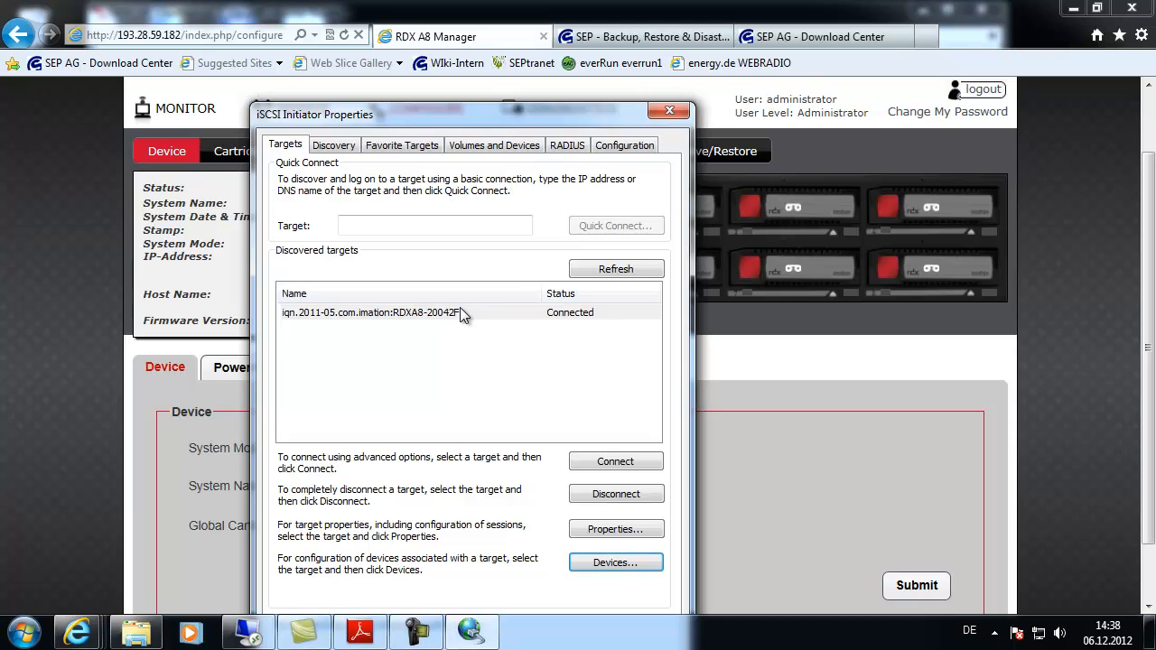
{"action": "mouse_move", "coordinate": [7, 217]}
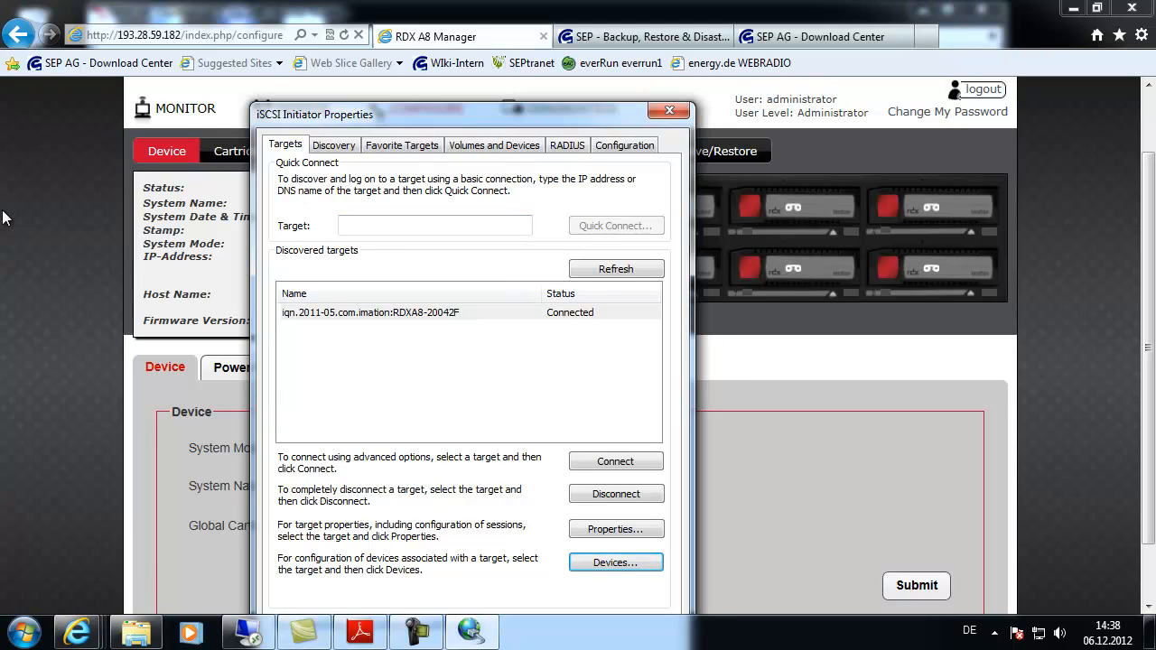
{"action": "left_click", "coordinate": [670, 109]}
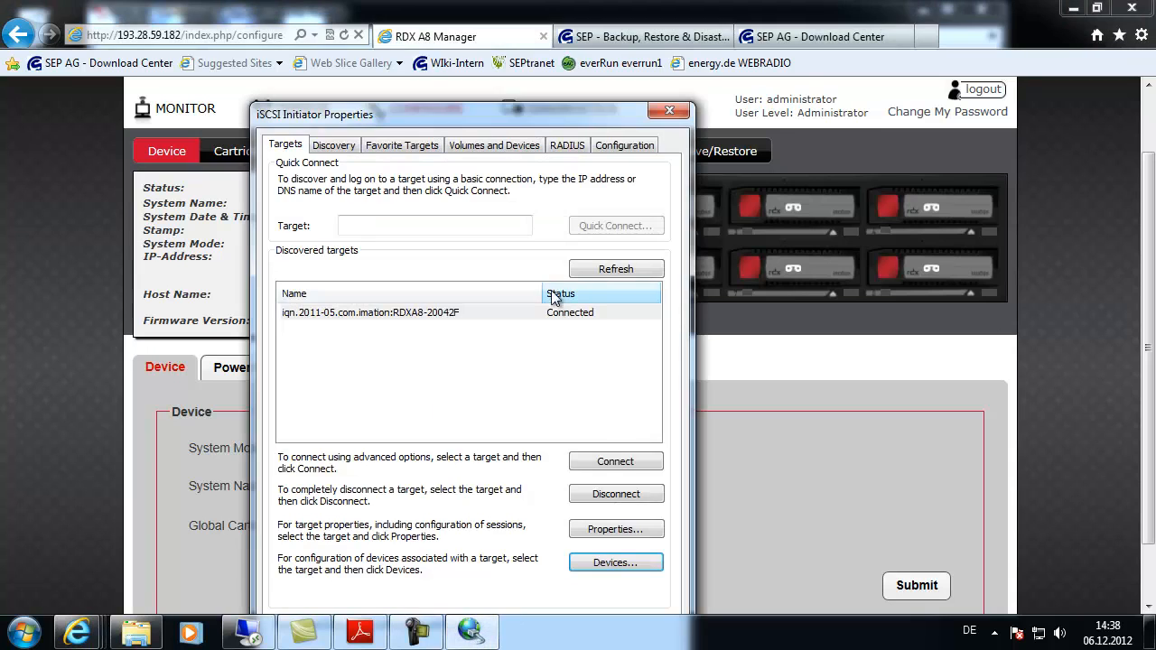
Open Device Manager and expand Medium Changer devices and Tape drives to show the RDX and HP LTO drives
{"action": "left_click", "coordinate": [16, 631]}
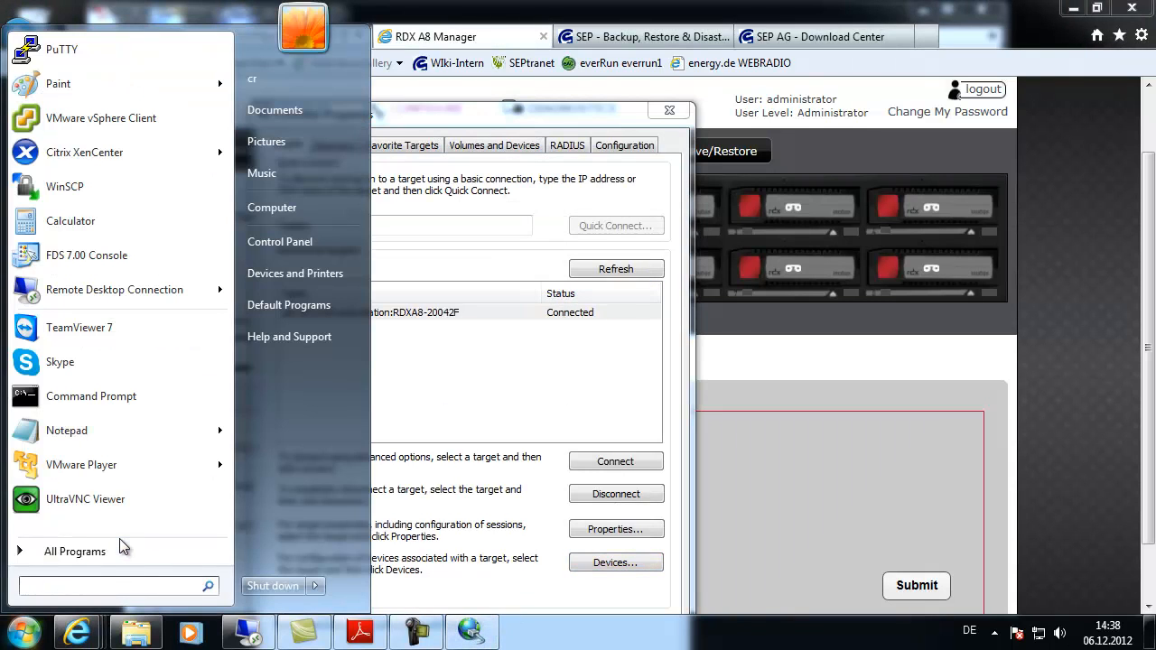
{"action": "type", "text": "devi"}
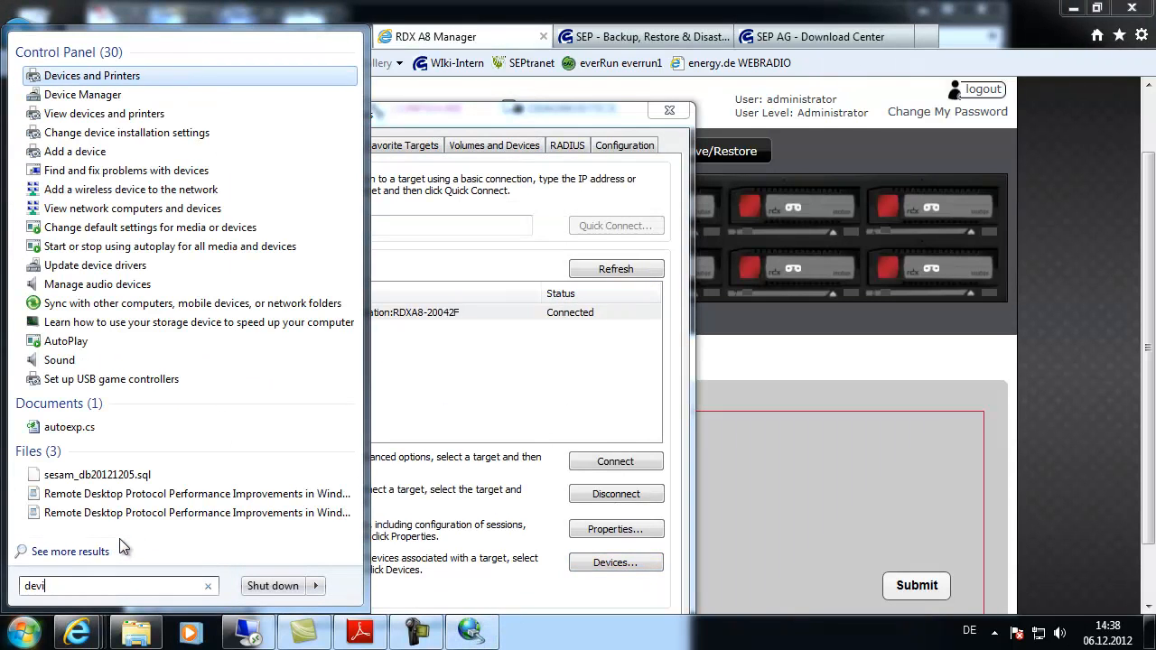
{"action": "left_click", "coordinate": [82, 94]}
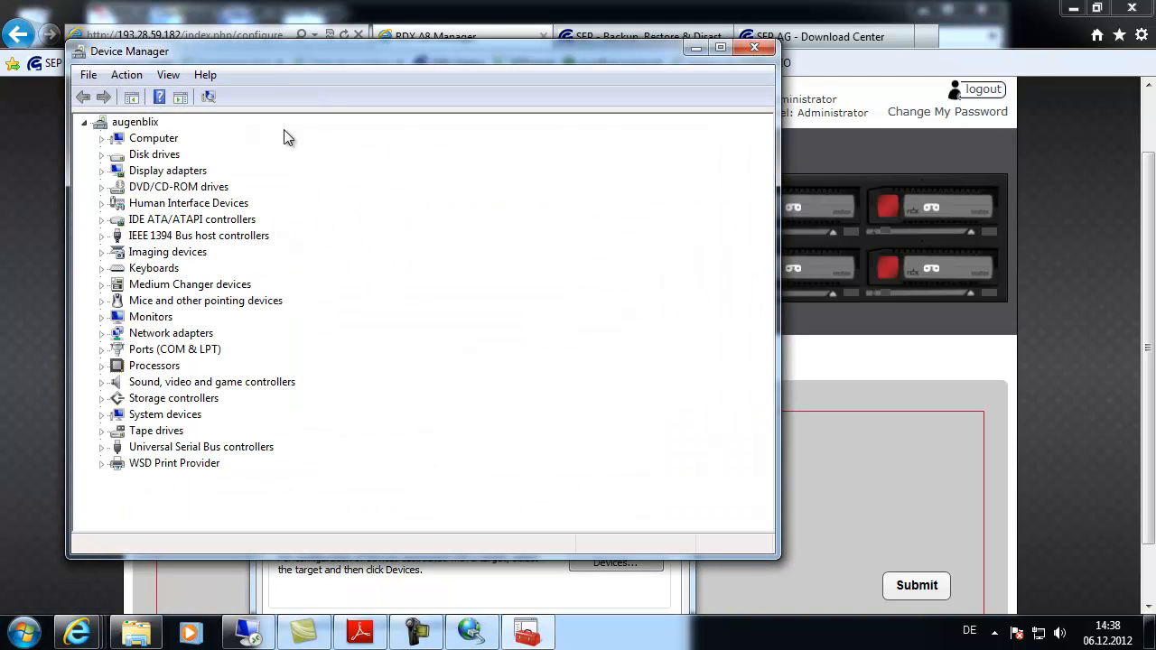
{"action": "mouse_move", "coordinate": [226, 358]}
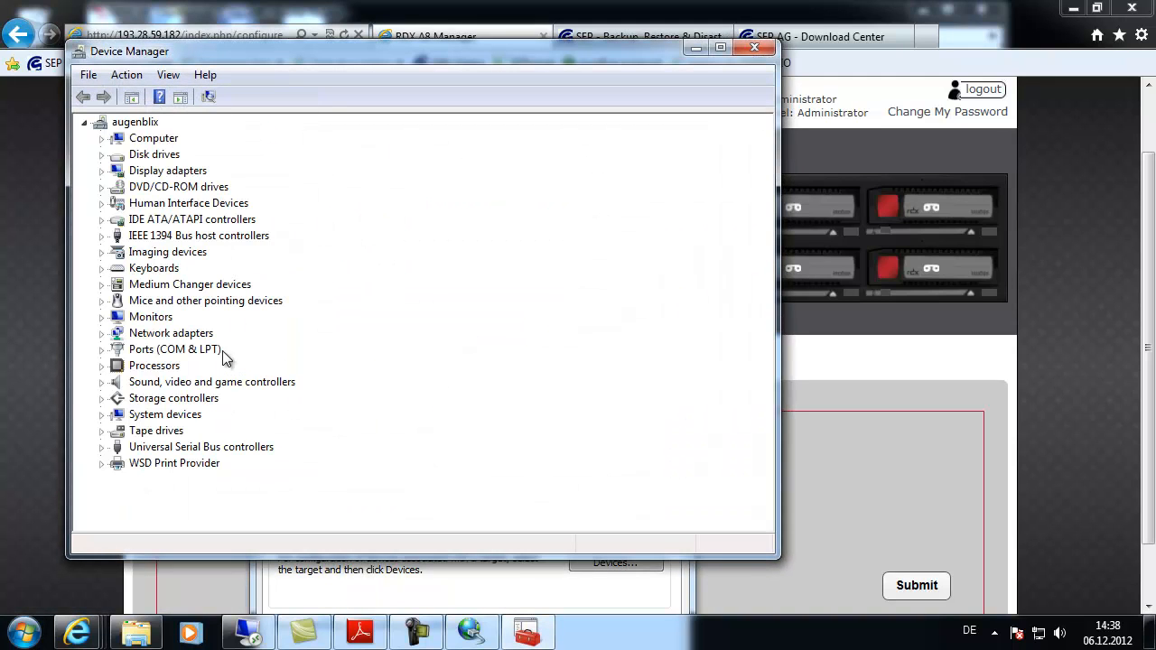
{"action": "left_click", "coordinate": [102, 284]}
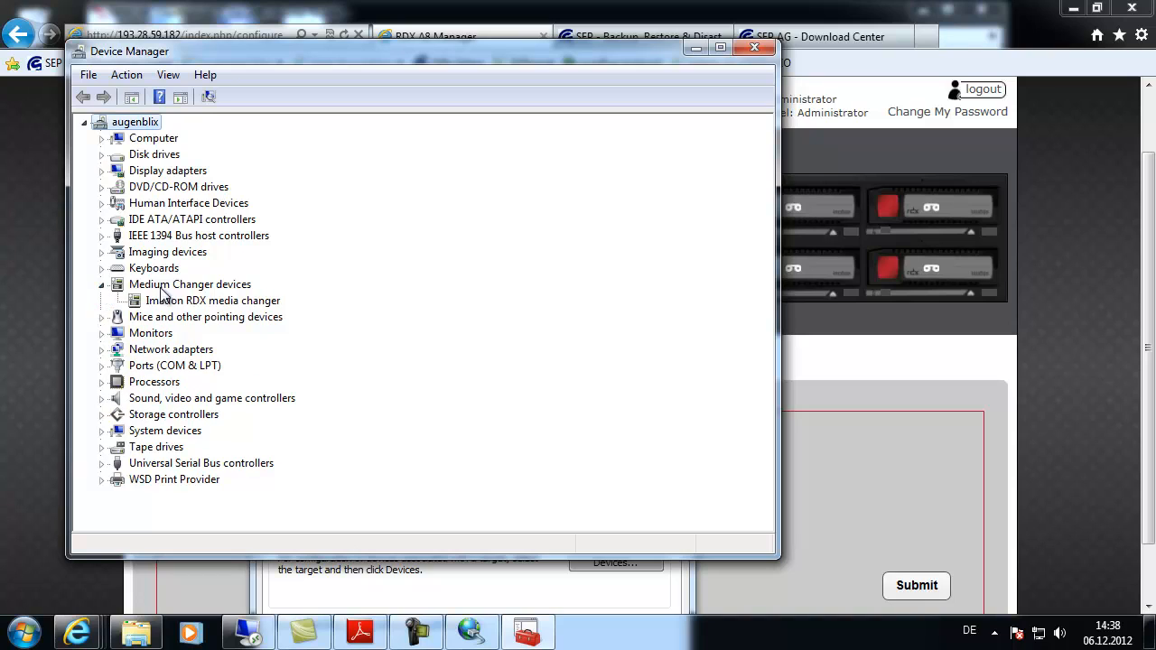
{"action": "mouse_move", "coordinate": [153, 310]}
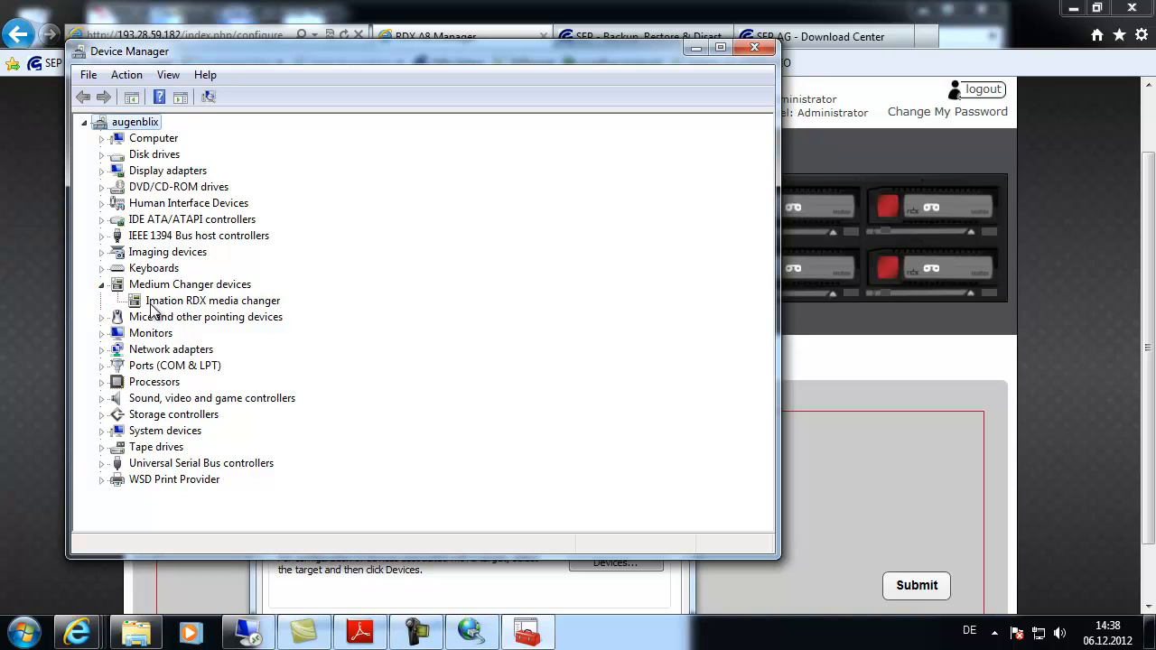
{"action": "mouse_move", "coordinate": [177, 313]}
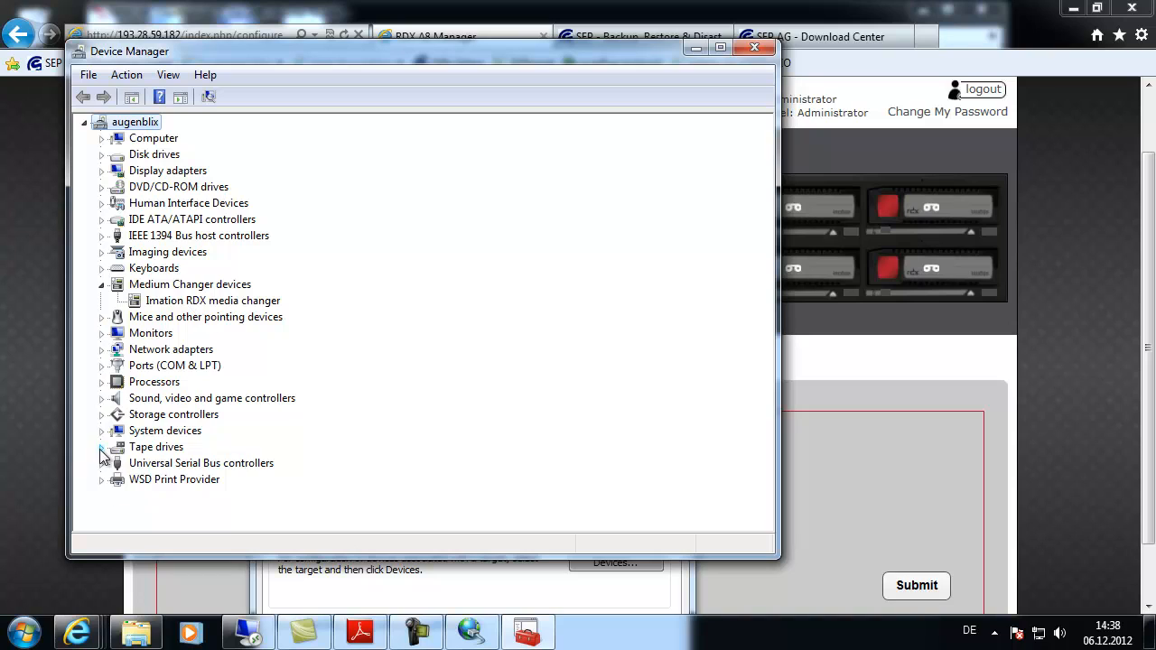
{"action": "left_click", "coordinate": [102, 448]}
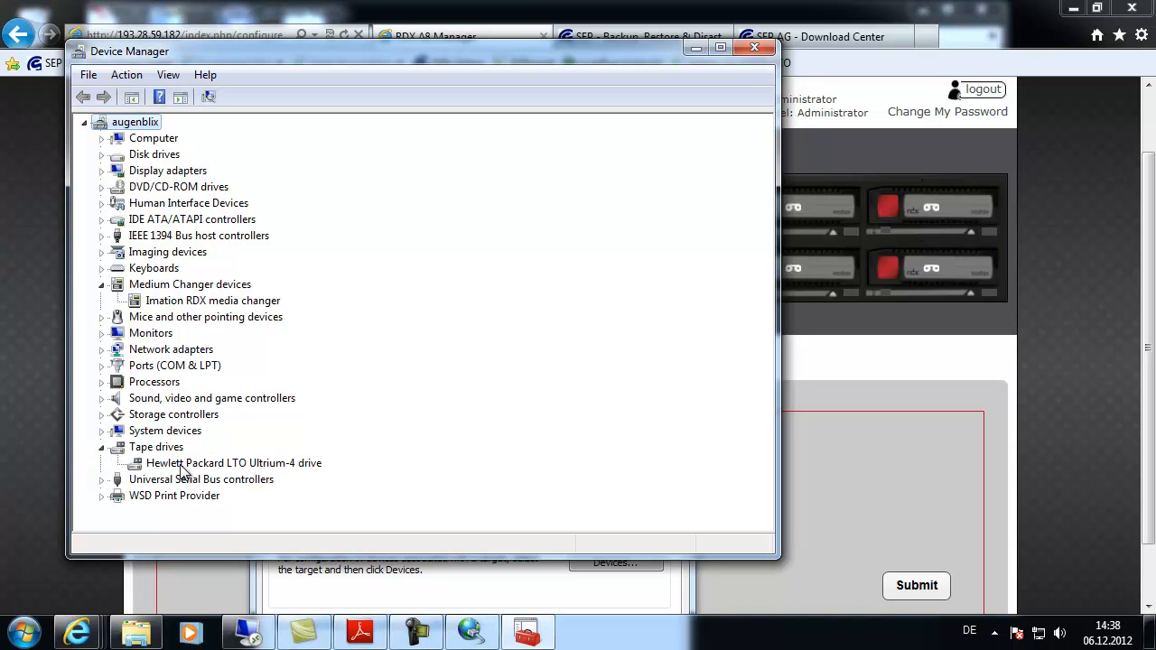
{"action": "mouse_move", "coordinate": [242, 479]}
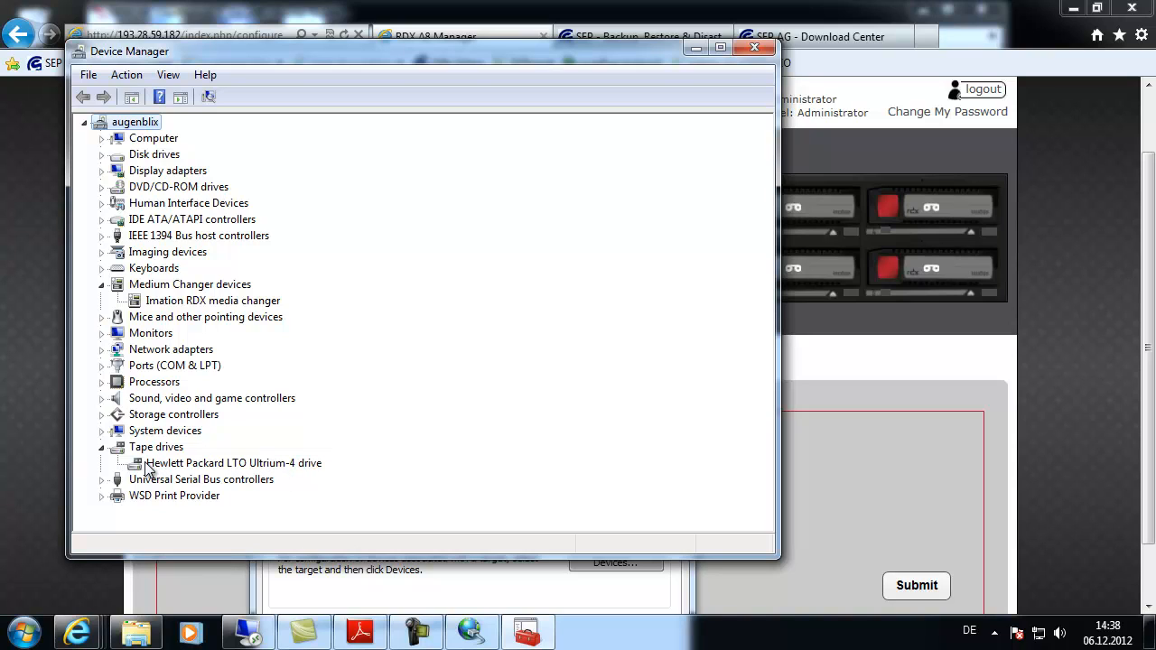
{"action": "mouse_move", "coordinate": [171, 452]}
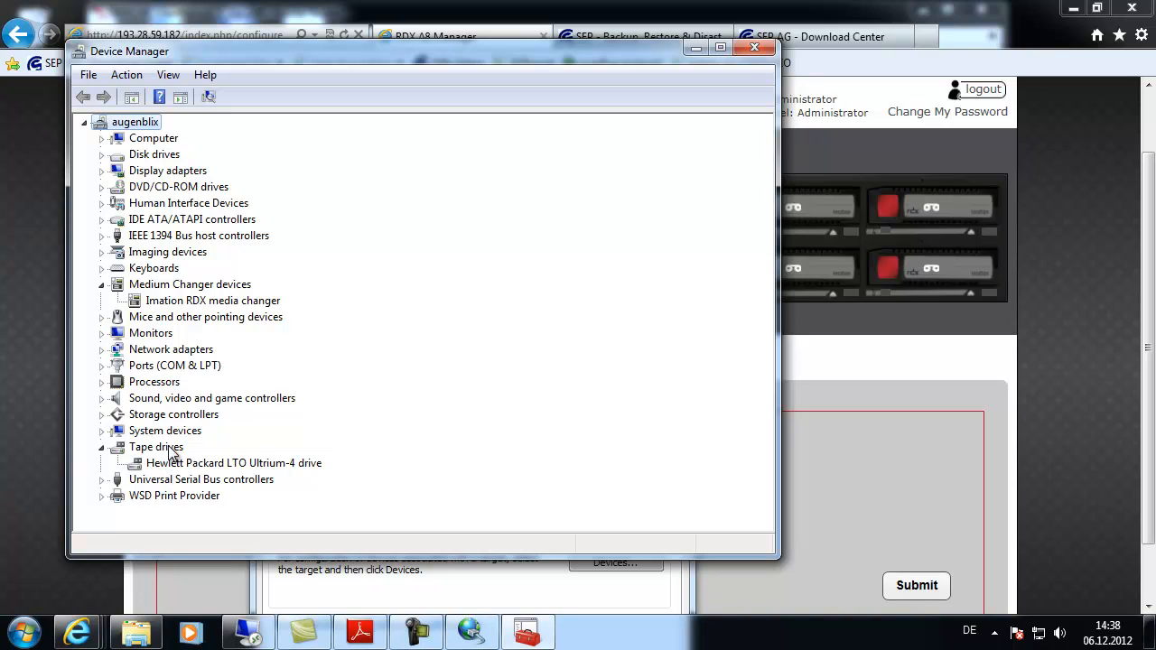
{"action": "right_click", "coordinate": [155, 447]}
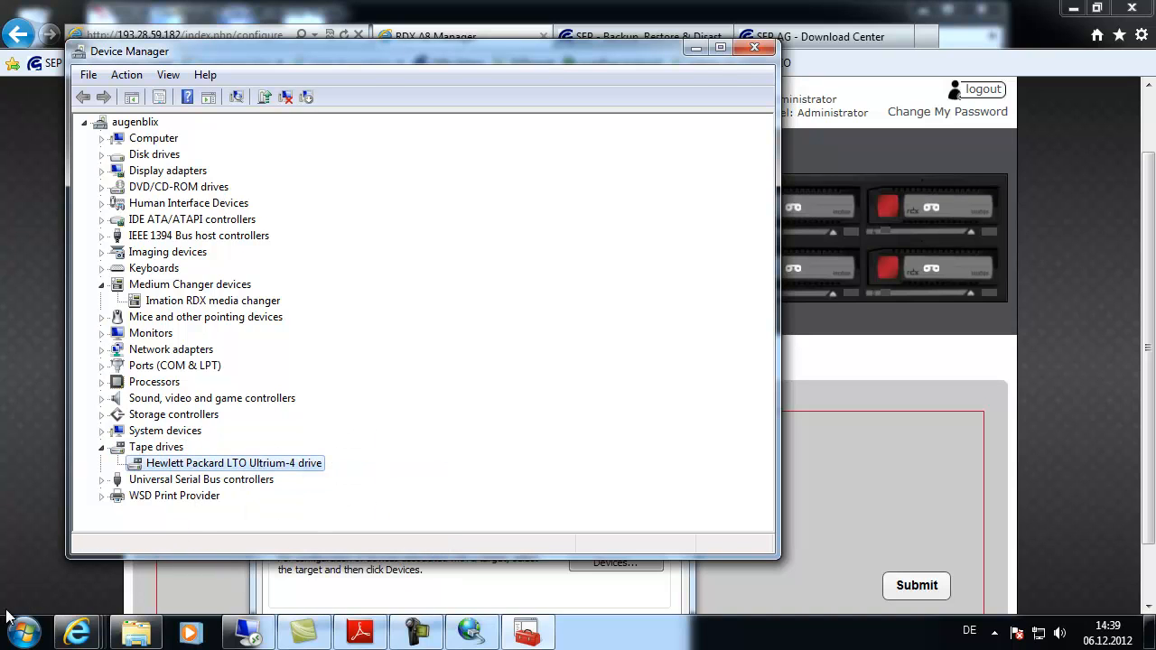
Check Windows Update (1 important, 76 optional), then close it and iSCSI Initiator Properties
{"action": "type", "text": "upd"}
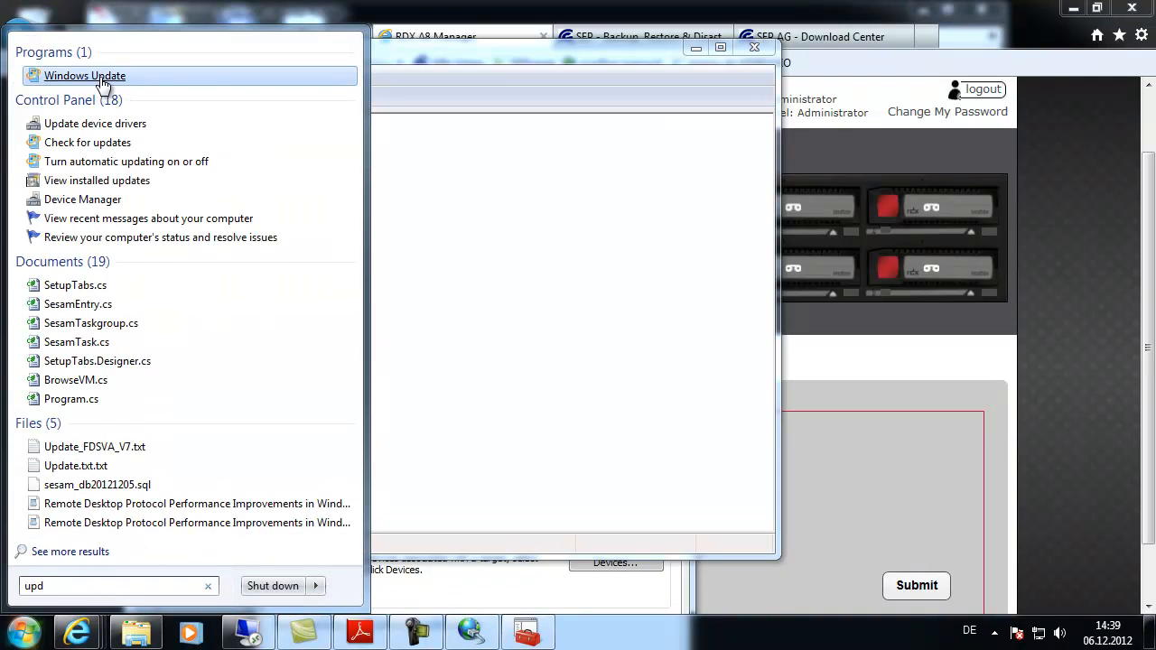
{"action": "left_click", "coordinate": [84, 76]}
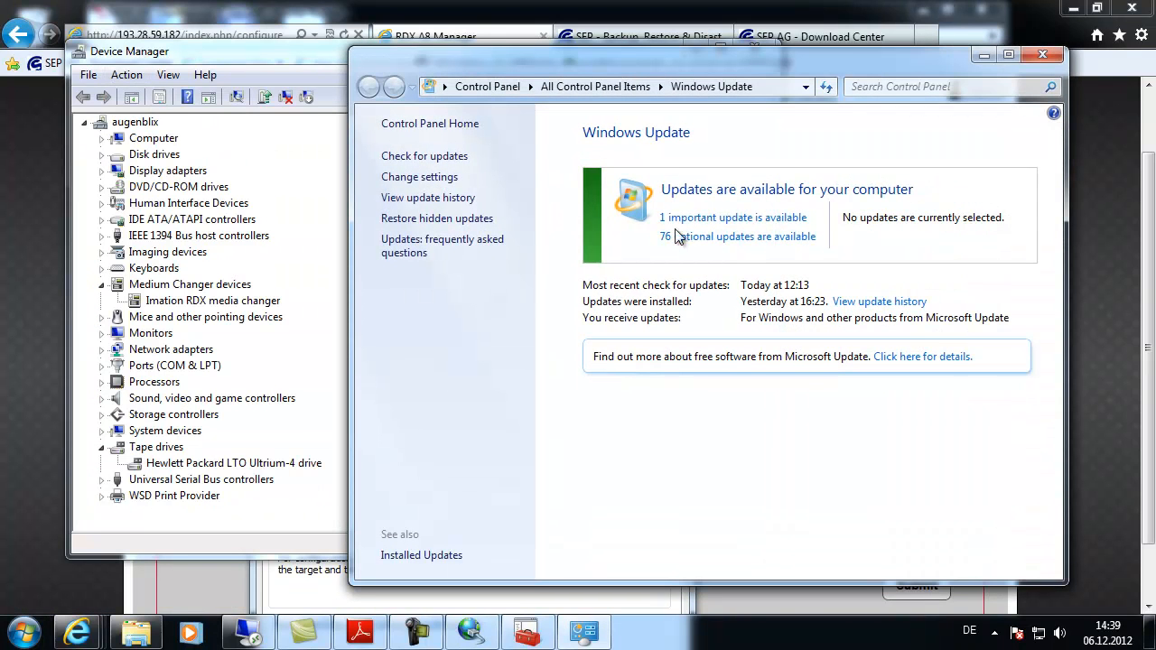
{"action": "mouse_move", "coordinate": [723, 244]}
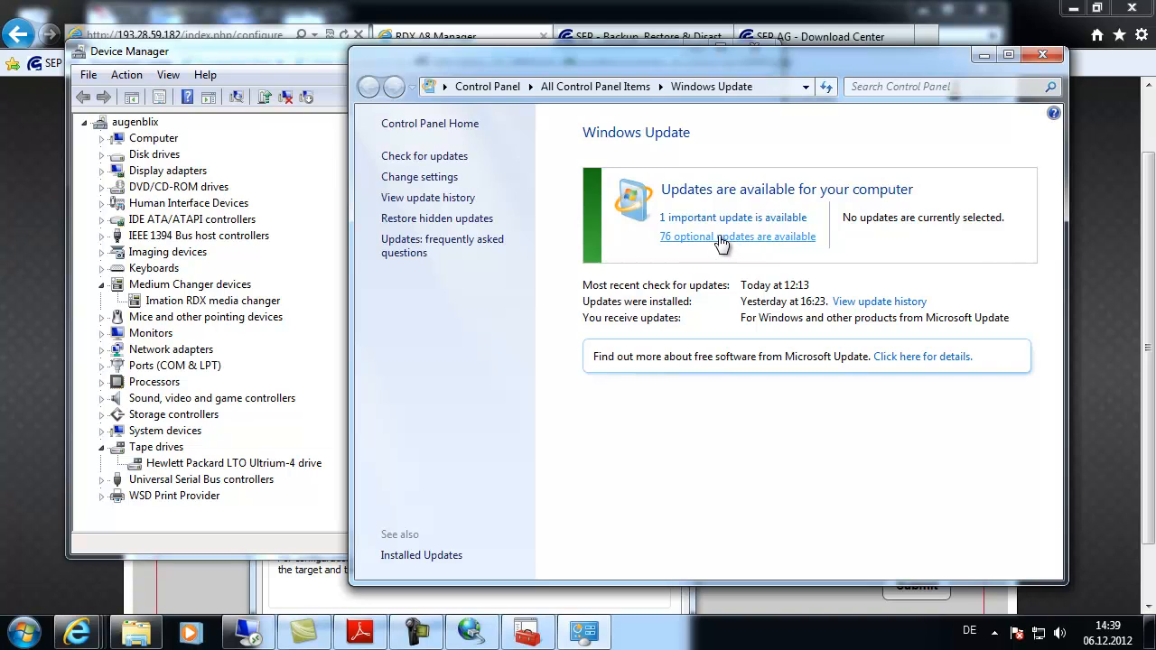
{"action": "left_click", "coordinate": [738, 235]}
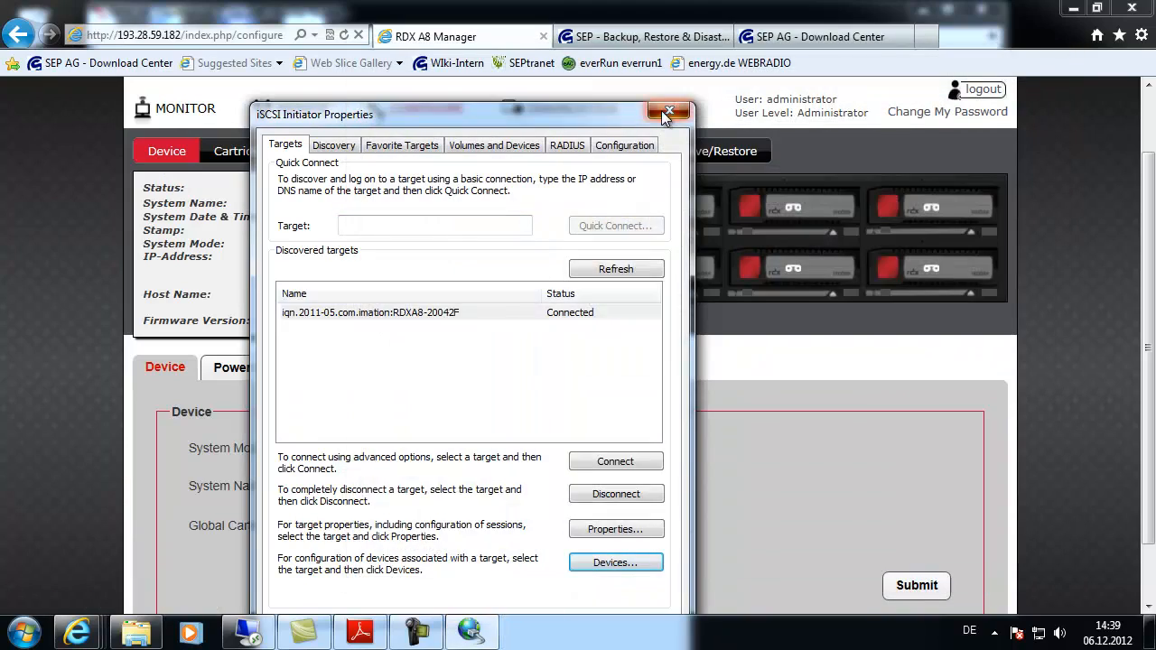
{"action": "left_click", "coordinate": [668, 111]}
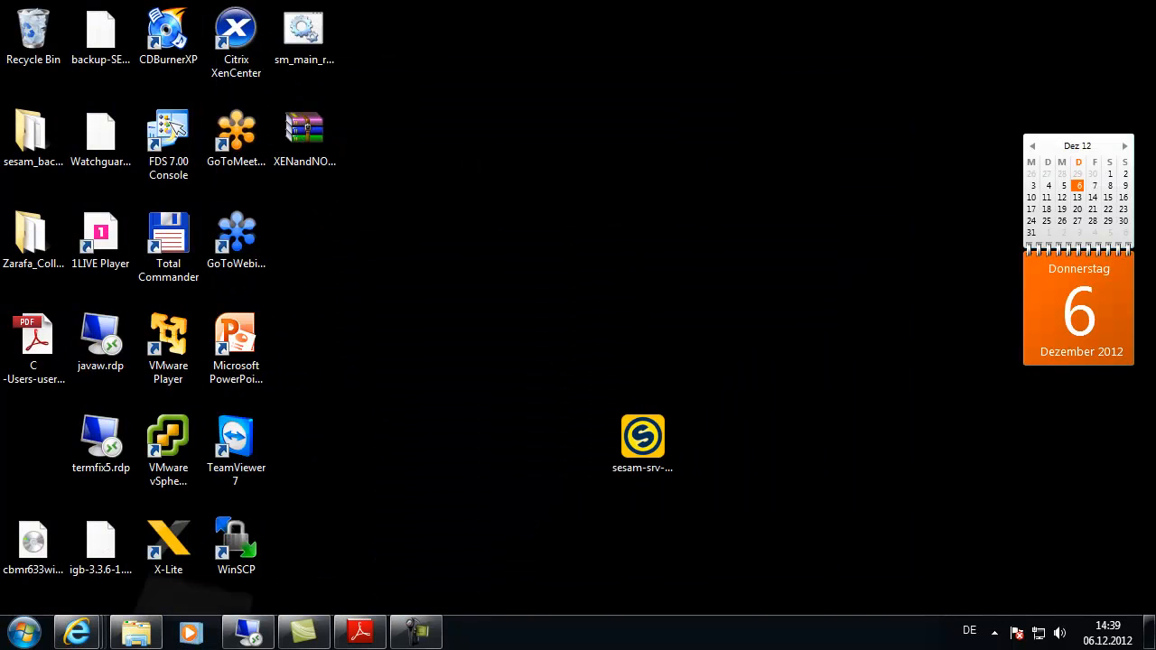
{"action": "mouse_move", "coordinate": [76, 631]}
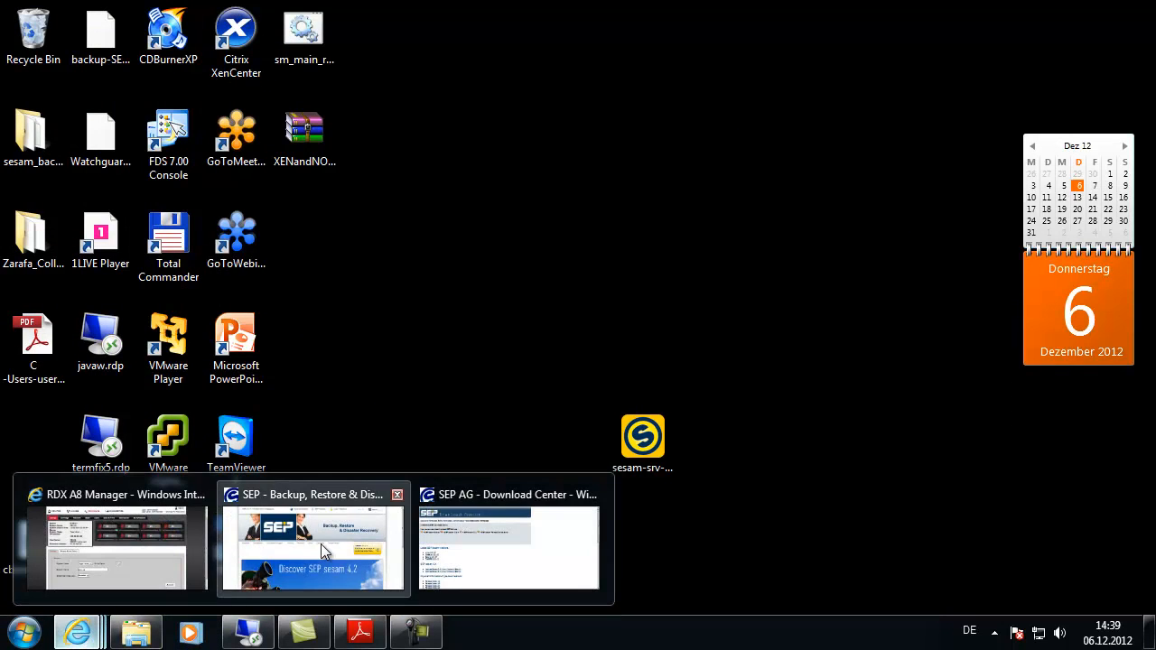
Download sesam-srv-4.2.1.27-windows.x64.exe from the Download Center's windows/x64 folder
{"action": "left_click", "coordinate": [313, 549]}
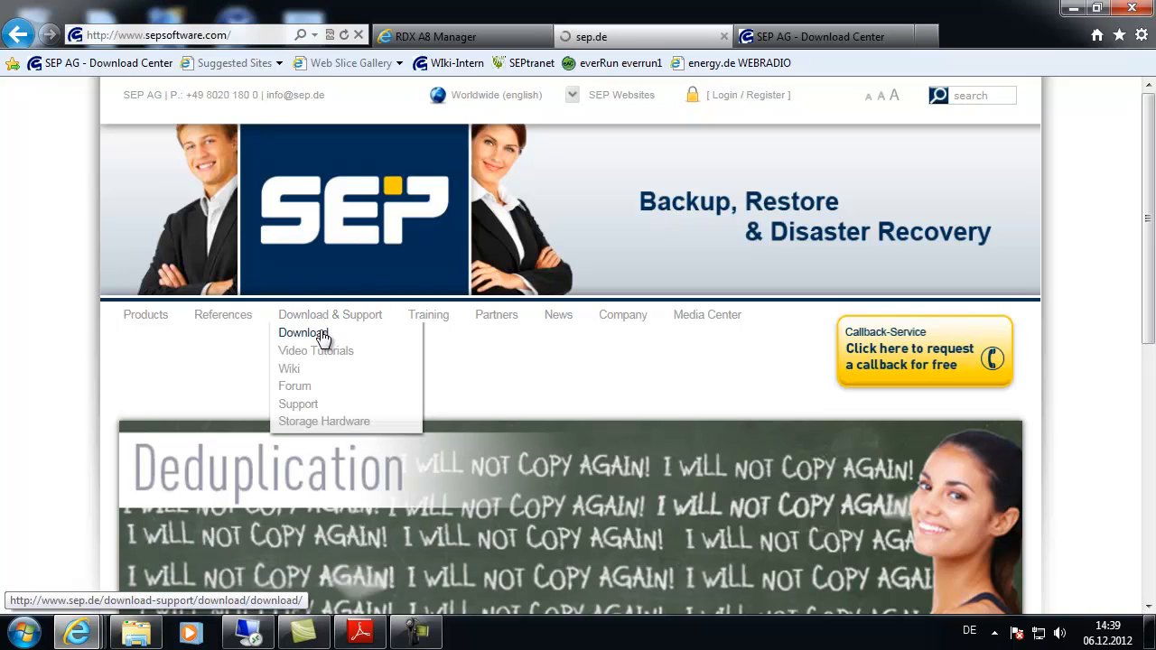
{"action": "left_click", "coordinate": [304, 333]}
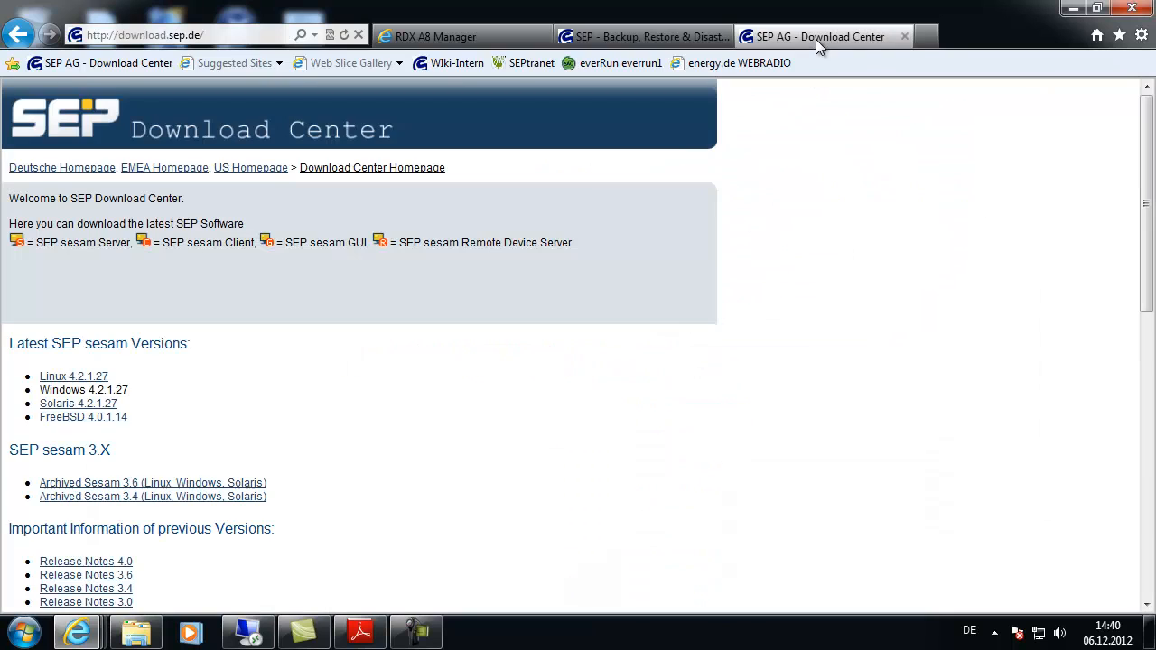
{"action": "mouse_move", "coordinate": [230, 425]}
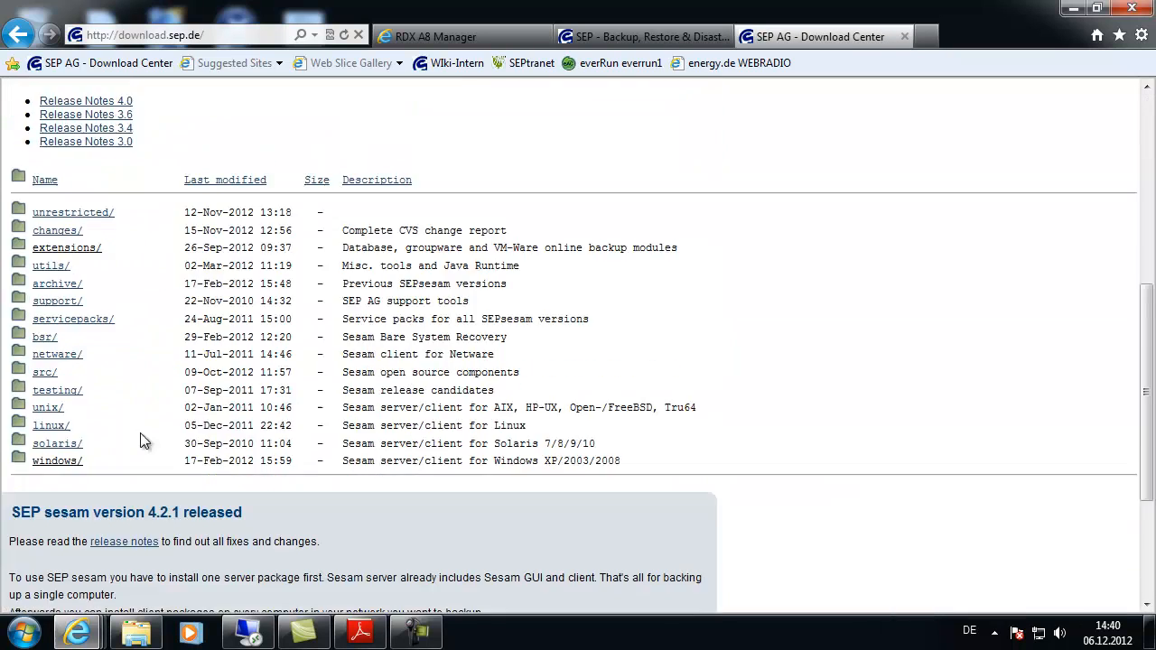
{"action": "left_click", "coordinate": [57, 460]}
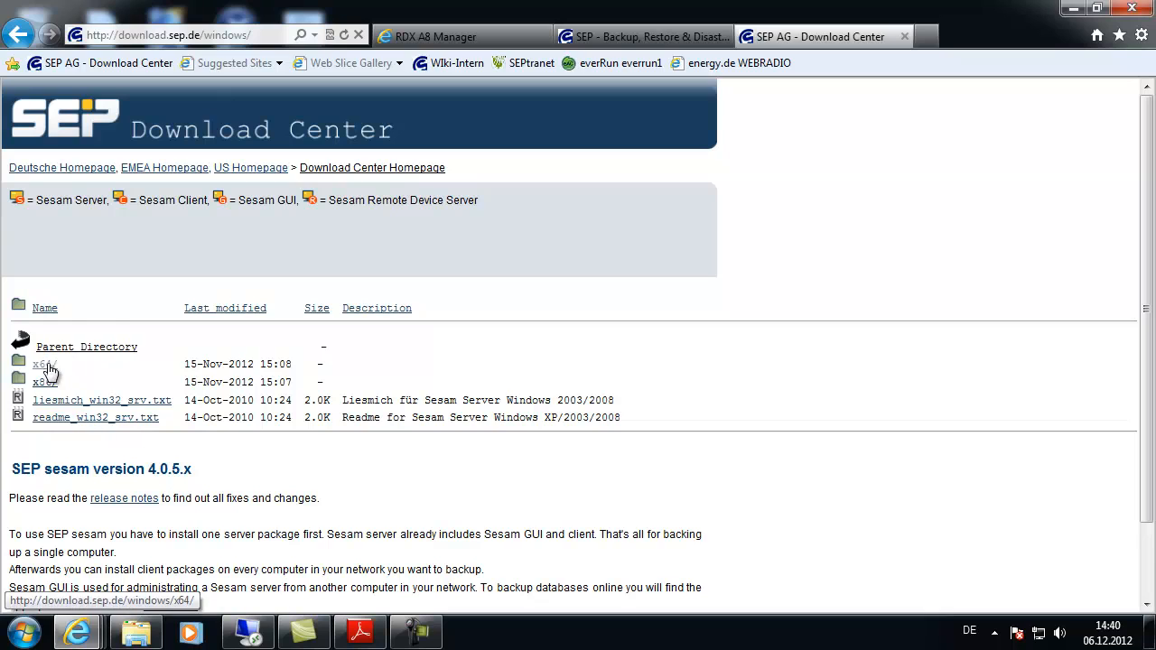
{"action": "left_click", "coordinate": [41, 364]}
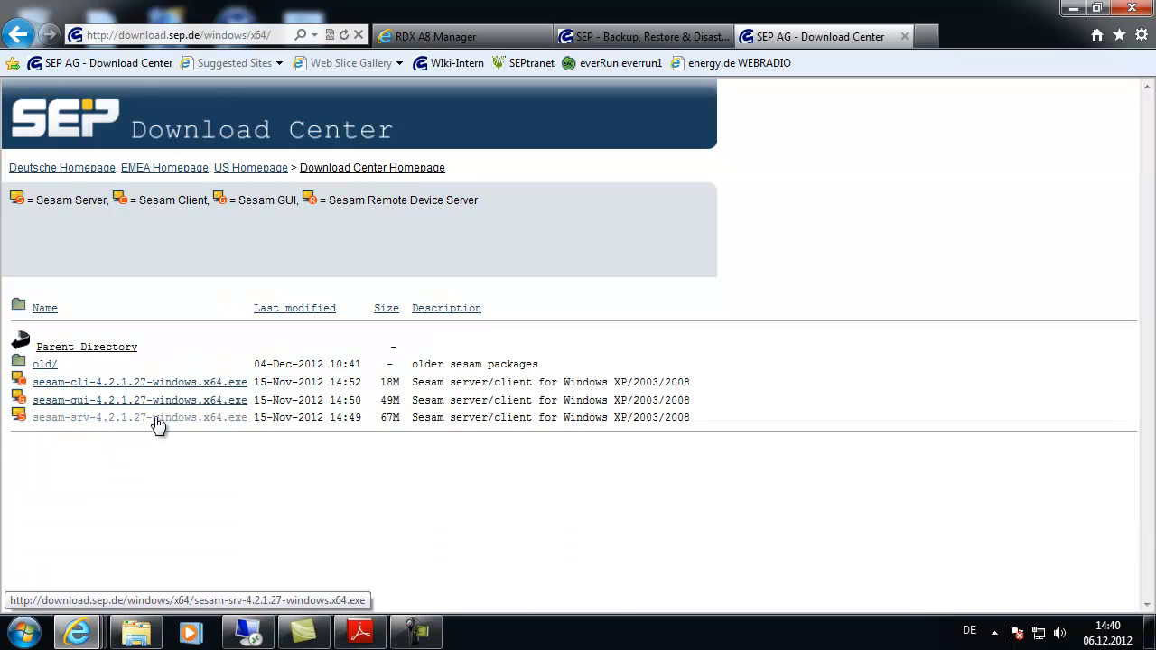
{"action": "left_click", "coordinate": [140, 417]}
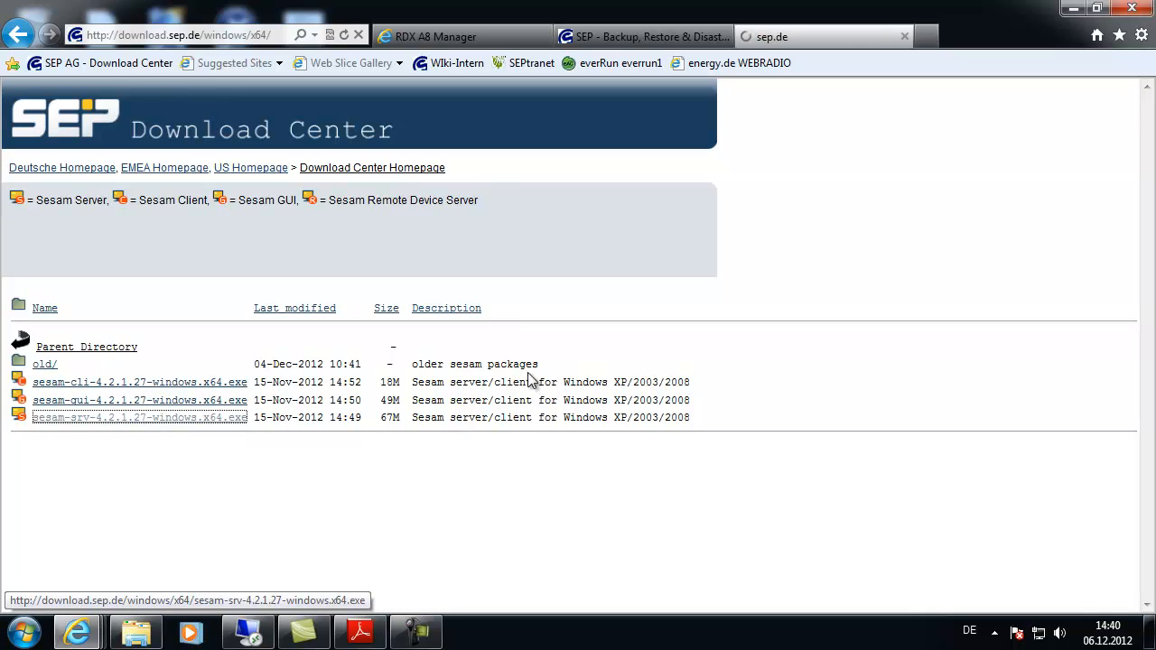
{"action": "left_click", "coordinate": [138, 418]}
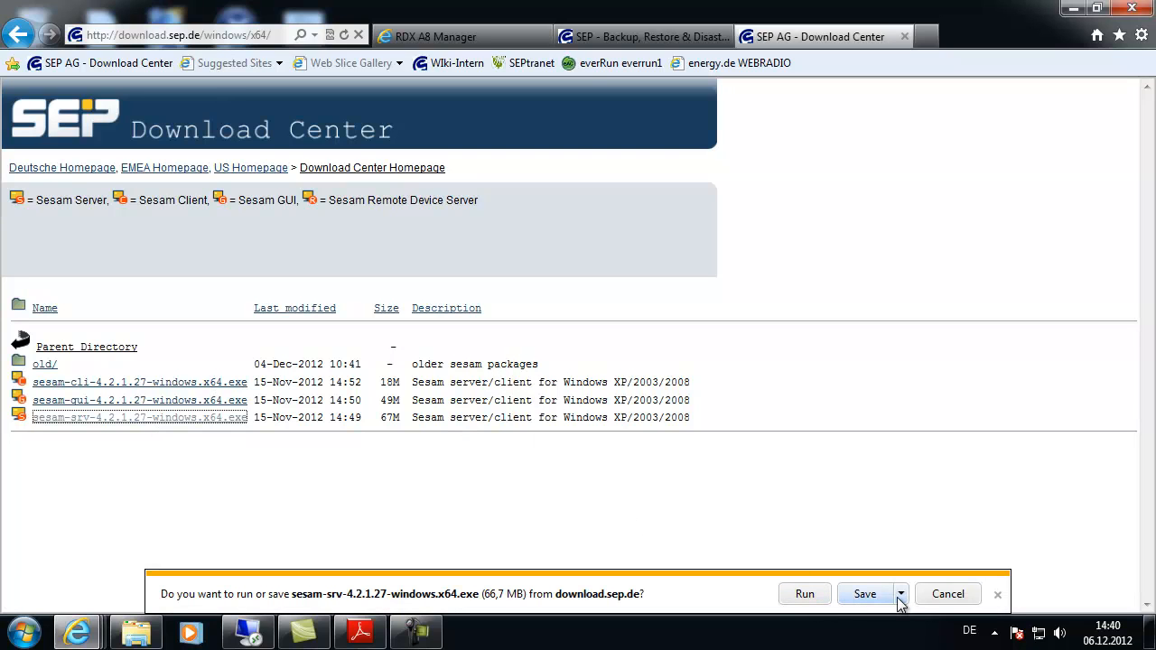
{"action": "left_click", "coordinate": [865, 593]}
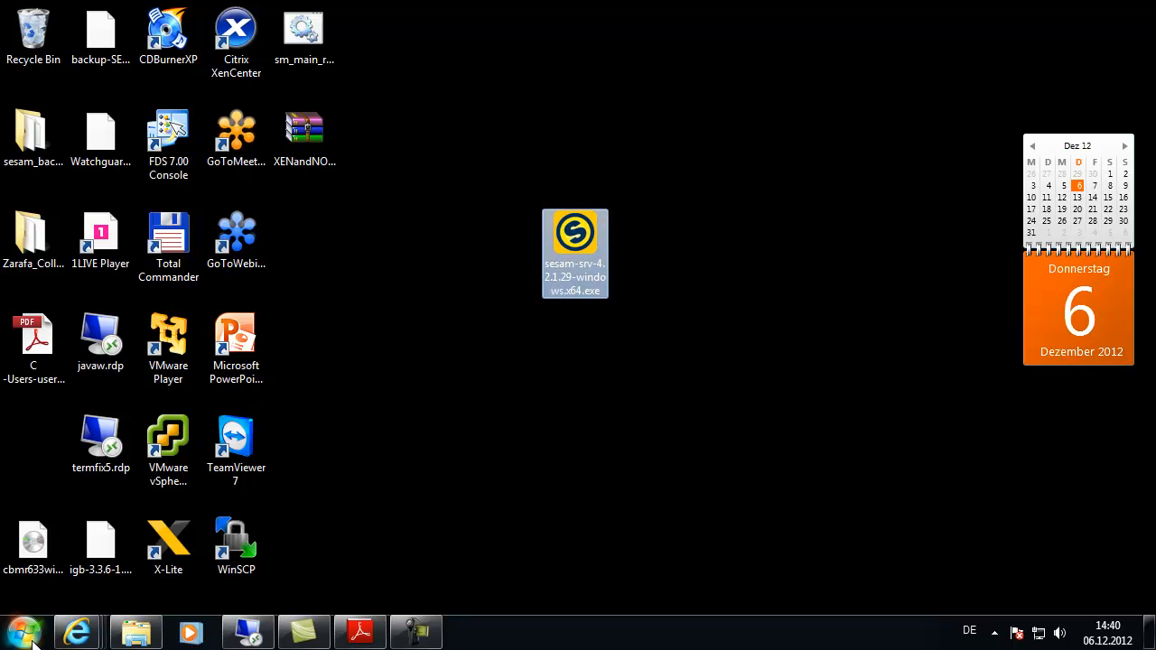
Open an administrator Command Prompt and run ipconfig /all
{"action": "left_click", "coordinate": [25, 632]}
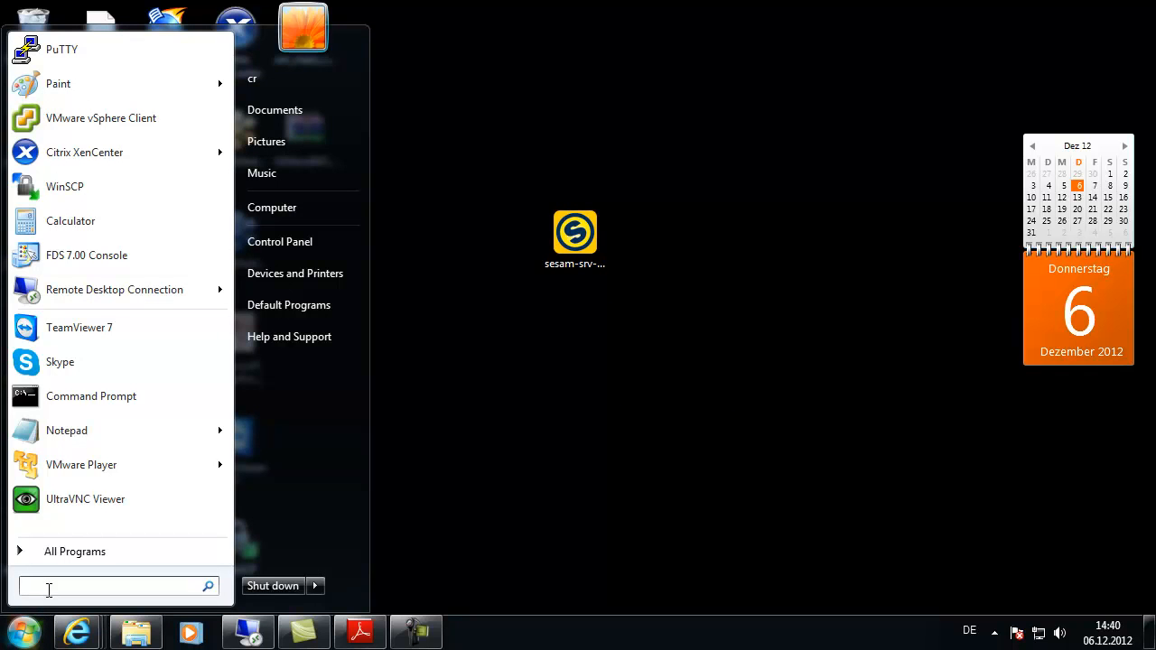
{"action": "left_click", "coordinate": [90, 396]}
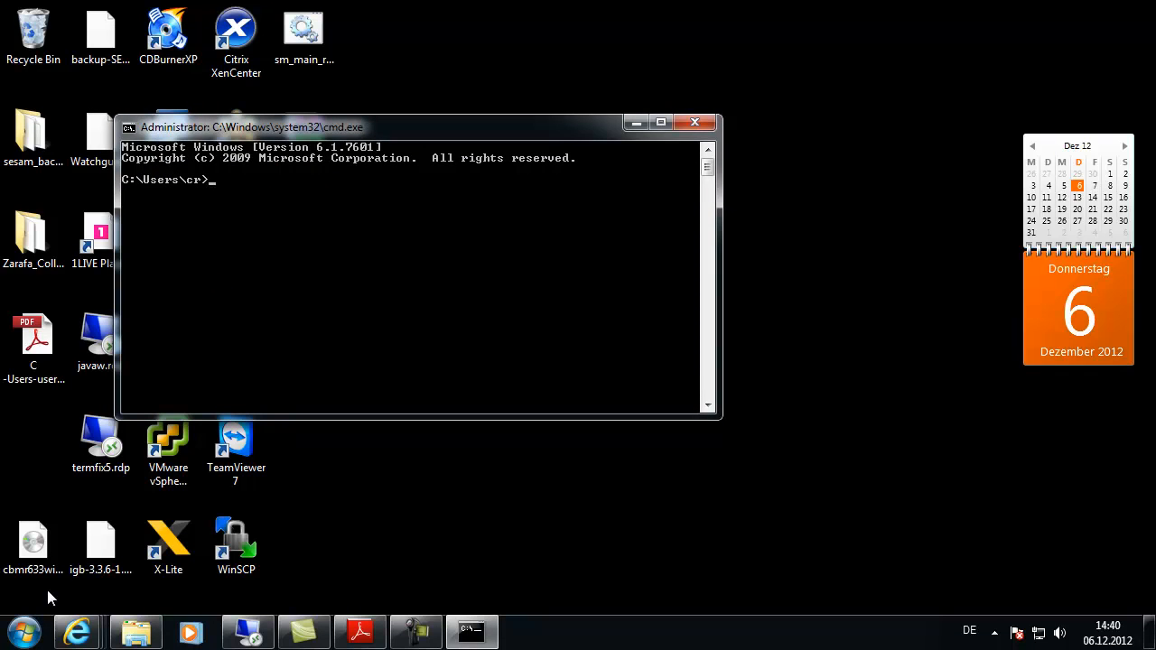
{"action": "type", "text": "ipconfig"}
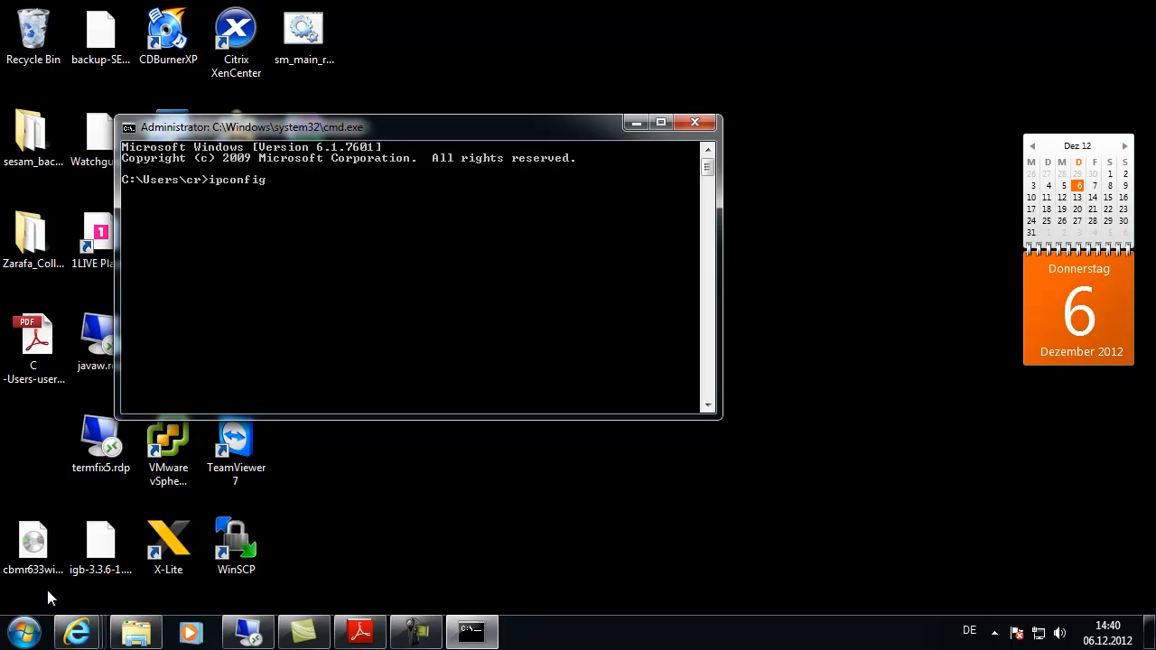
{"action": "type", "text": "/all"}
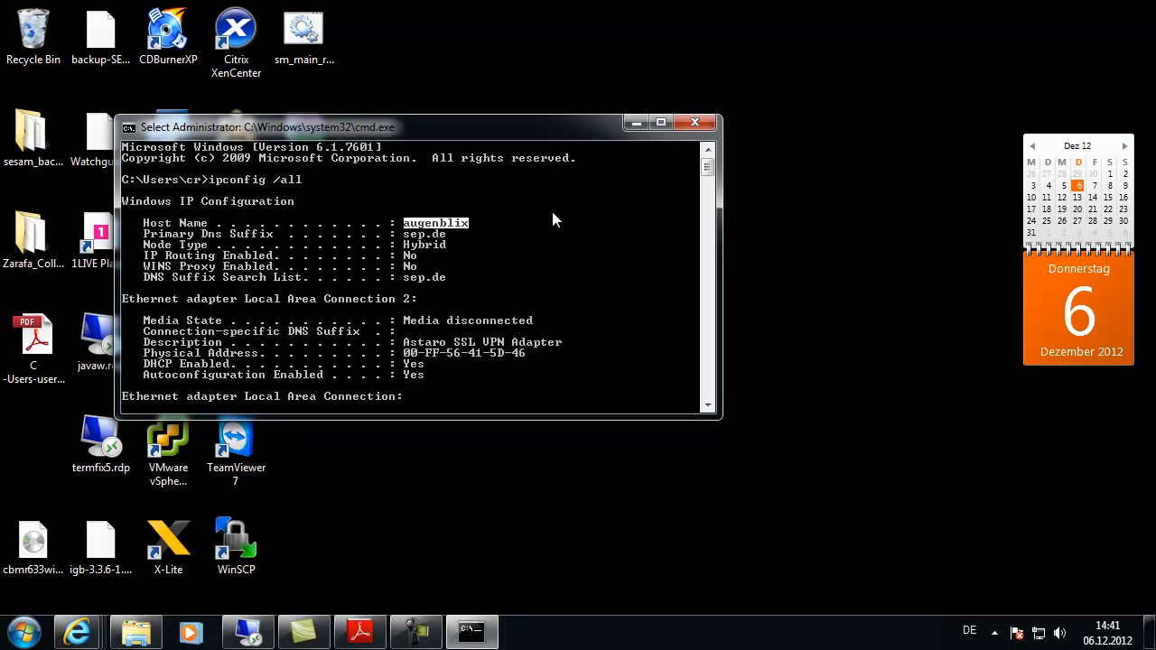
{"action": "scroll", "scroll_direction": "down", "scroll_amount": 3}
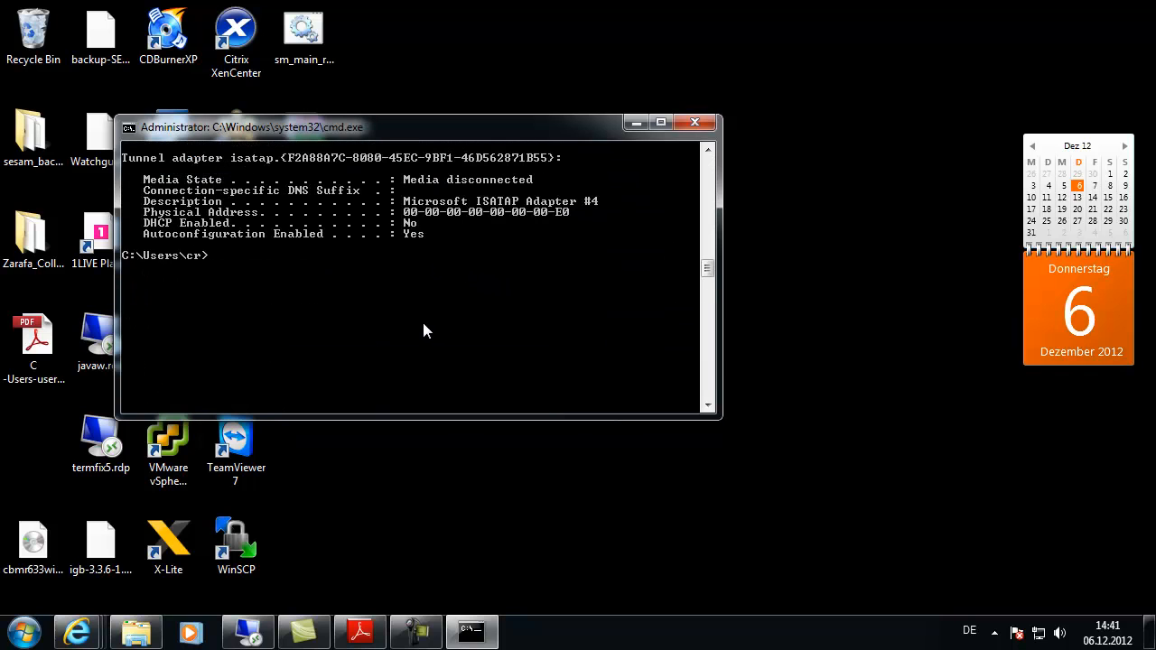
Confirm augenblix resolves to 193.28.59.137 and Java 1.6.0_31 64-bit is installed
{"action": "type", "text": "nsl"}
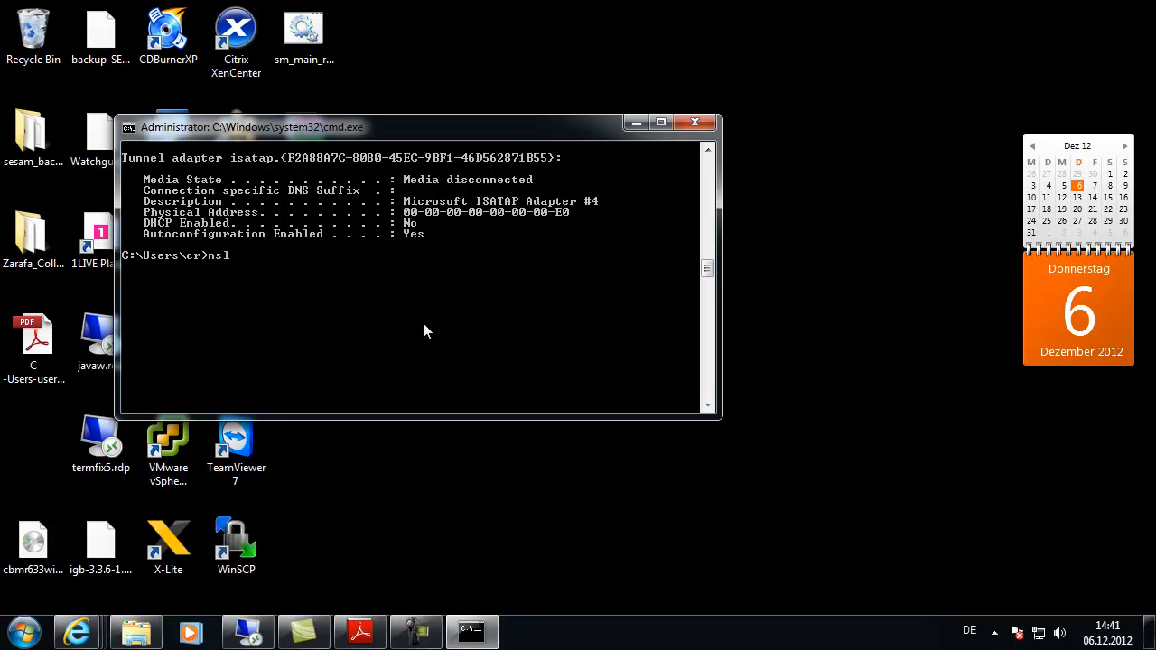
{"action": "type", "text": "ookup"}
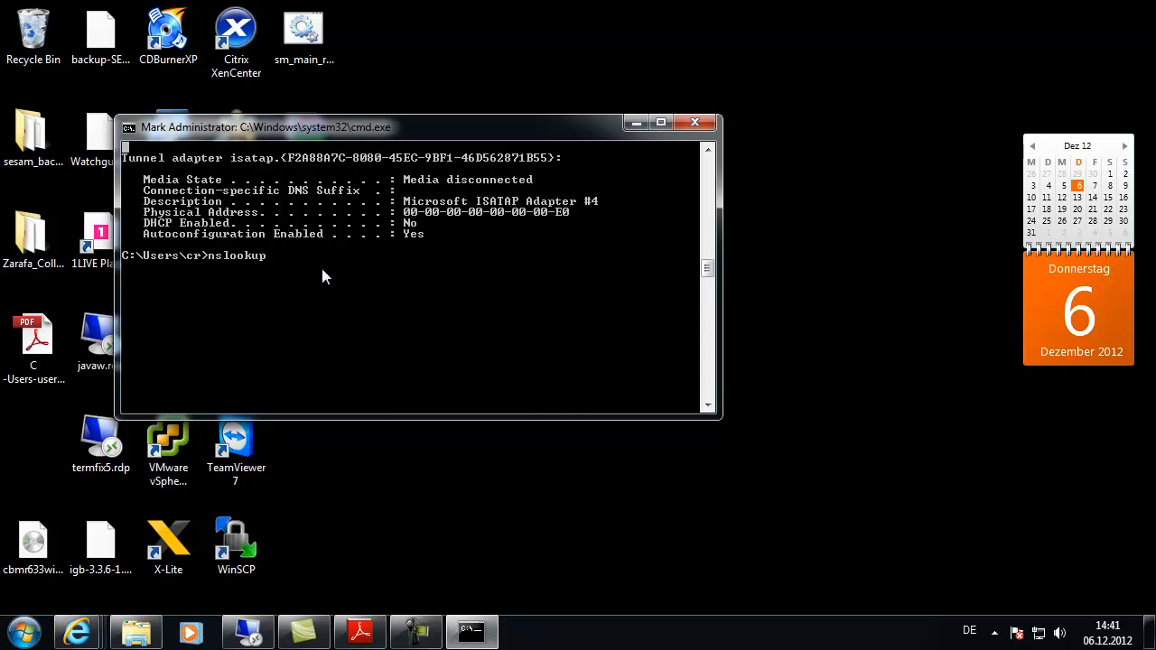
{"action": "type", "text": "augenblix"}
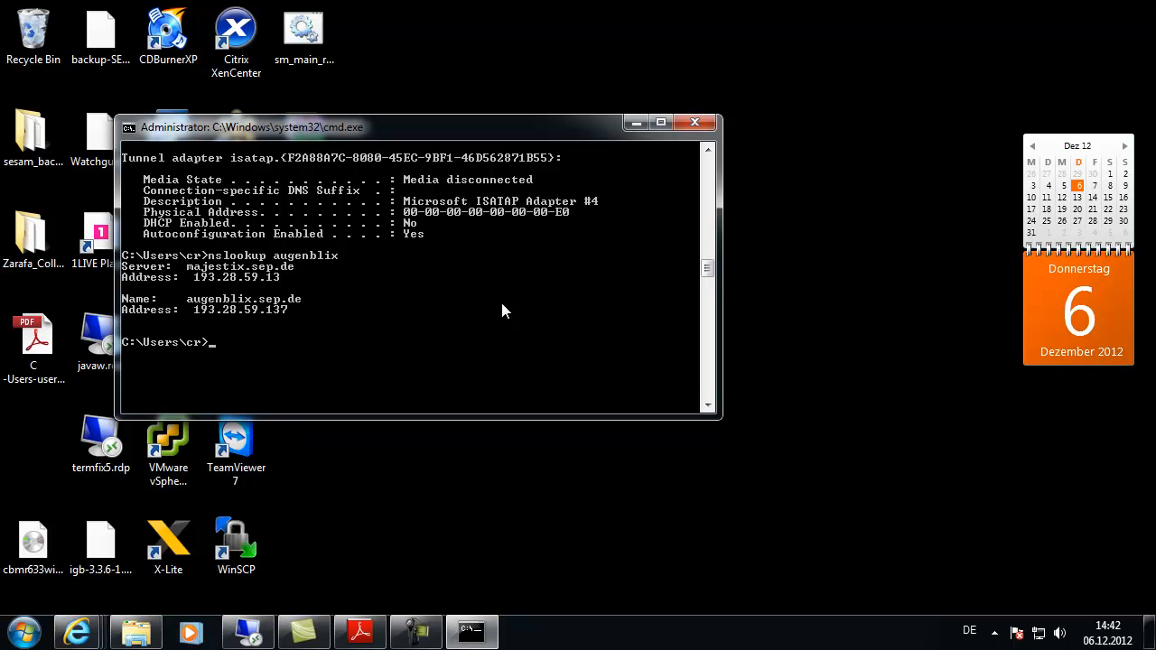
{"action": "type", "text": "java -ve"}
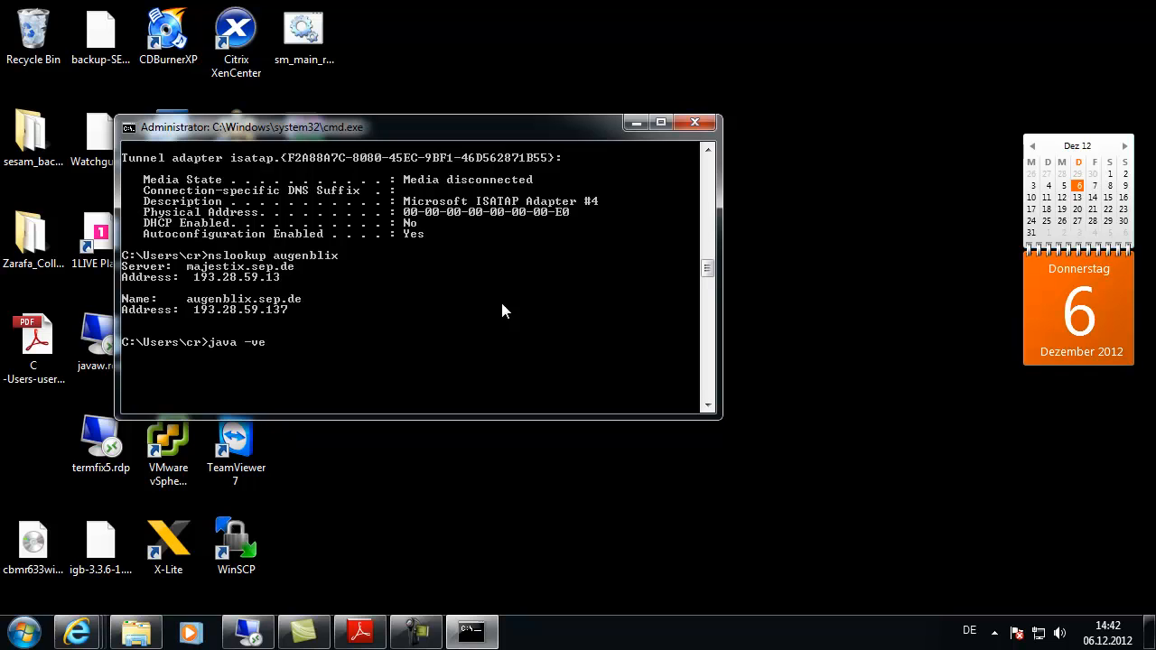
{"action": "key", "text": "Enter"}
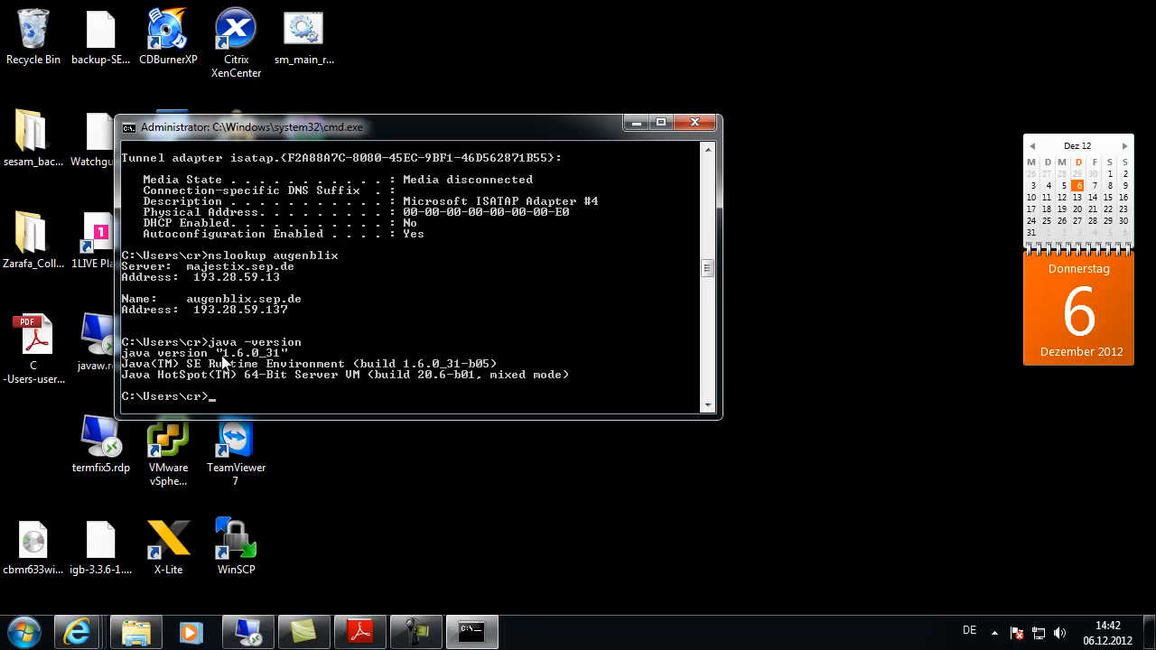
{"action": "mouse_move", "coordinate": [861, 391]}
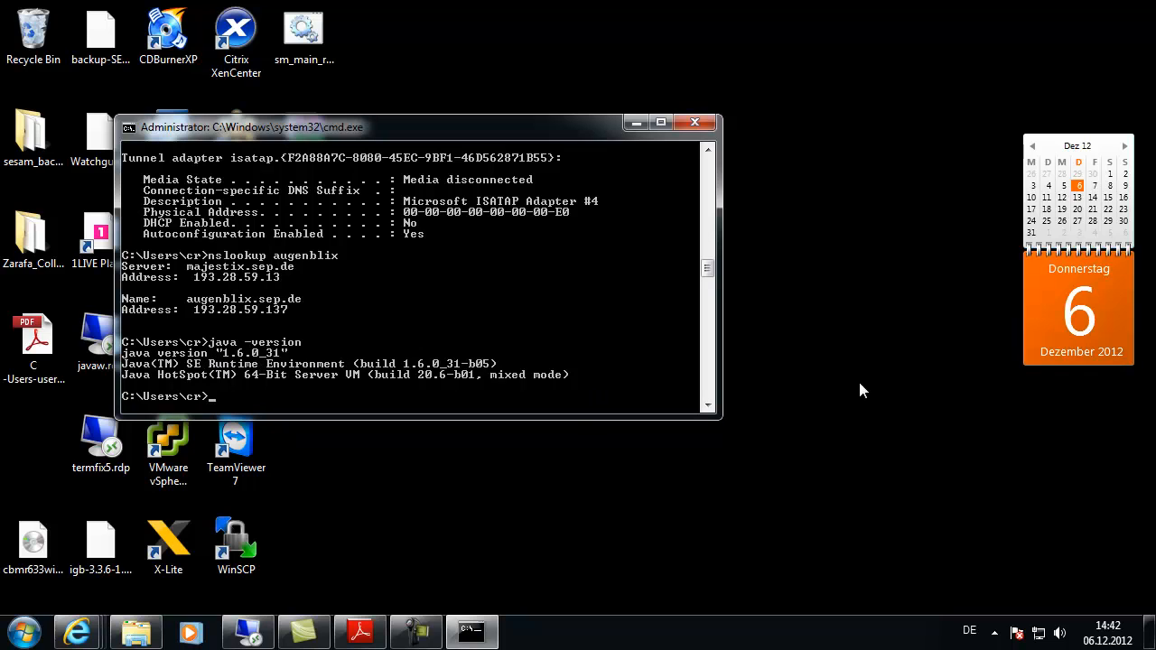
Launch the SEP sesam server installer with English as the setup language
{"action": "left_click", "coordinate": [469, 632]}
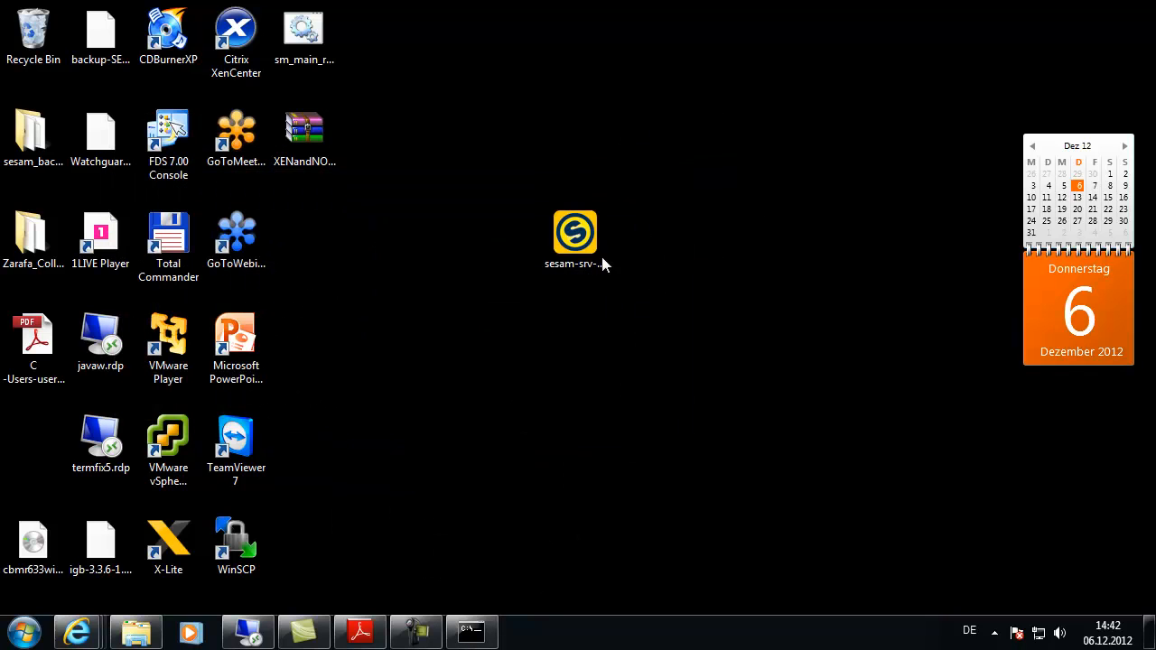
{"action": "left_click", "coordinate": [575, 233]}
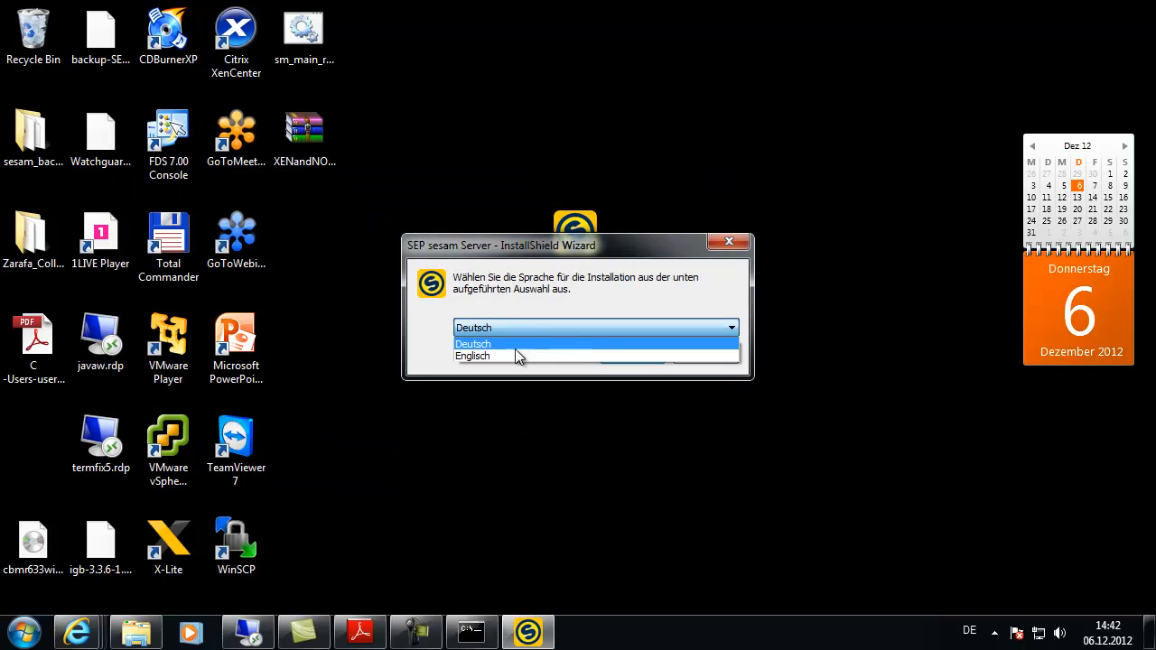
{"action": "left_click", "coordinate": [473, 344]}
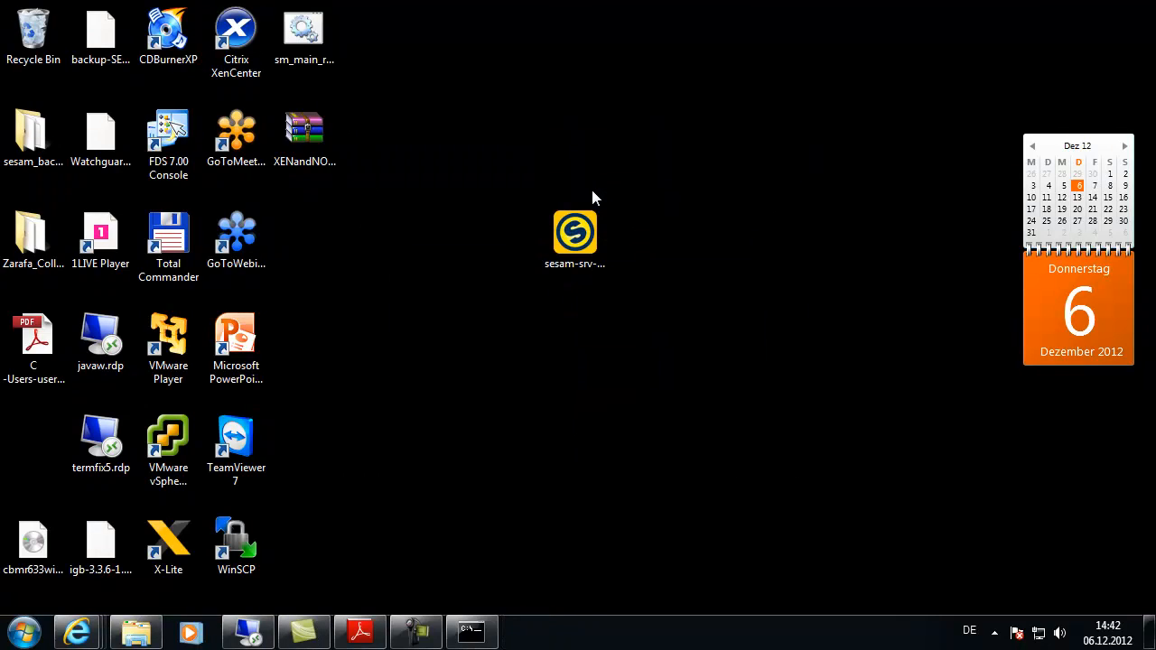
{"action": "double_click", "coordinate": [574, 231]}
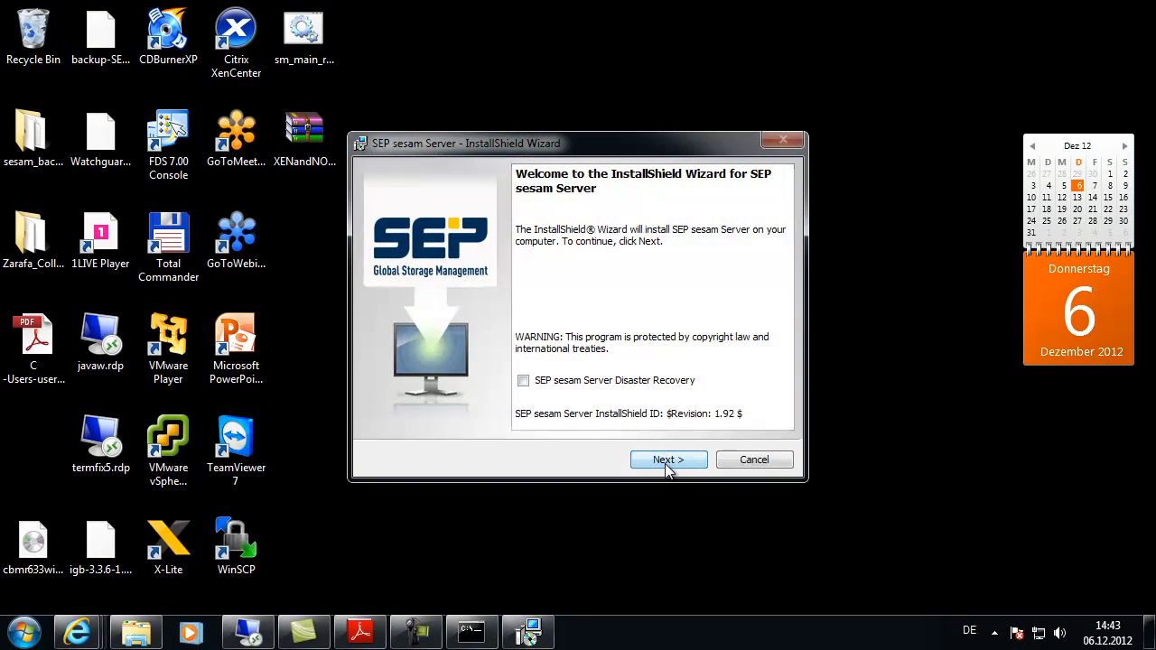
Install SEP sesam Server 4.2.1.29 with client and GUI in default folders, then finish
{"action": "left_click", "coordinate": [669, 460]}
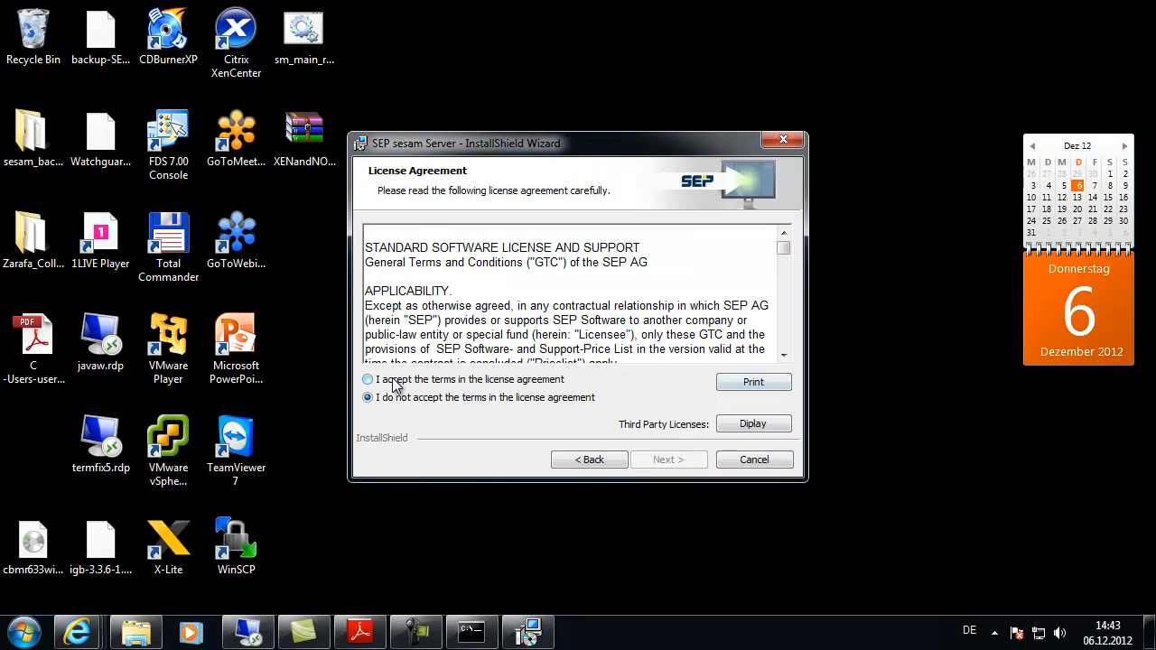
{"action": "left_click", "coordinate": [668, 458]}
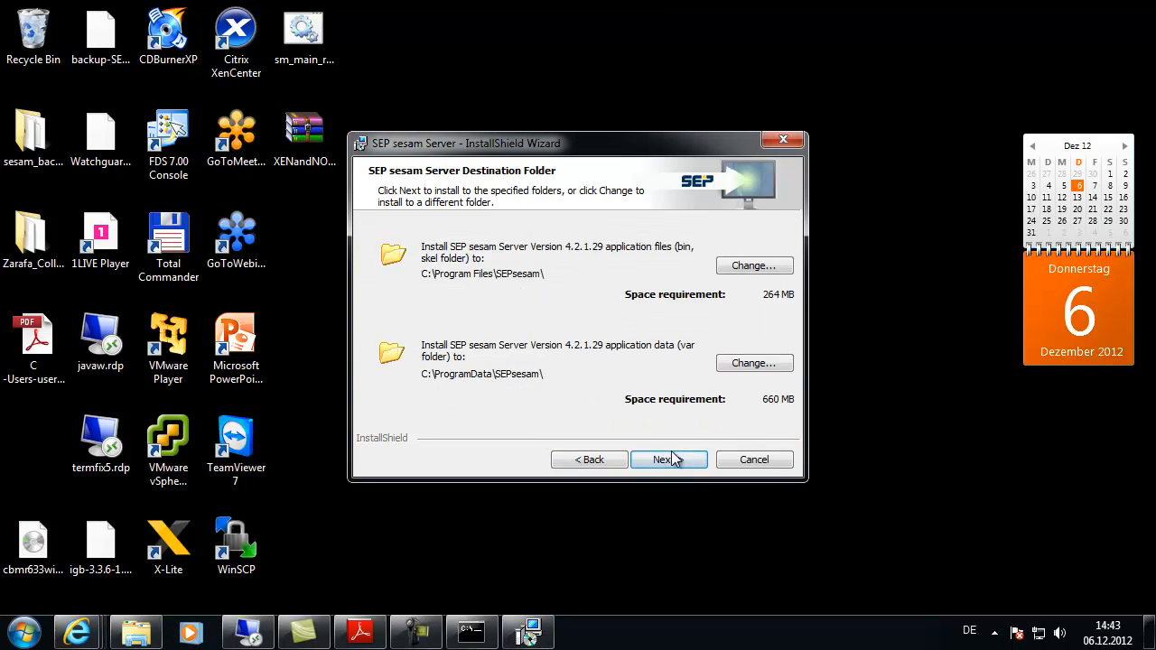
{"action": "left_click", "coordinate": [668, 460]}
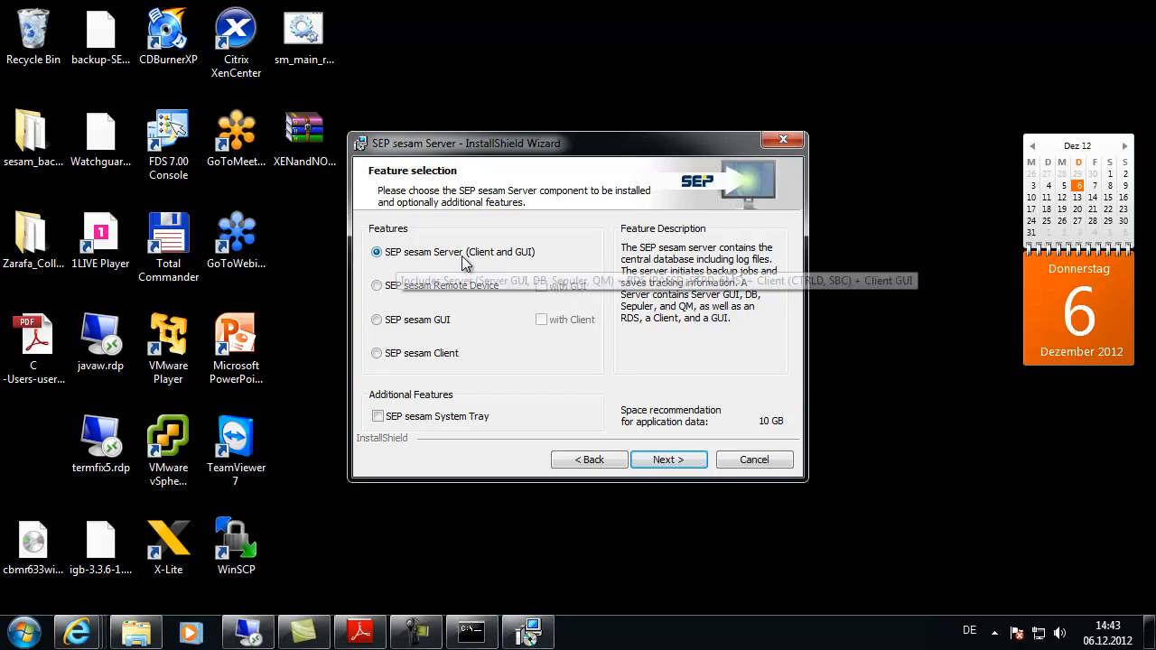
{"action": "mouse_move", "coordinate": [485, 275]}
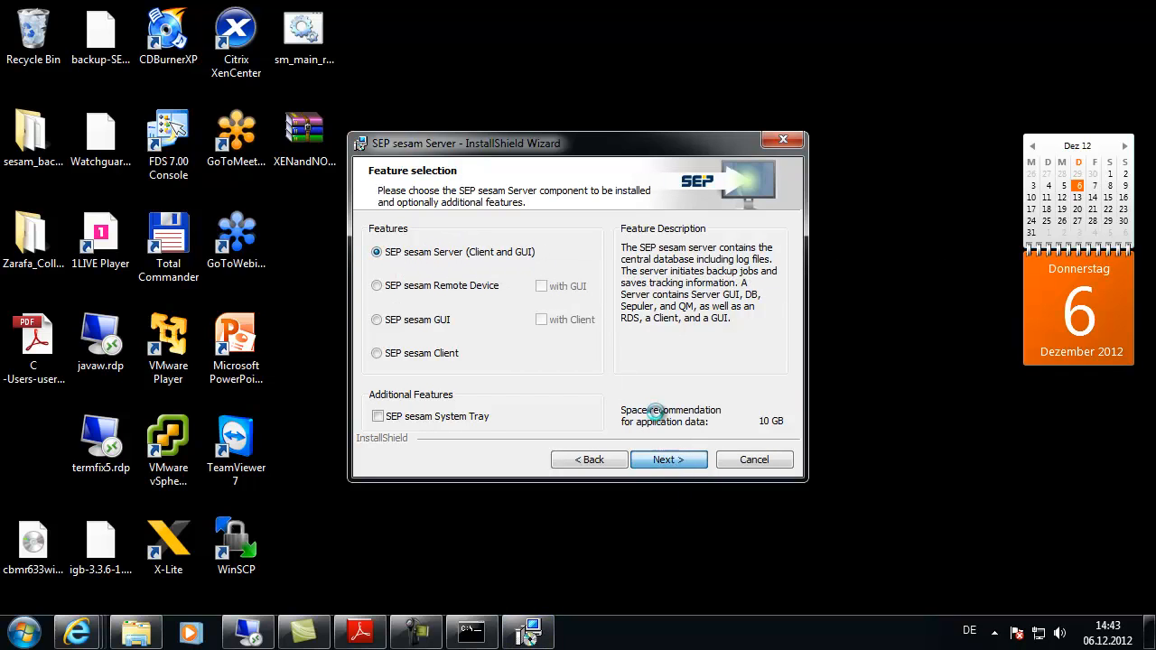
{"action": "left_click", "coordinate": [668, 460]}
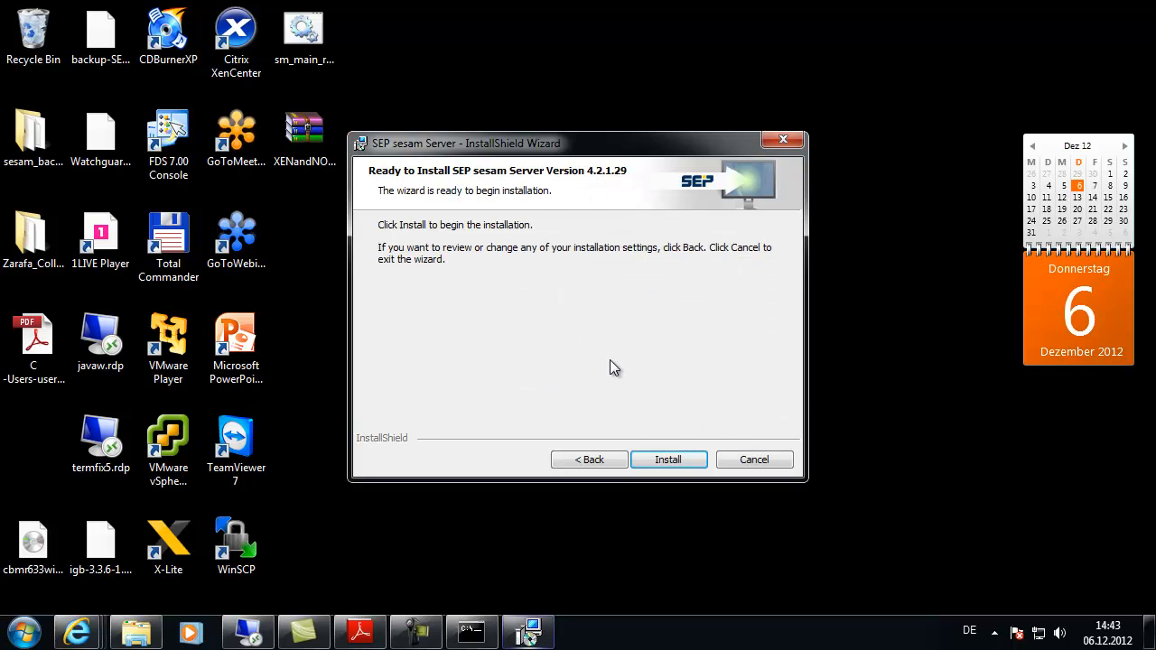
{"action": "left_click", "coordinate": [667, 460]}
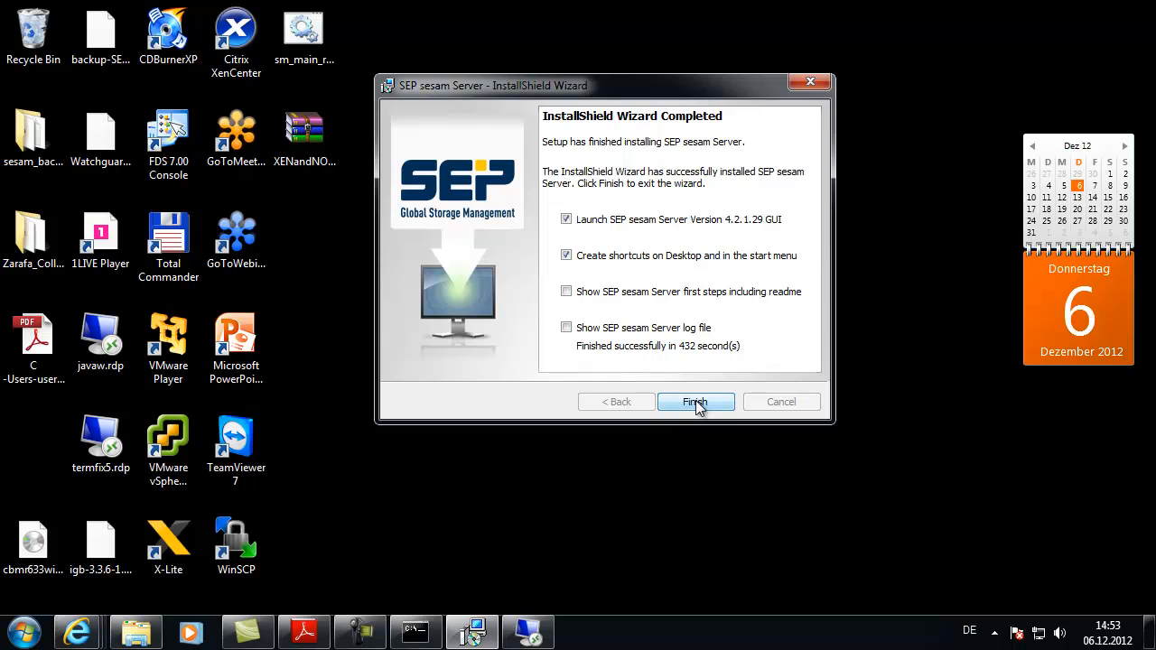
{"action": "left_click", "coordinate": [695, 402]}
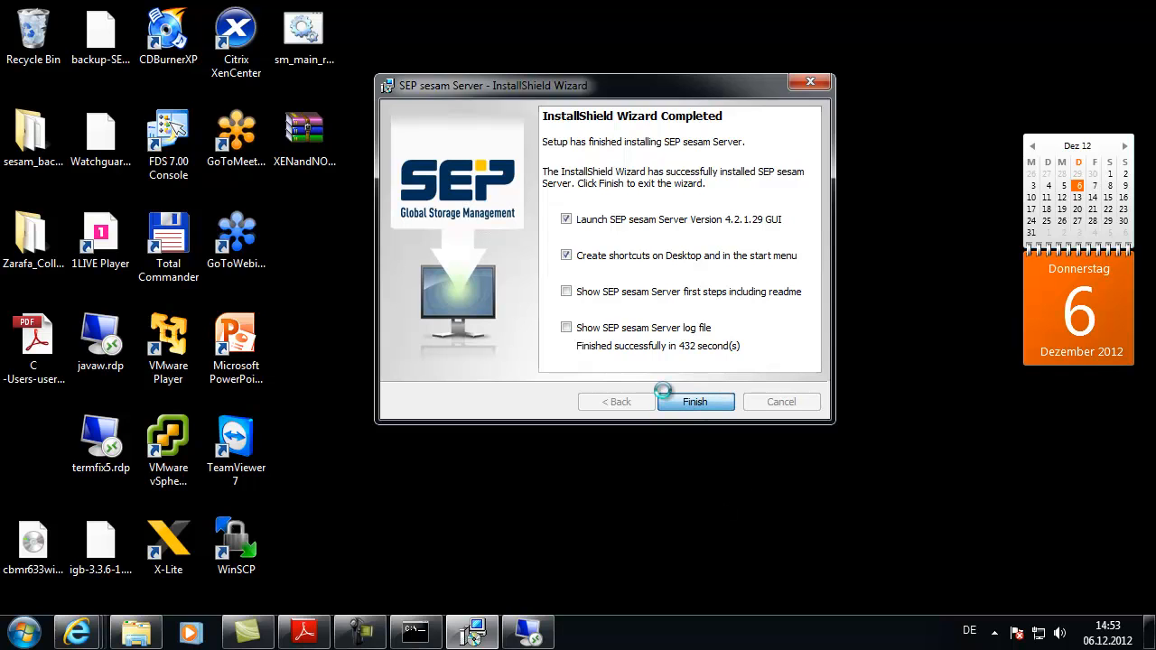
{"action": "left_click", "coordinate": [695, 402]}
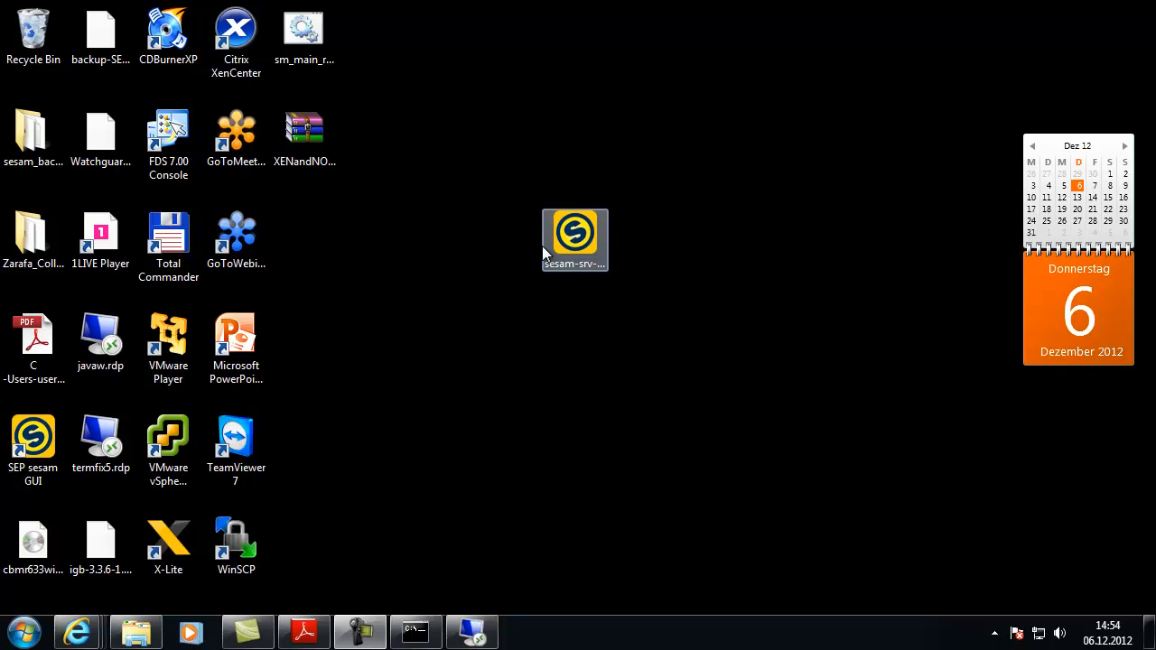
Launch SEP sesam, postpone the e-mail reminder, and review Loader 1 and Drive 2 settings
{"action": "double_click", "coordinate": [575, 233]}
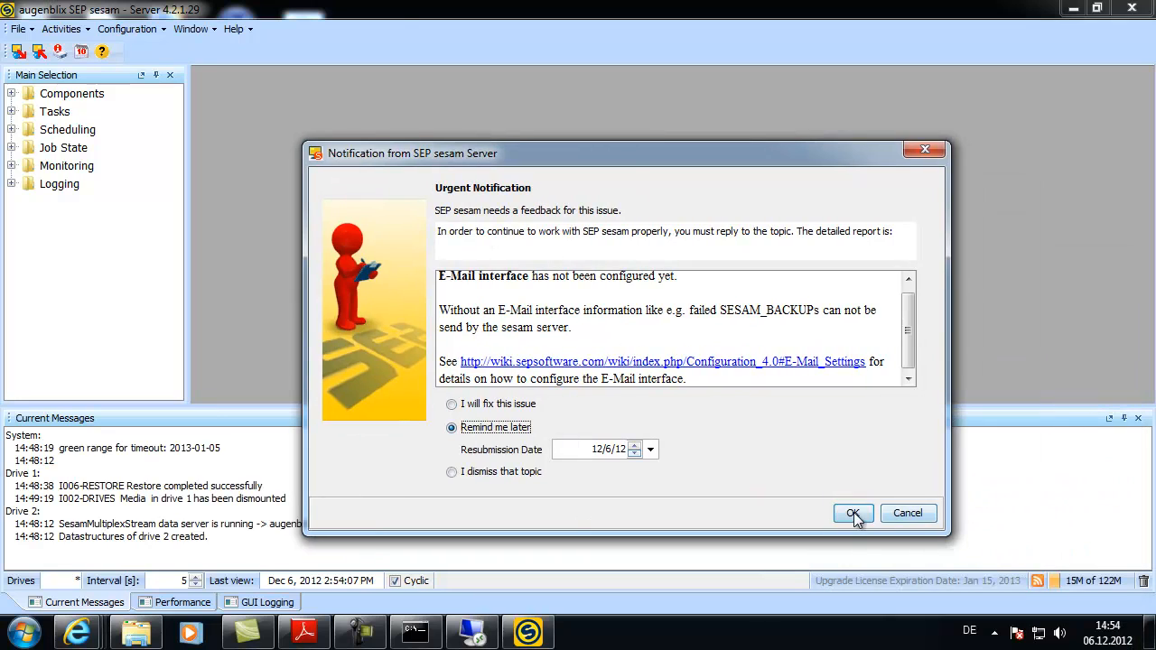
{"action": "left_click", "coordinate": [853, 513]}
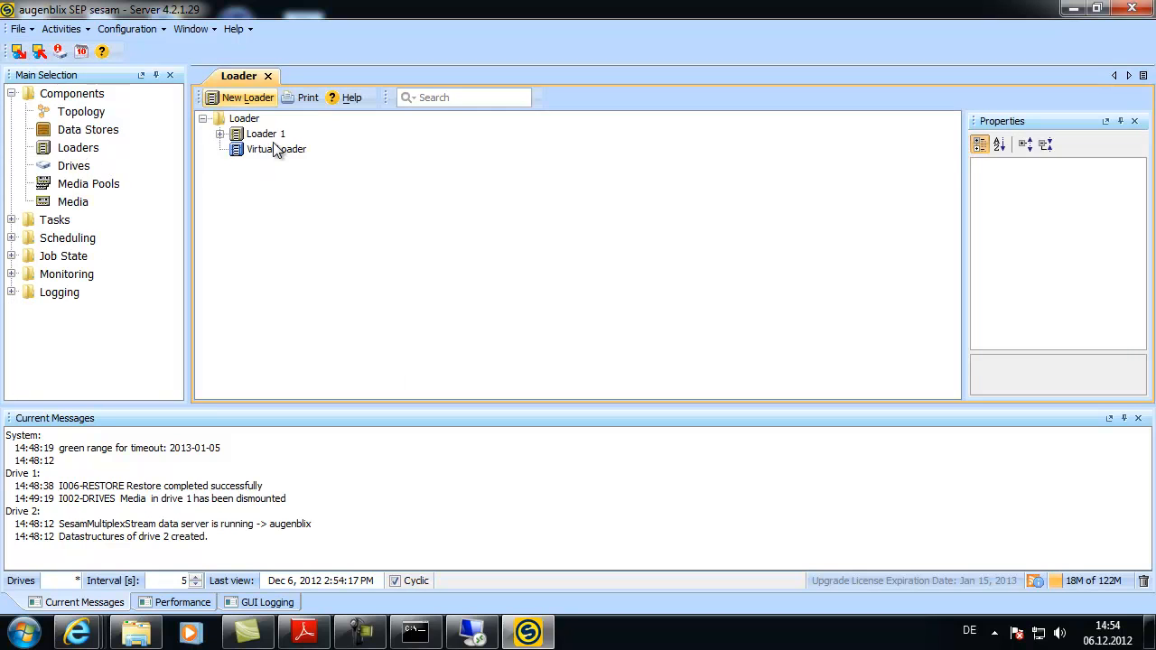
{"action": "double_click", "coordinate": [266, 134]}
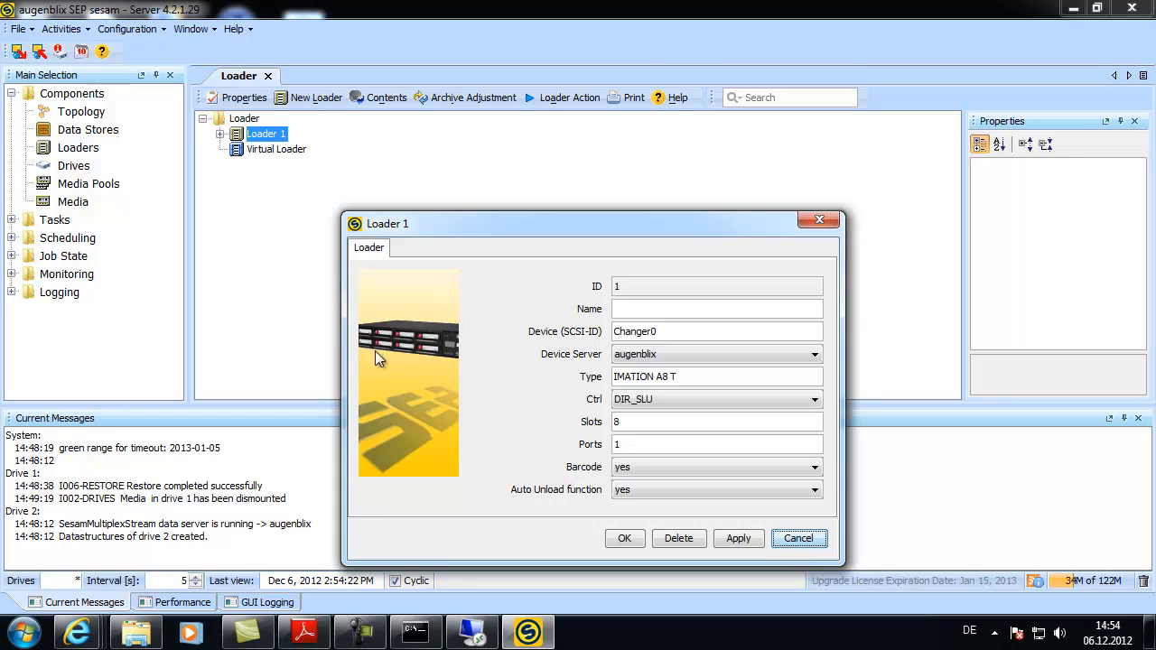
{"action": "mouse_move", "coordinate": [439, 336]}
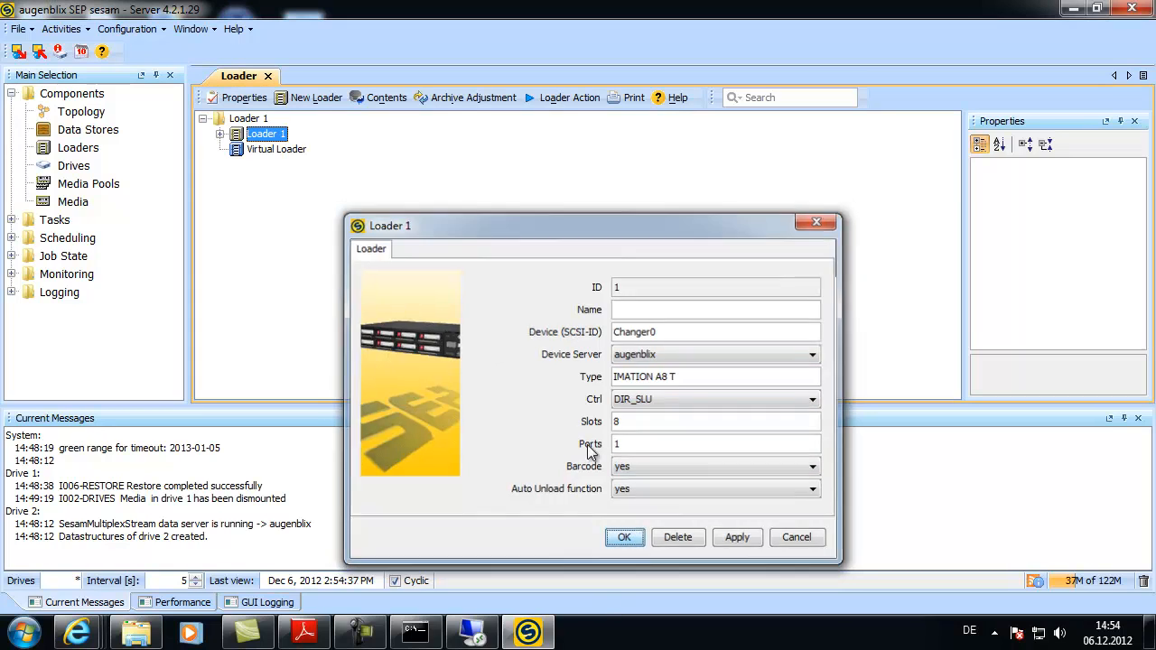
{"action": "left_click", "coordinate": [624, 536]}
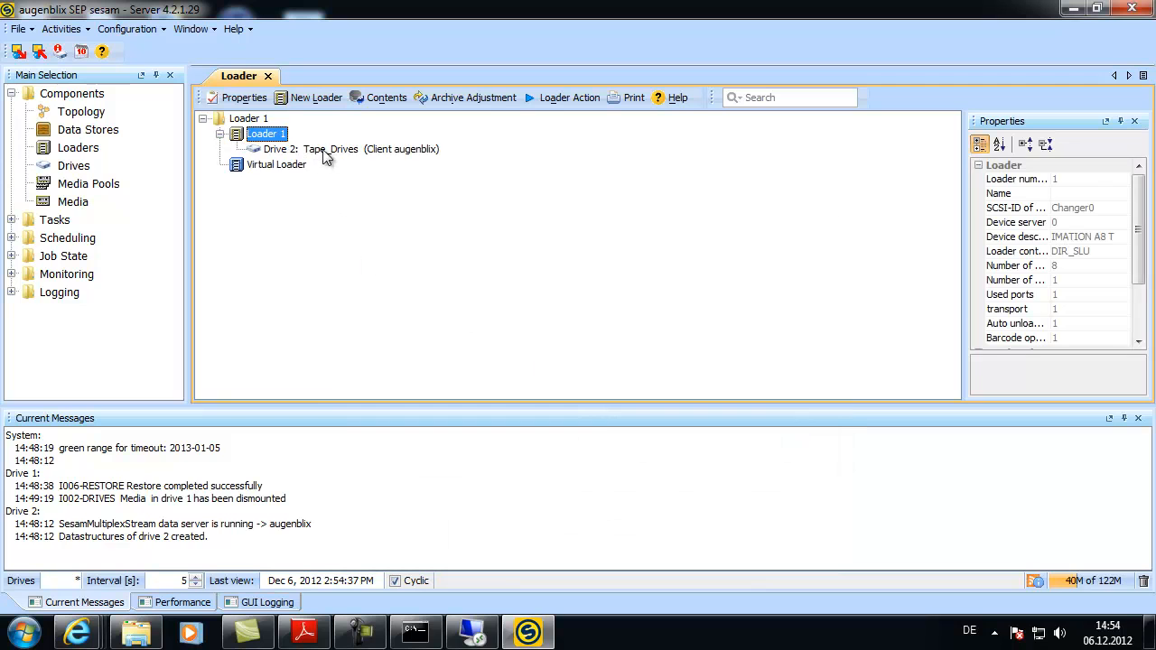
{"action": "double_click", "coordinate": [311, 149]}
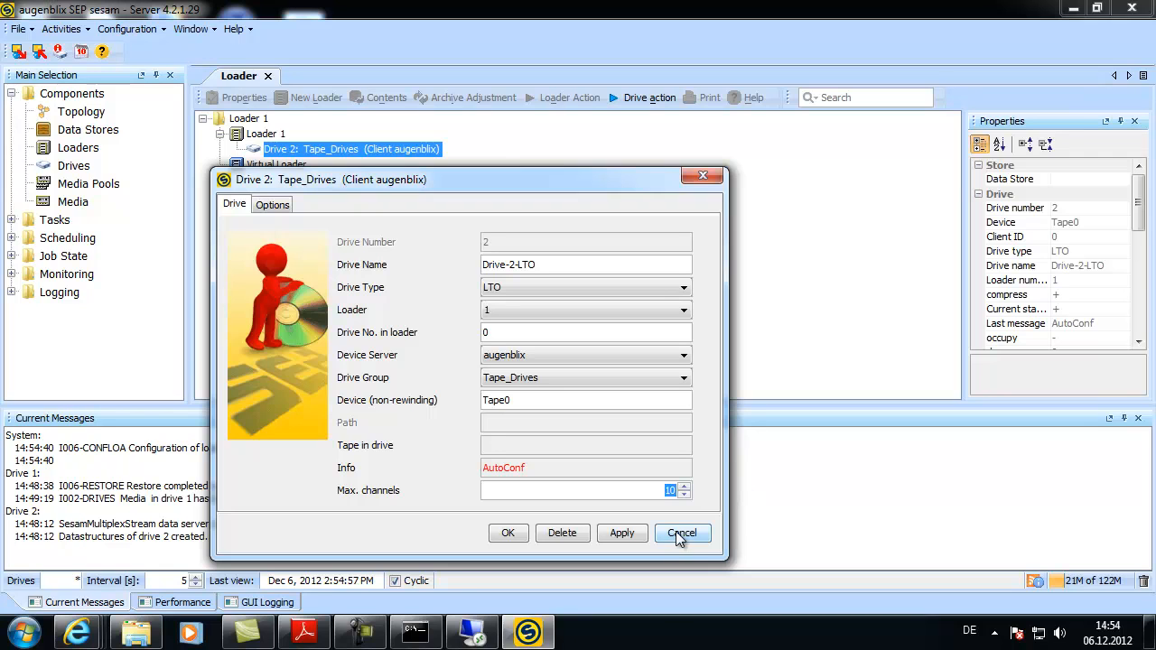
{"action": "left_click", "coordinate": [683, 533]}
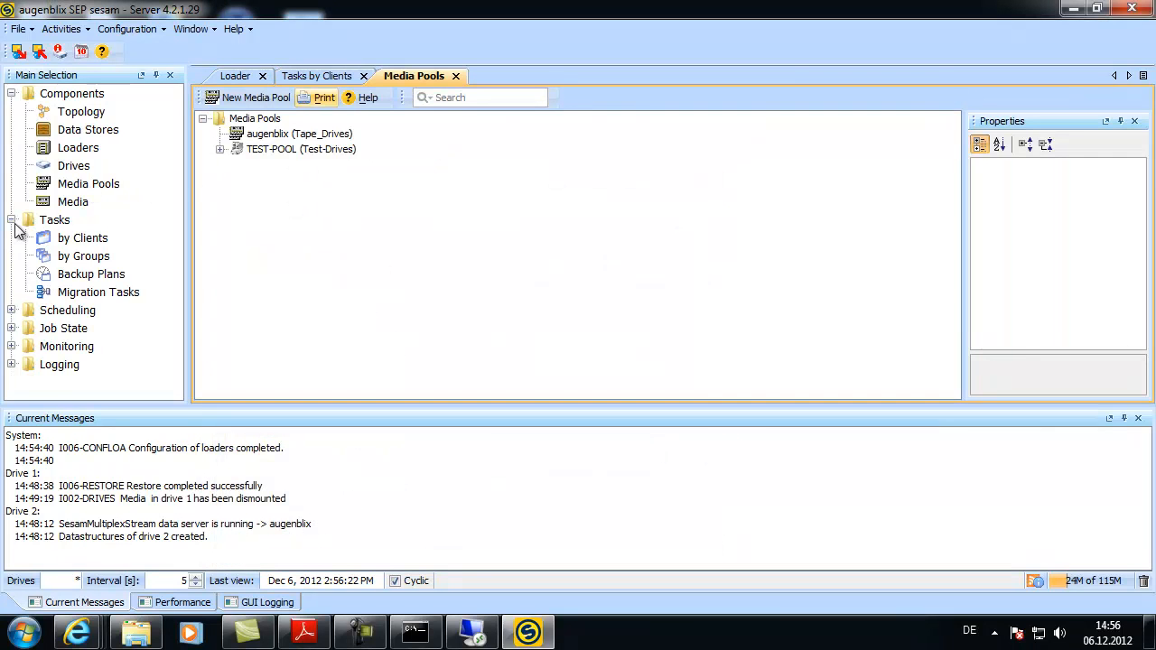
Create a media pool named 'Daily-Backup' on the Tape_Drives drive group
{"action": "left_click", "coordinate": [13, 219]}
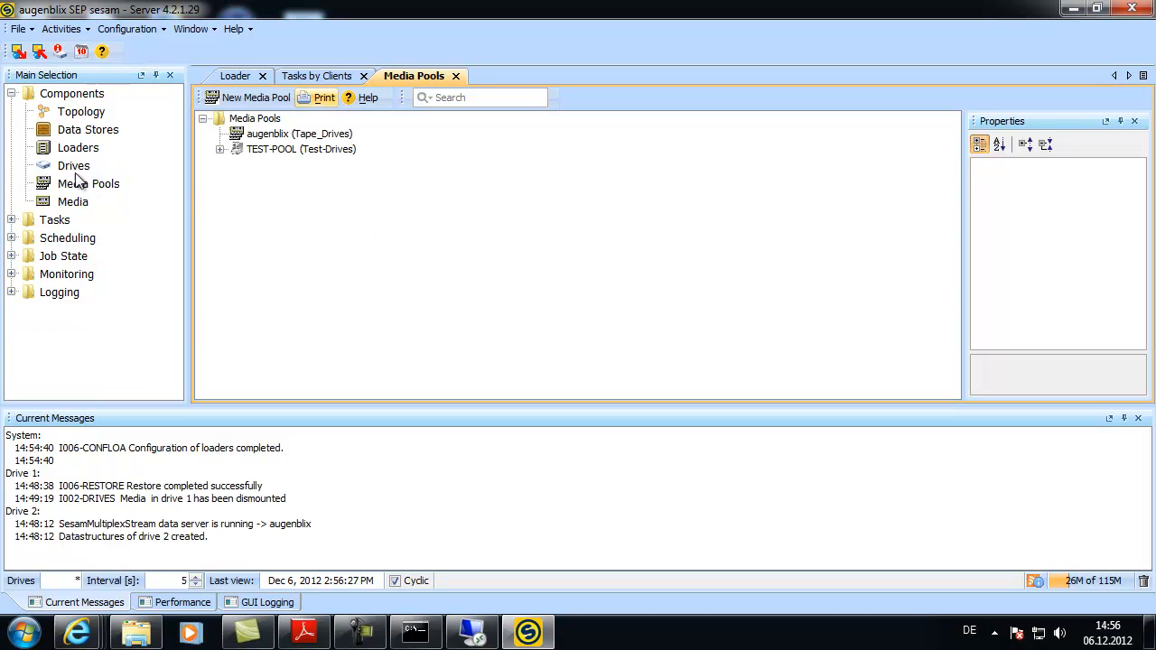
{"action": "left_click", "coordinate": [256, 97]}
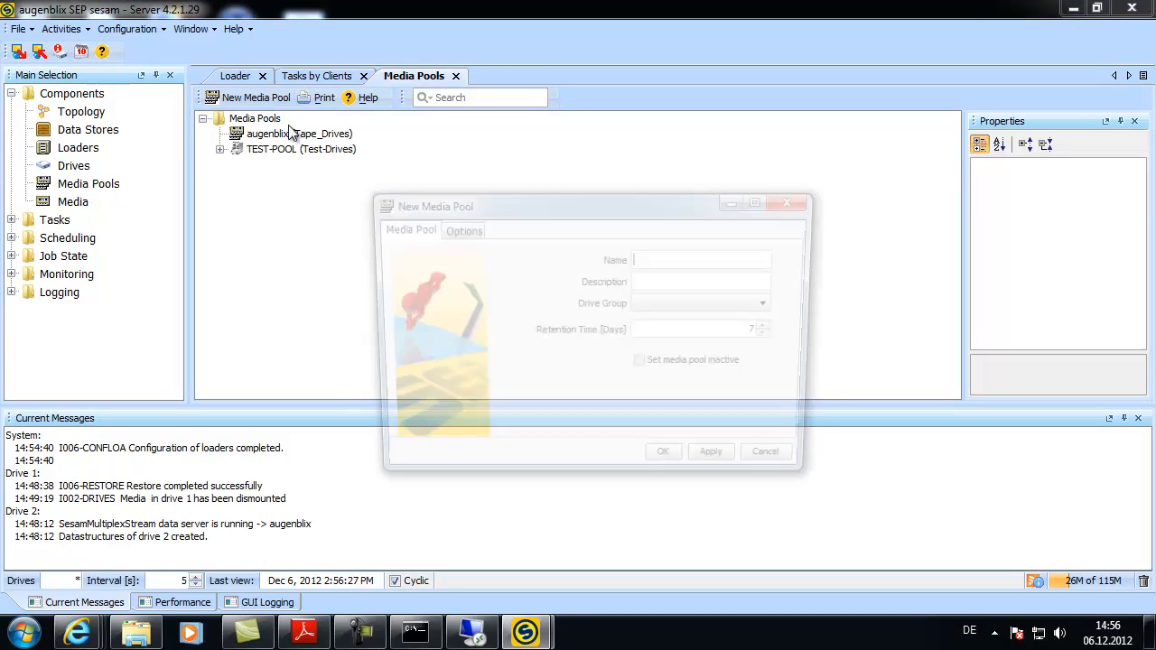
{"action": "type", "text": "Daily"}
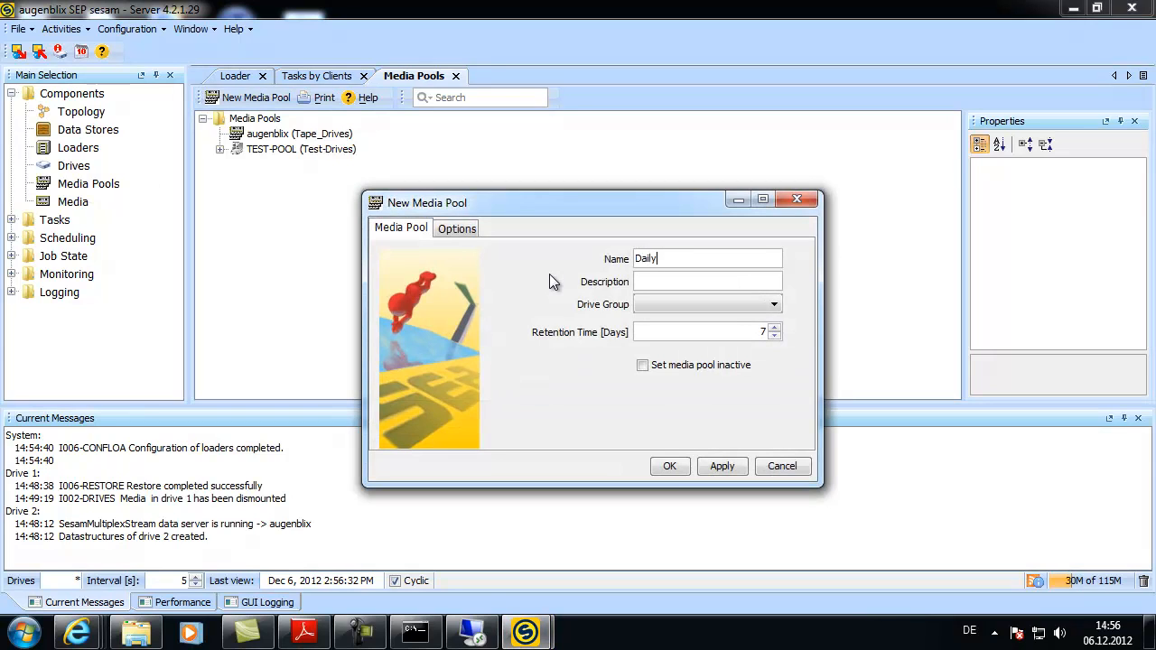
{"action": "type", "text": "-Backup"}
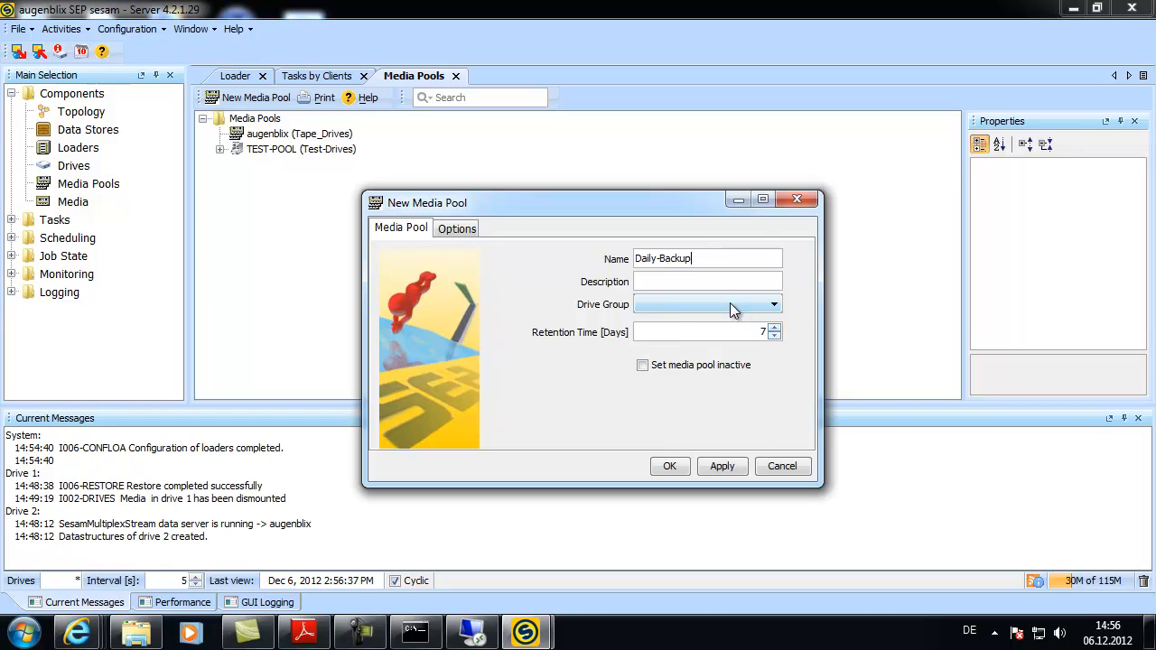
{"action": "left_click", "coordinate": [773, 304]}
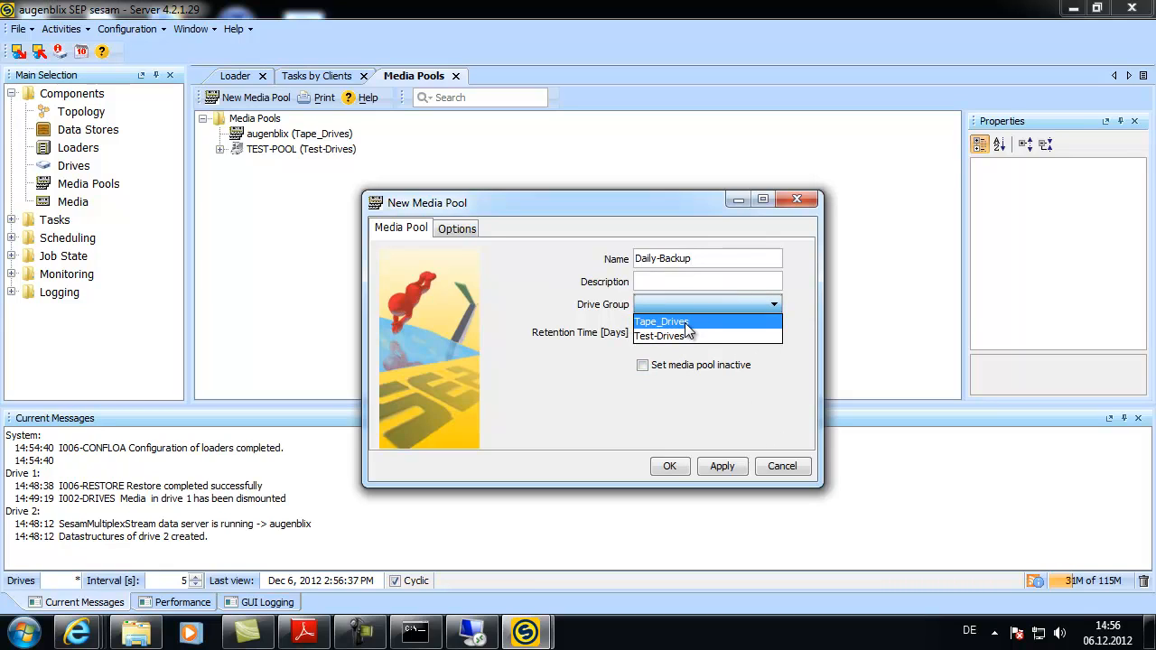
{"action": "left_click", "coordinate": [670, 466]}
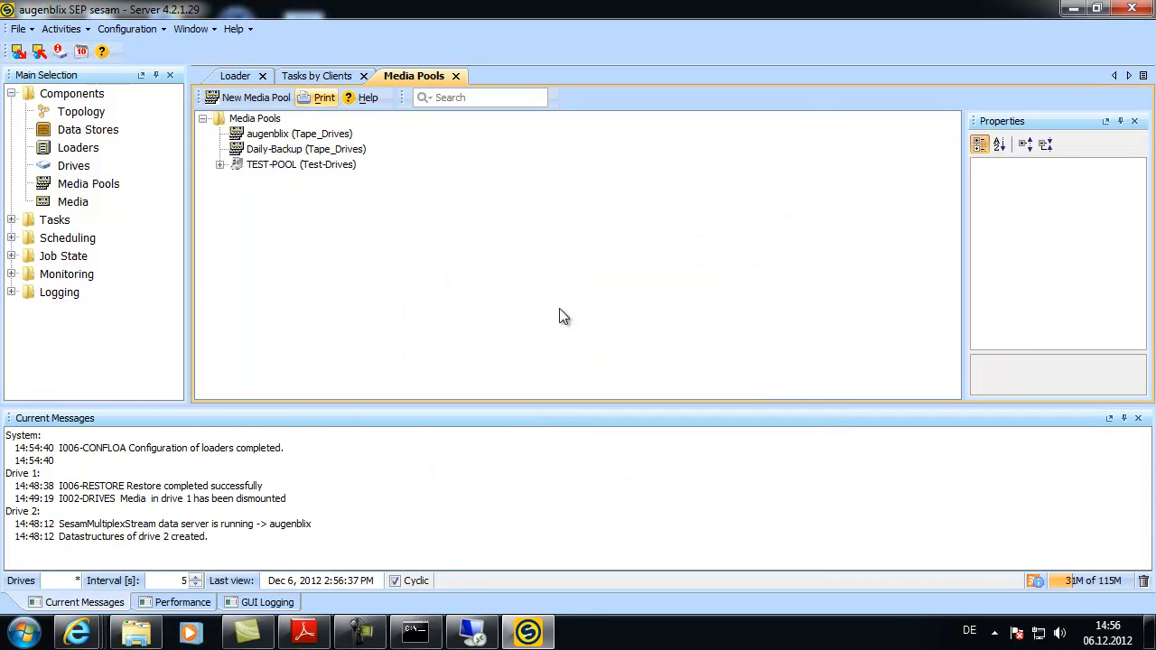
{"action": "mouse_move", "coordinate": [154, 165]}
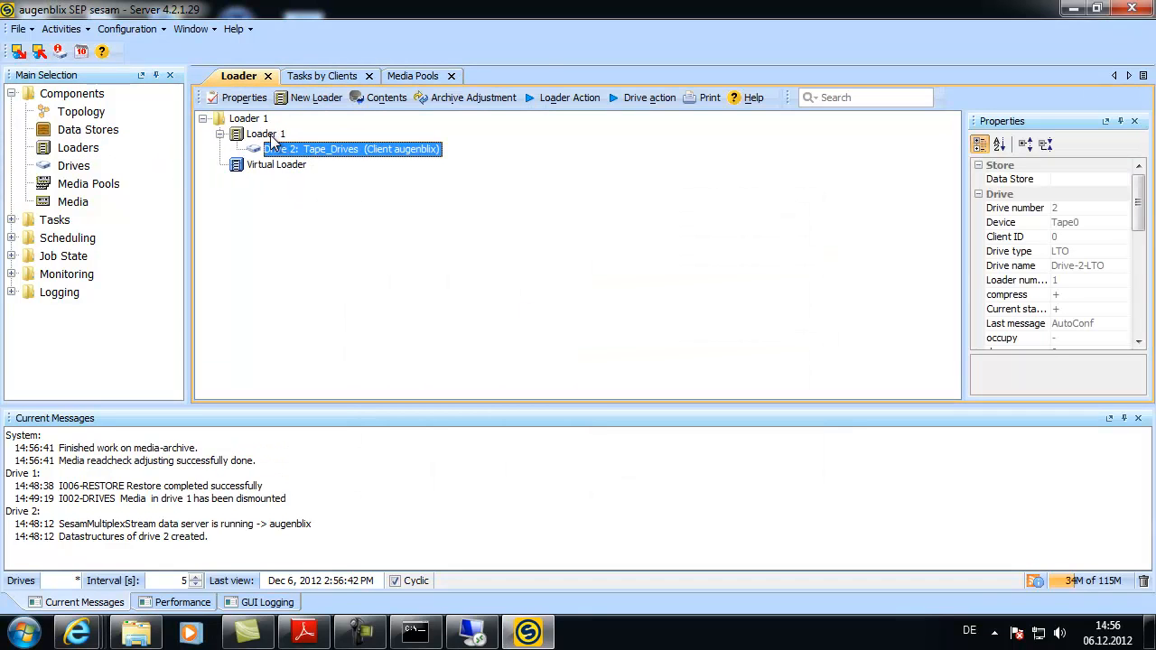
Run archive adjustment on Loader 1 for Daily-Backup, then check its contents show two tapes
{"action": "right_click", "coordinate": [262, 134]}
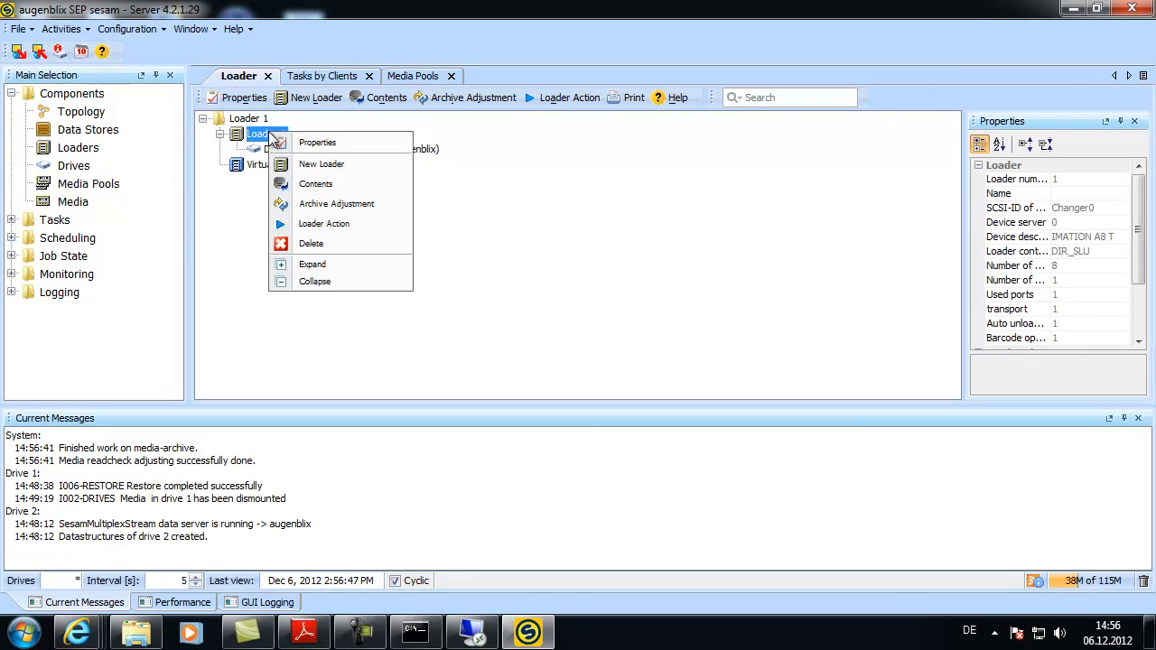
{"action": "left_click", "coordinate": [336, 203]}
{"action": "type", "text": "0-"}
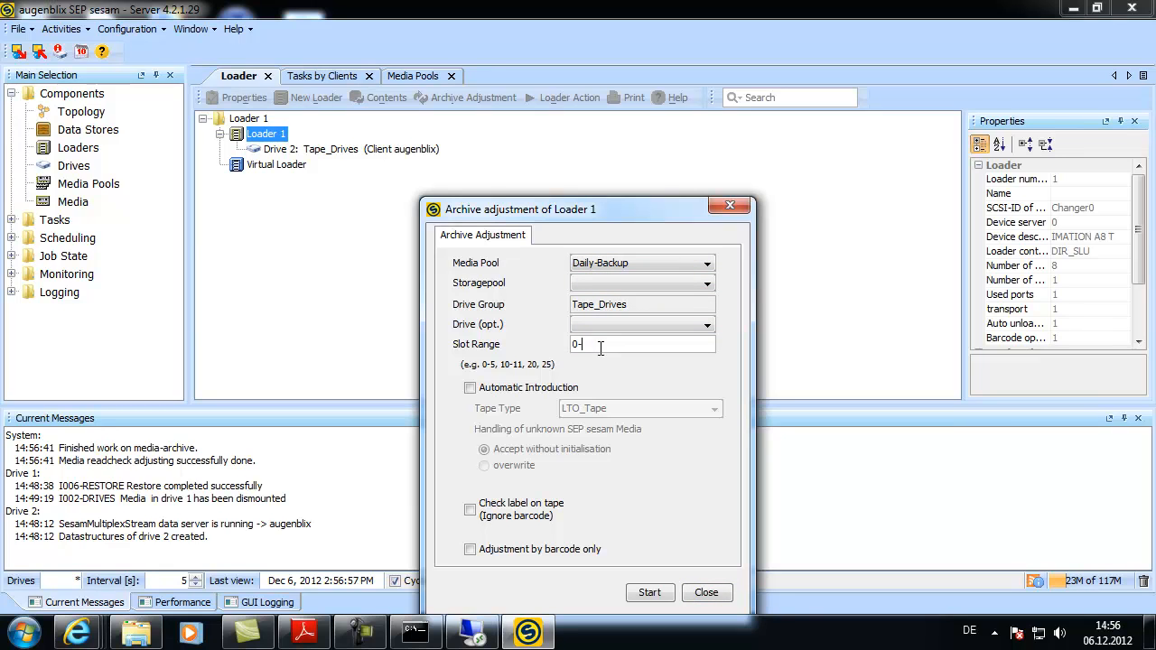
{"action": "left_click", "coordinate": [469, 388]}
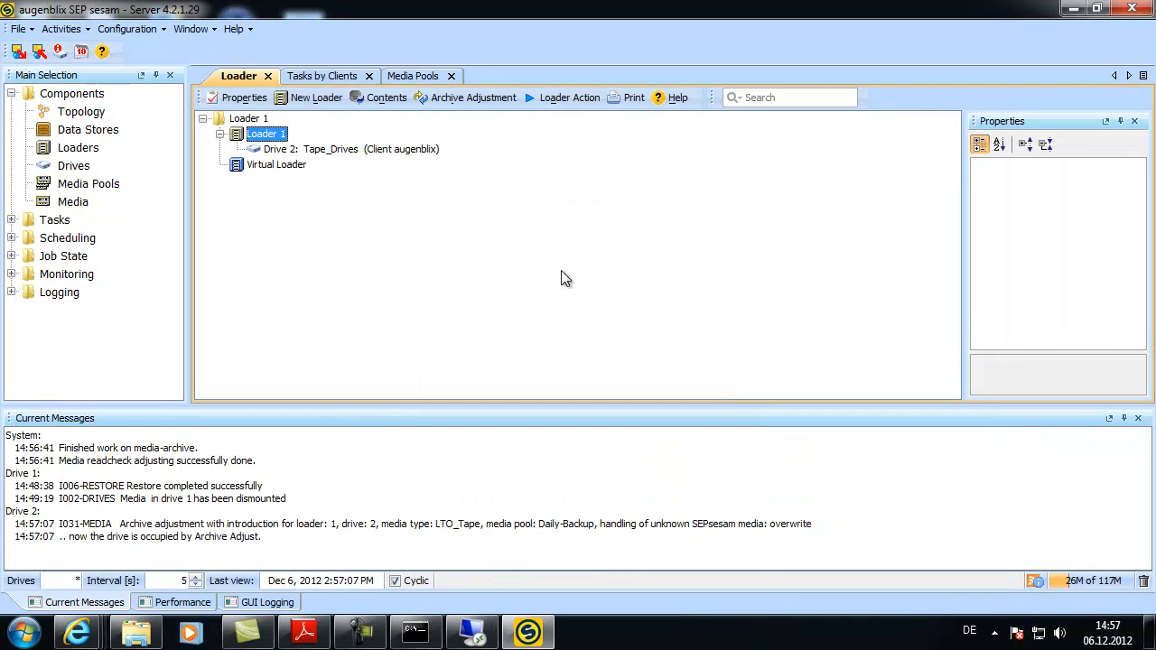
{"action": "right_click", "coordinate": [264, 134]}
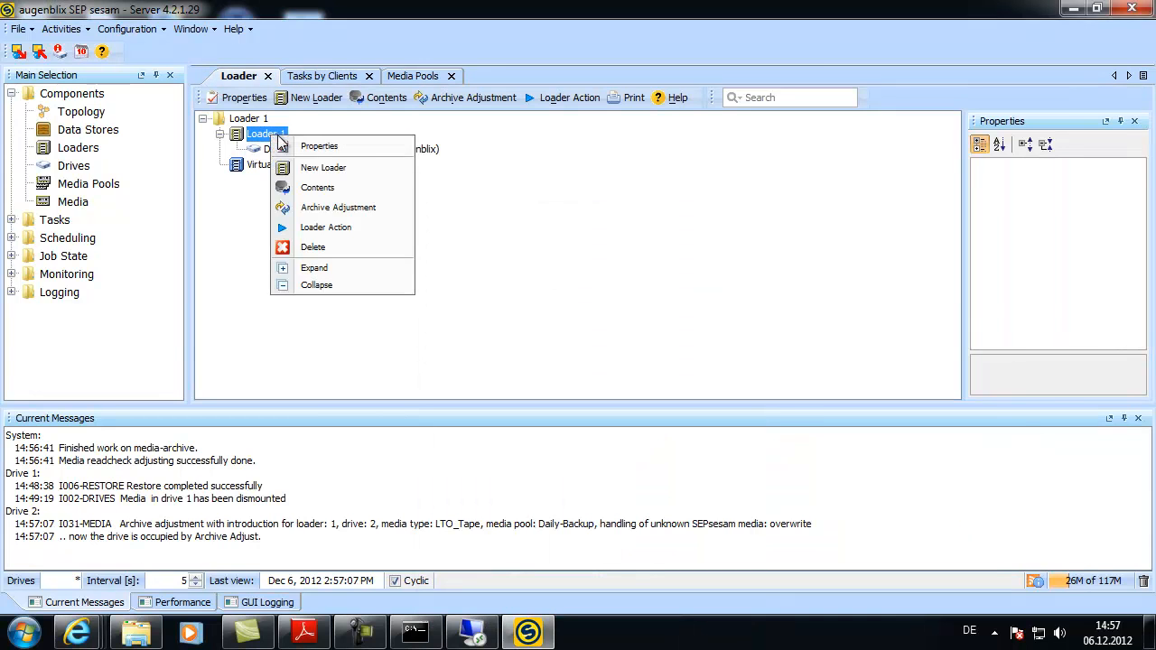
{"action": "left_click", "coordinate": [317, 187]}
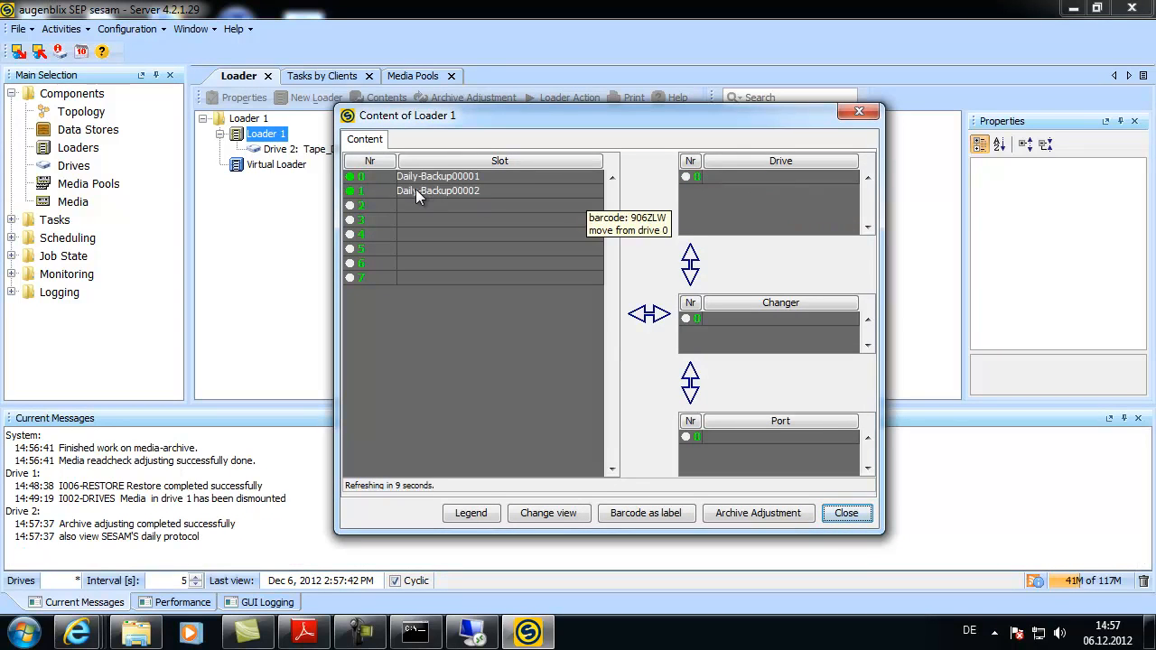
{"action": "left_click", "coordinate": [845, 513]}
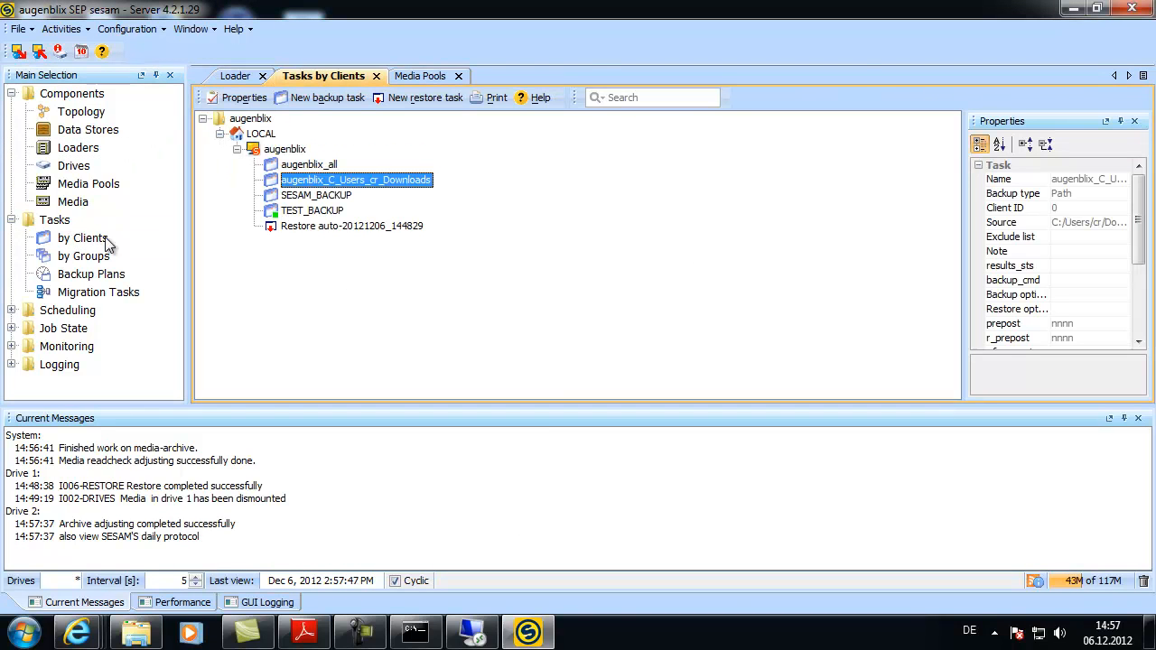
{"action": "mouse_move", "coordinate": [348, 195]}
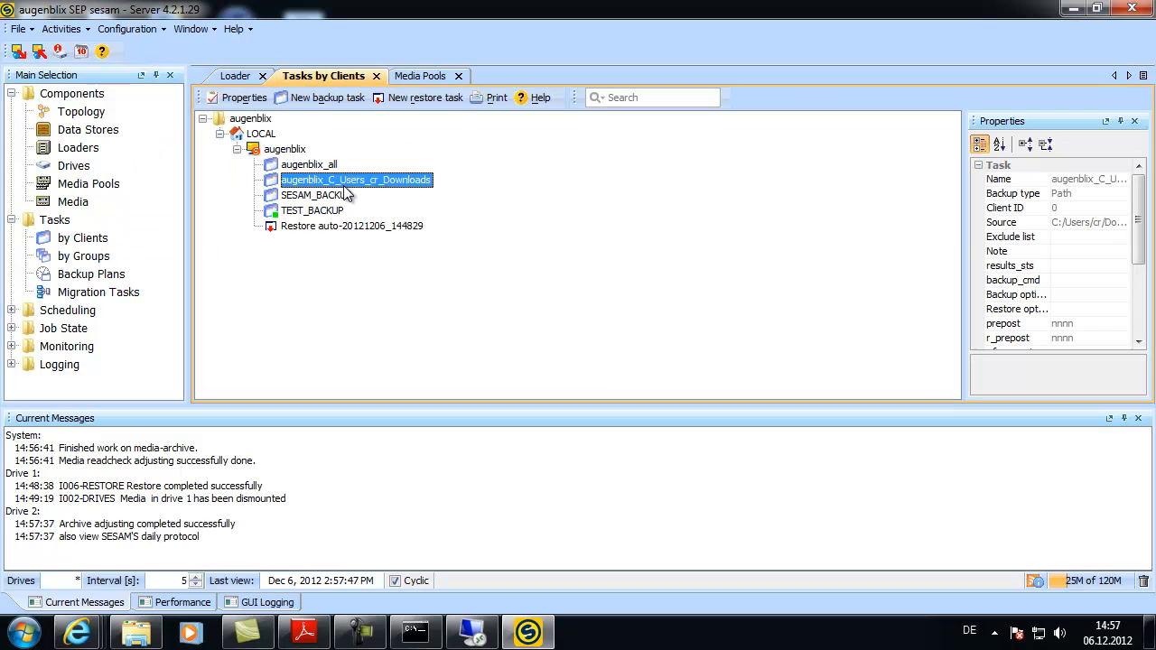
Delete the Downloads backup task and start a new backup task for client augenblix
{"action": "right_click", "coordinate": [355, 179]}
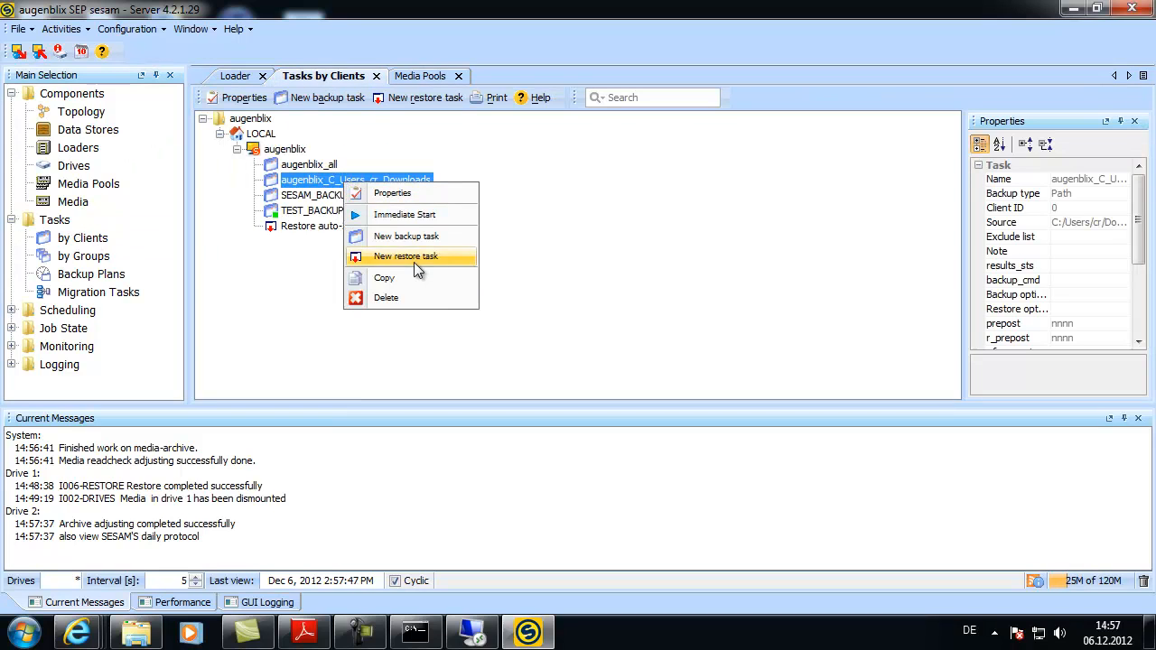
{"action": "left_click", "coordinate": [386, 297]}
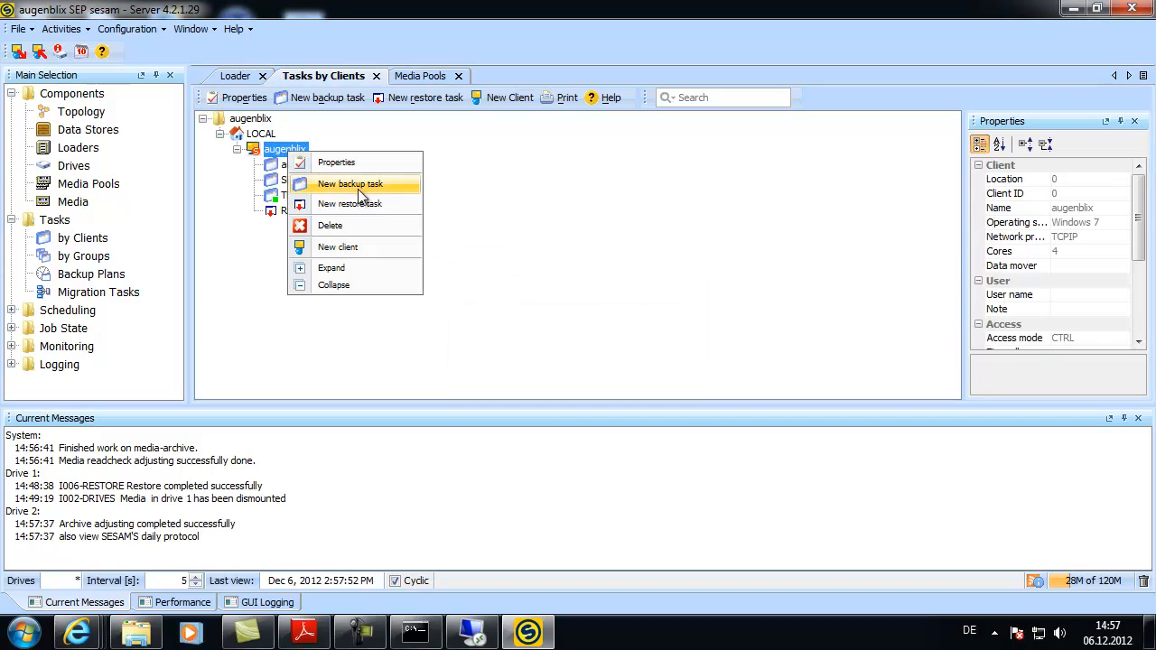
{"action": "left_click", "coordinate": [350, 185]}
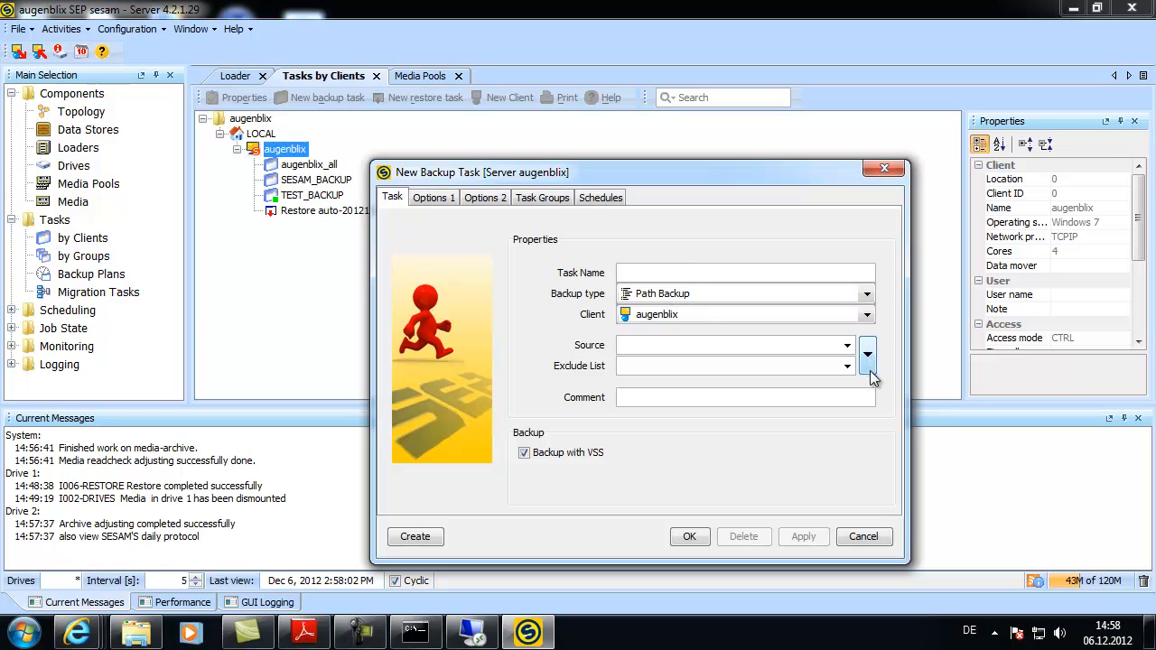
Pick C:/Users/cr/Downloads as the source and save task augenblix_C_Users_cr_Downloads
{"action": "left_click", "coordinate": [866, 346]}
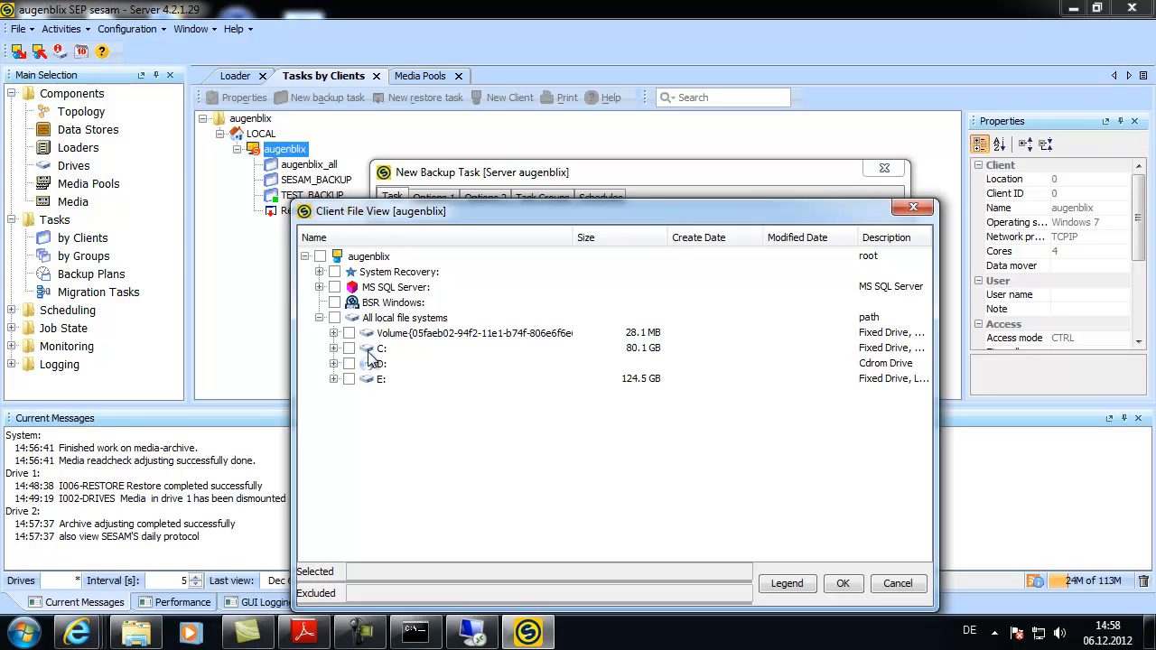
{"action": "left_click", "coordinate": [334, 348]}
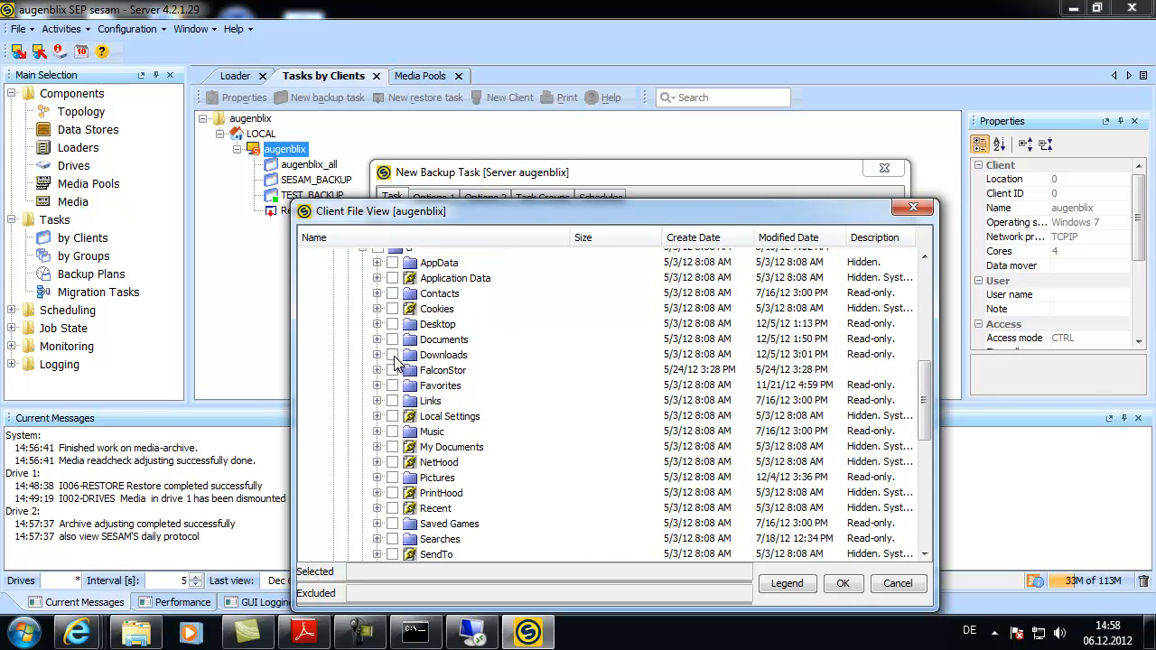
{"action": "left_click", "coordinate": [843, 583]}
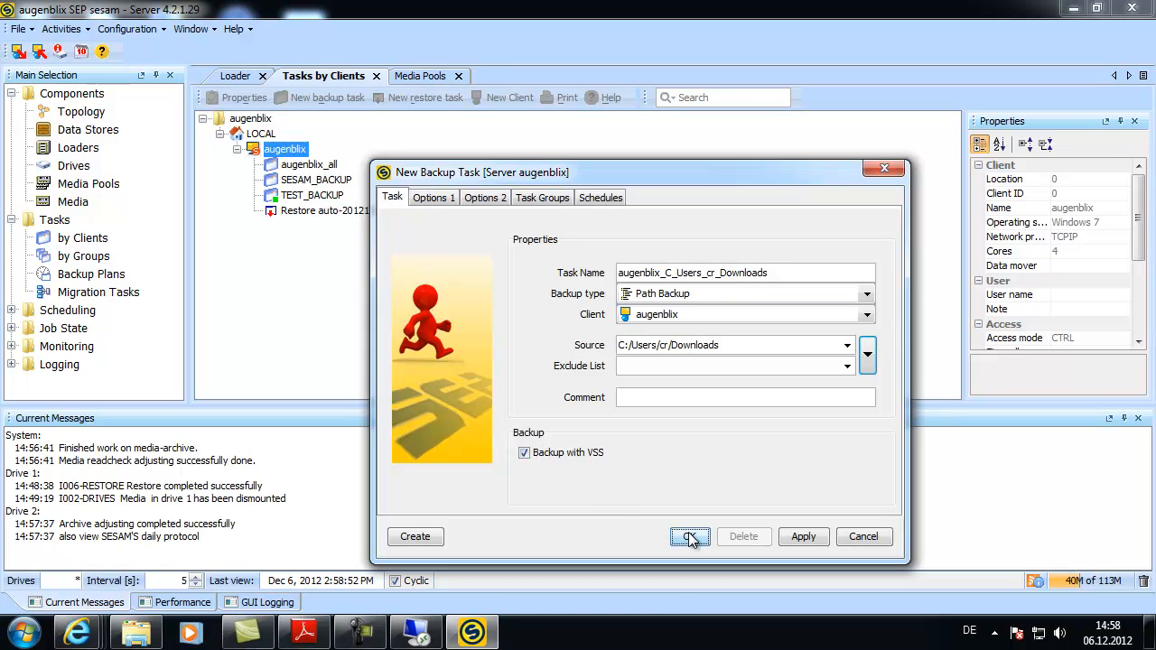
{"action": "left_click", "coordinate": [691, 536]}
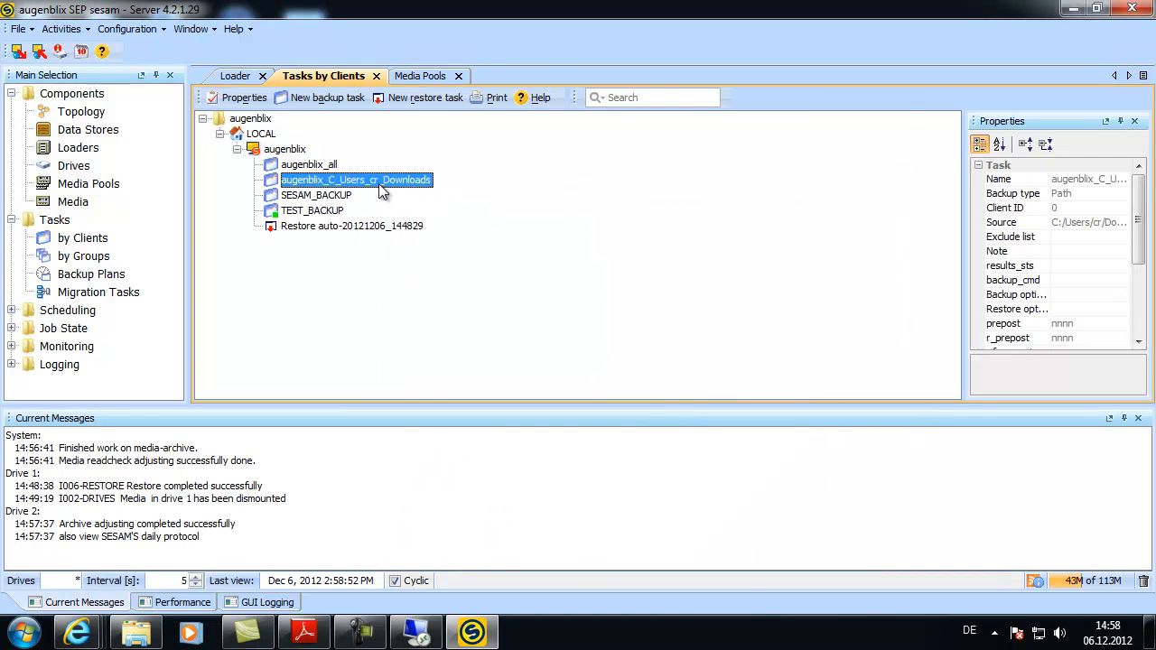
Immediately start a FULL backup of the Downloads task to media pool Daily-Backup
{"action": "right_click", "coordinate": [355, 180]}
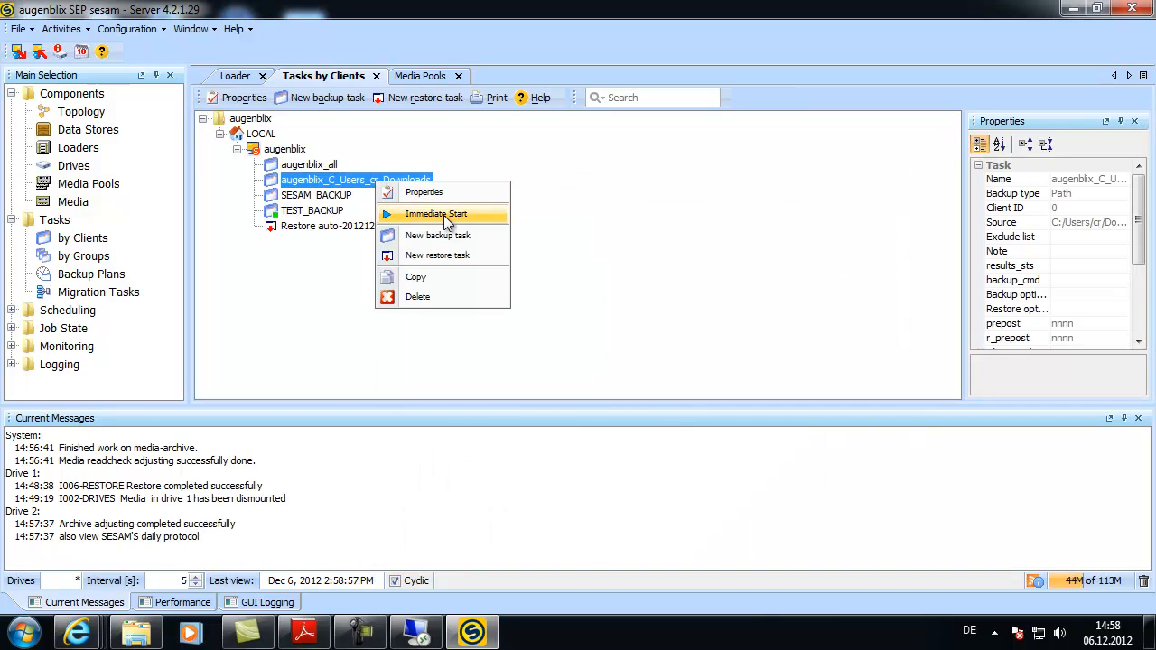
{"action": "left_click", "coordinate": [436, 214]}
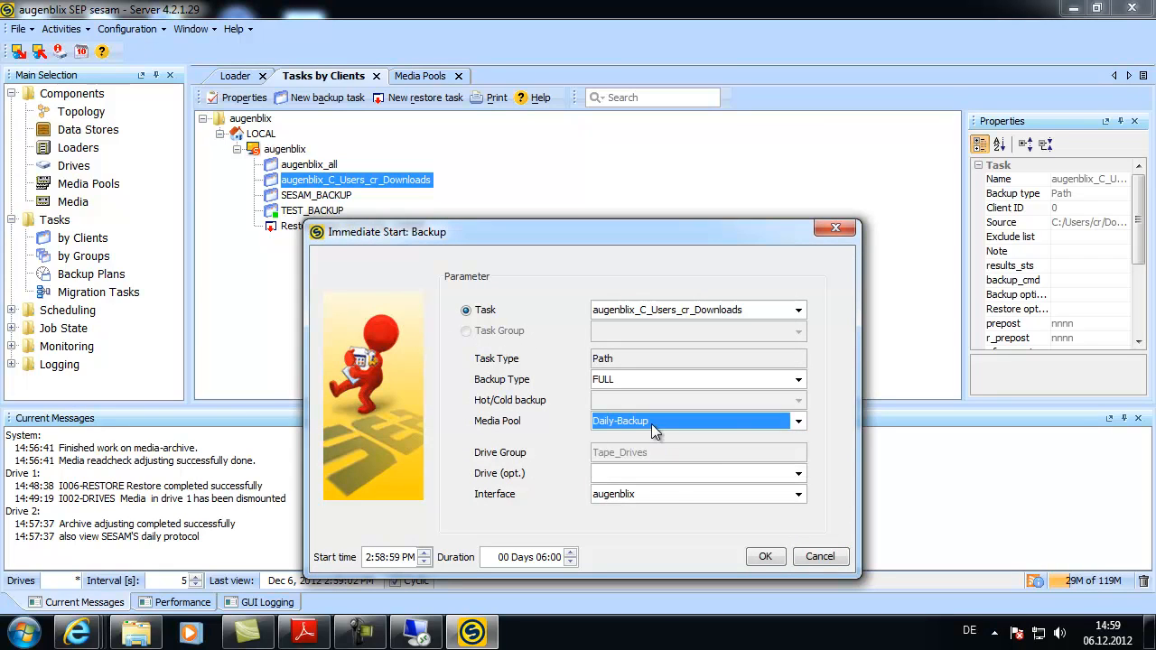
{"action": "left_click", "coordinate": [765, 557]}
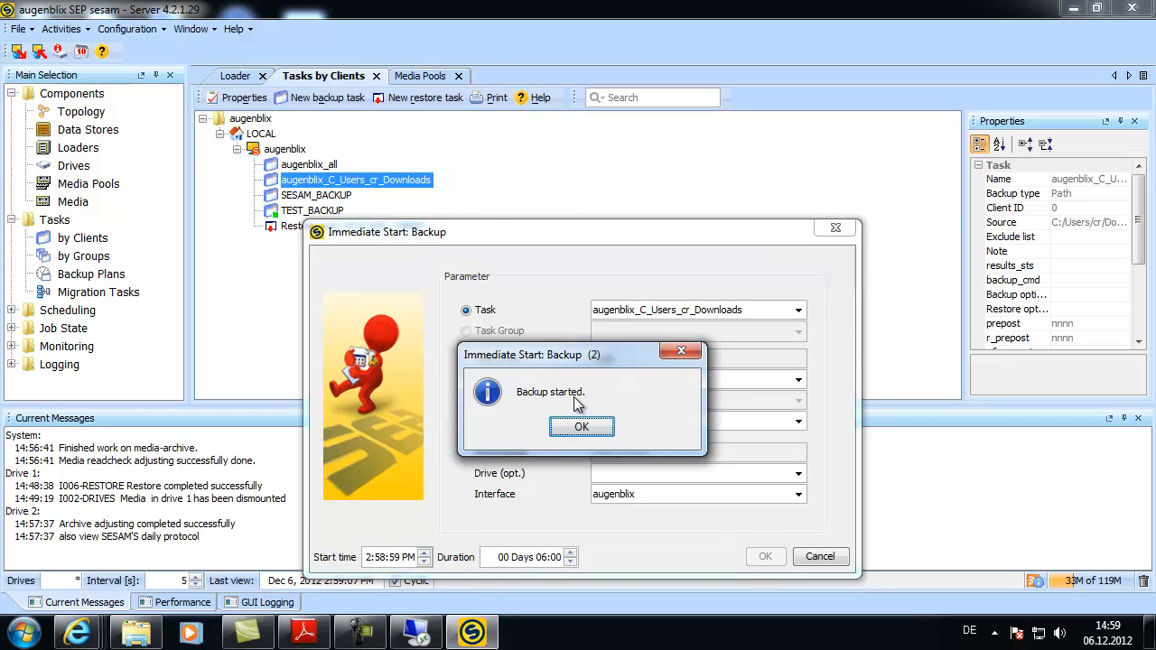
{"action": "left_click", "coordinate": [582, 426]}
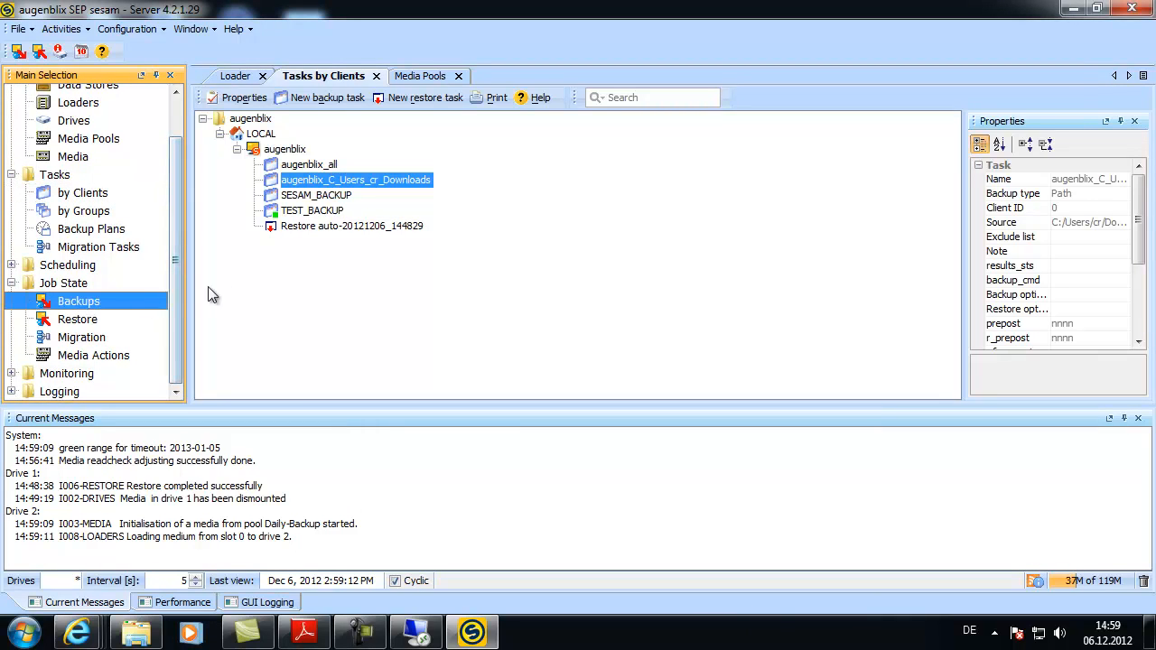
Watch the backup job list with Auto Update and the Performance graph until it succeeds
{"action": "left_click", "coordinate": [78, 301]}
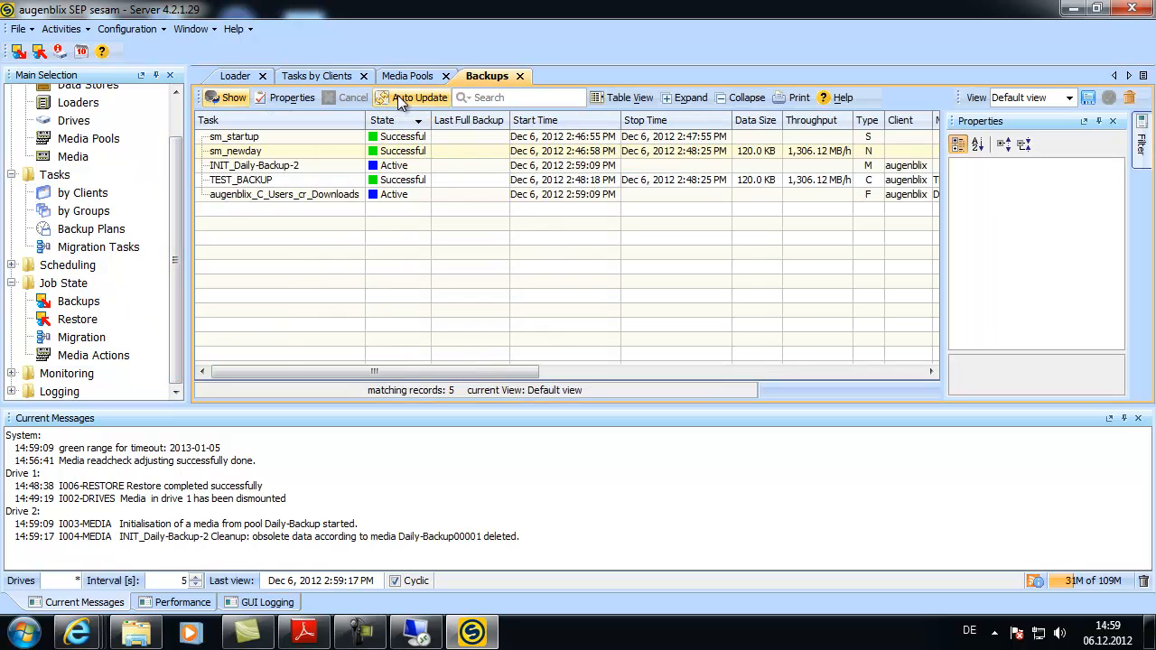
{"action": "left_click", "coordinate": [418, 98]}
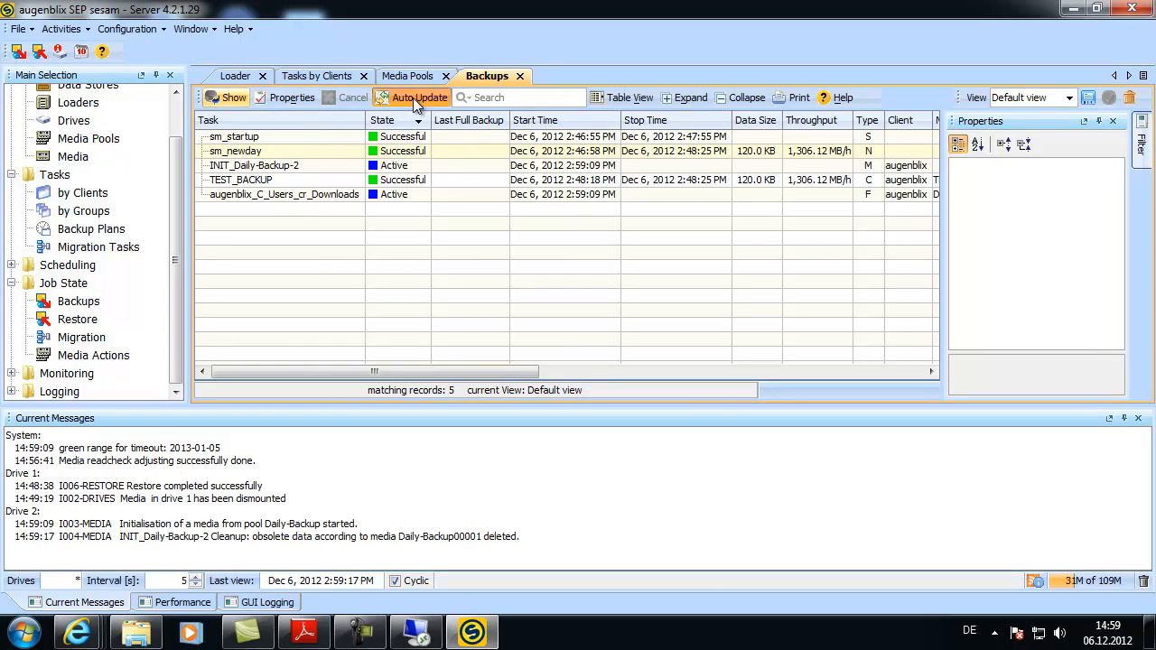
{"action": "left_click", "coordinate": [280, 194]}
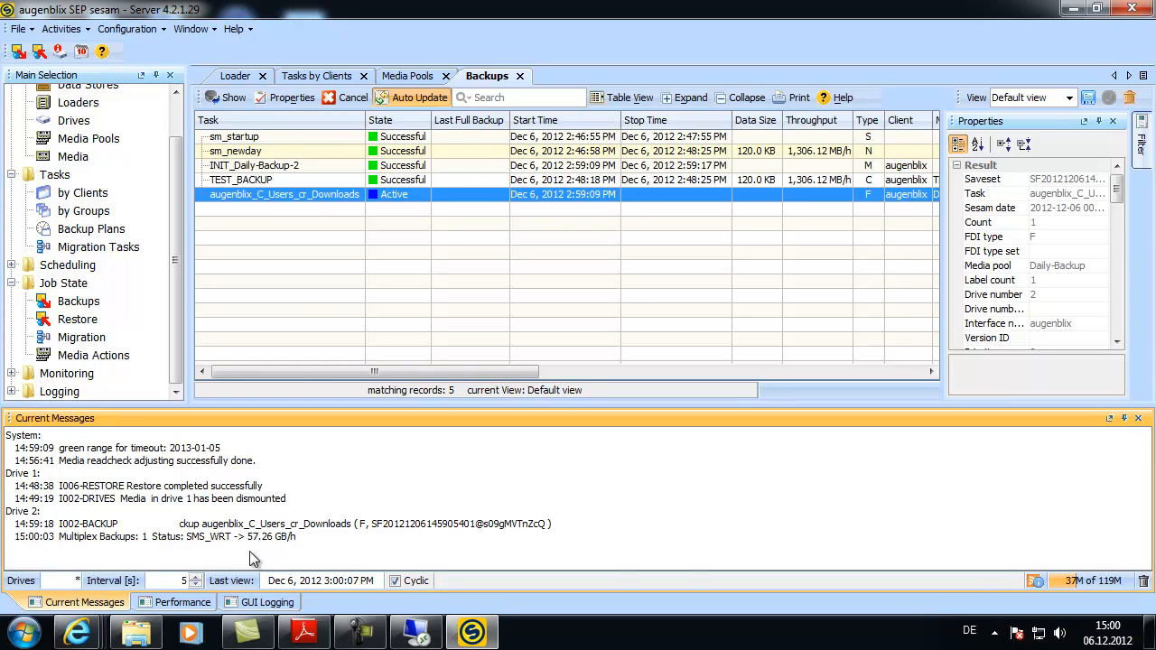
{"action": "left_click", "coordinate": [181, 602]}
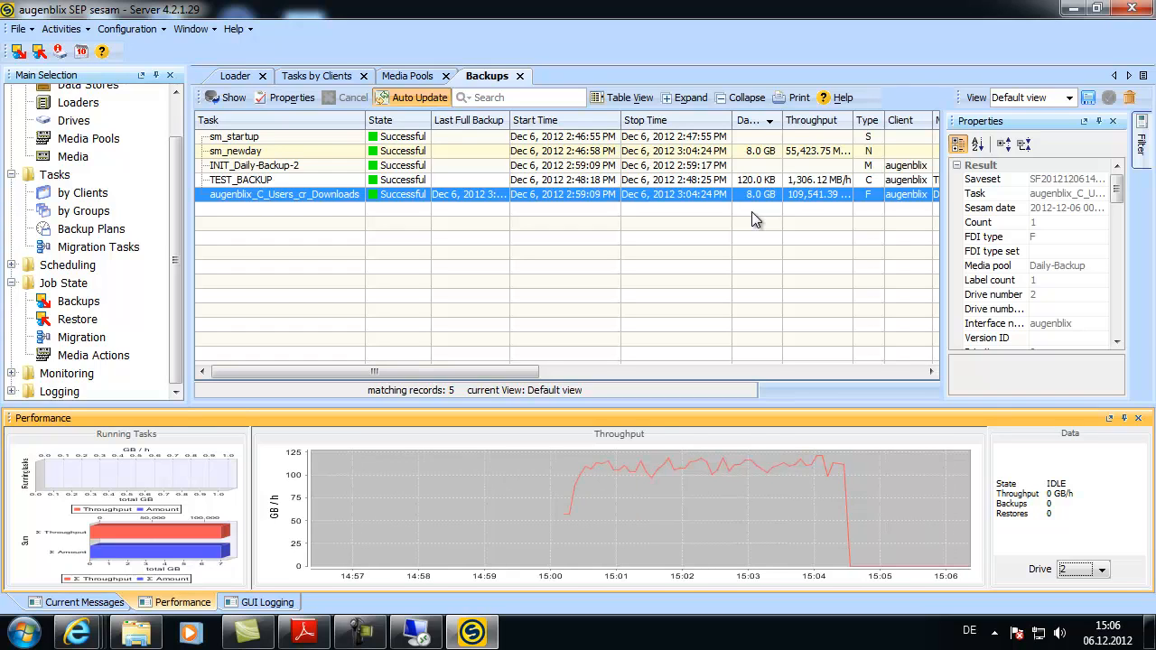
Start a restore from the Downloads backup and select sesam-srv-4.2.1.27-windows.x64.exe
{"action": "right_click", "coordinate": [284, 194]}
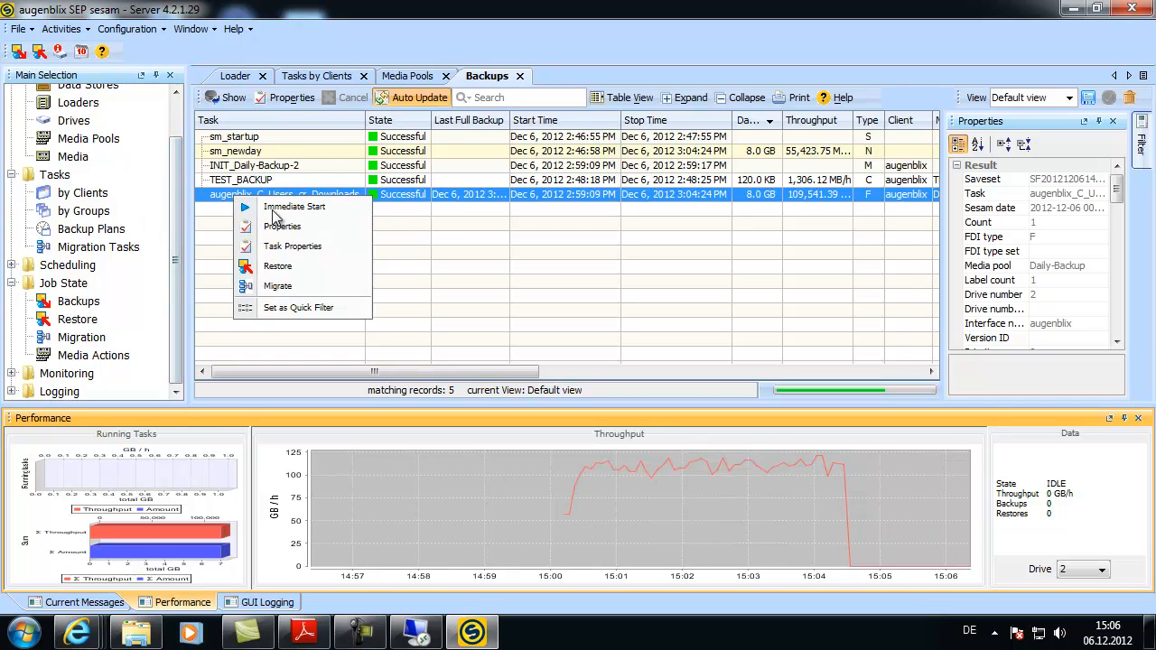
{"action": "left_click", "coordinate": [277, 266]}
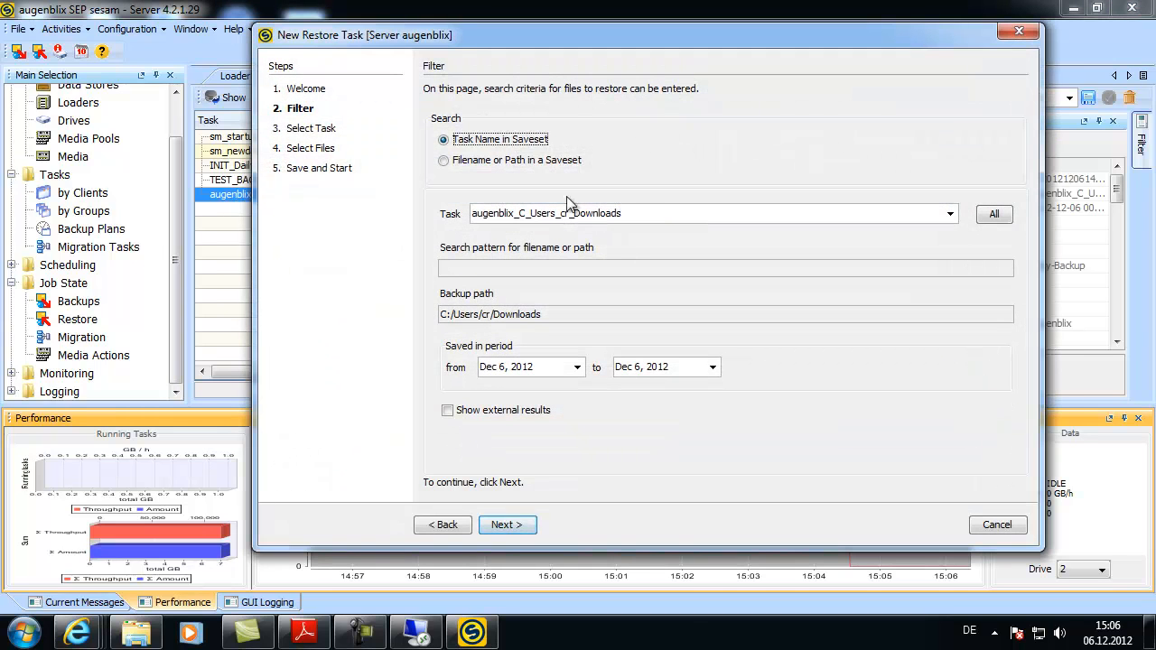
{"action": "left_click", "coordinate": [507, 524]}
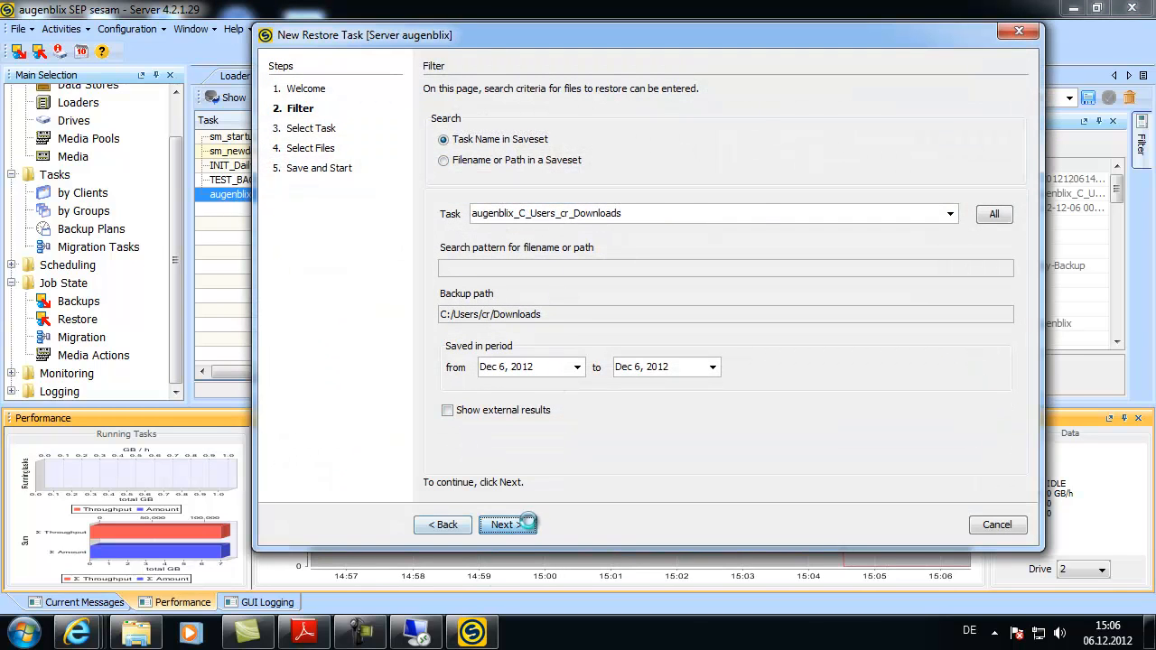
{"action": "left_click", "coordinate": [503, 525]}
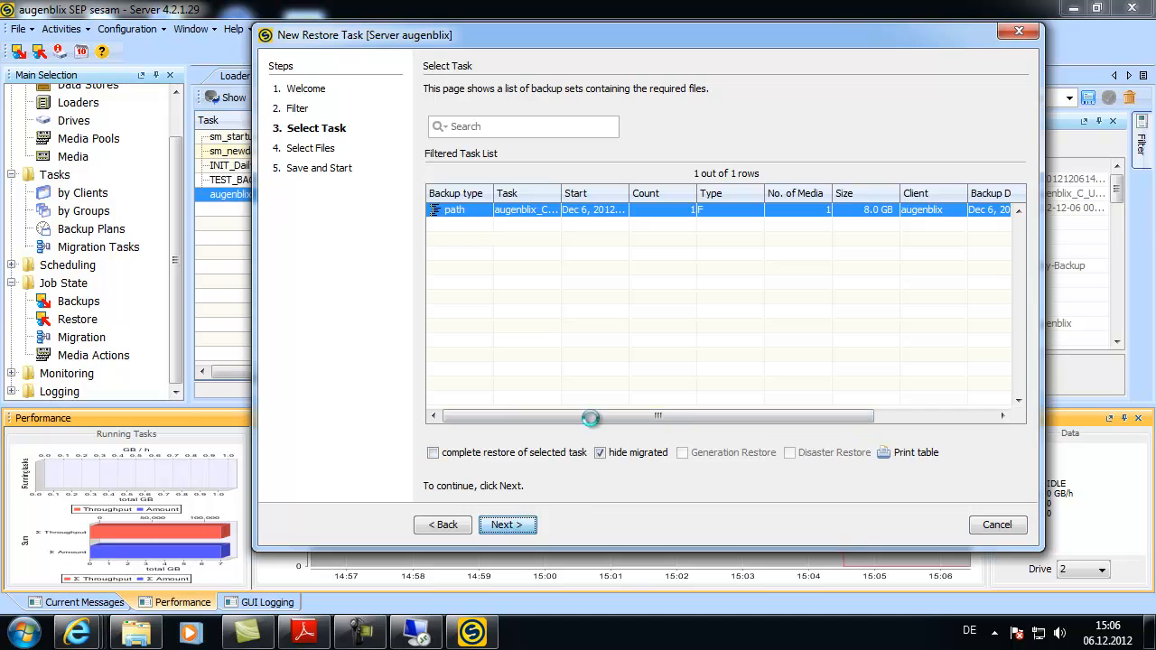
{"action": "left_click", "coordinate": [508, 525]}
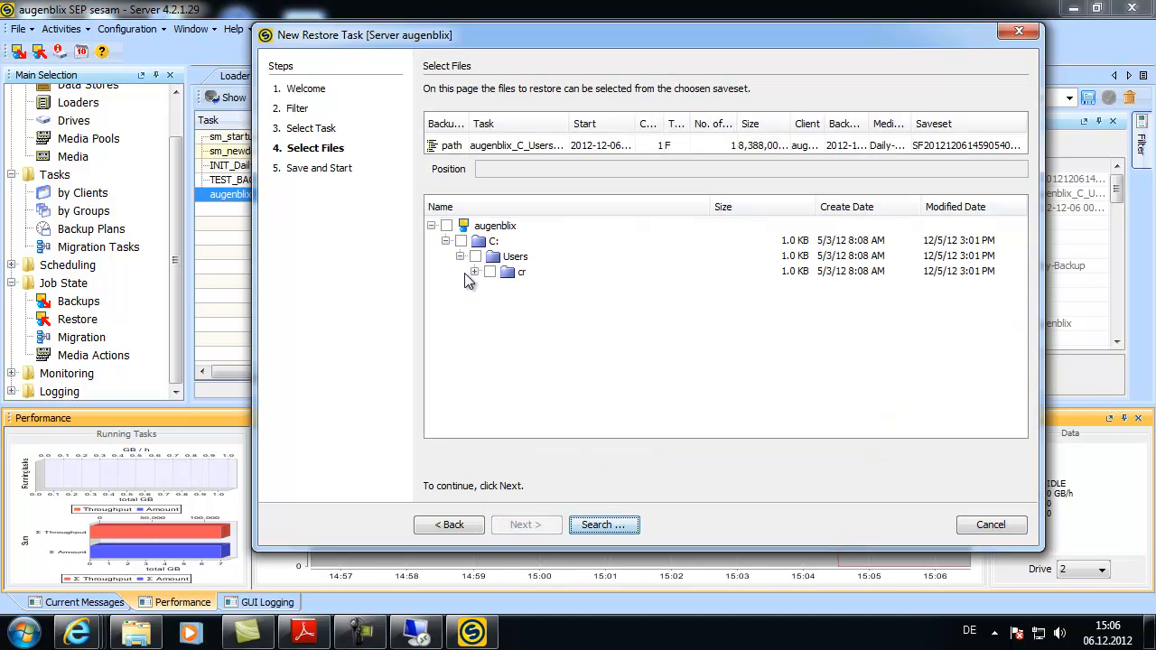
{"action": "left_click", "coordinate": [474, 272]}
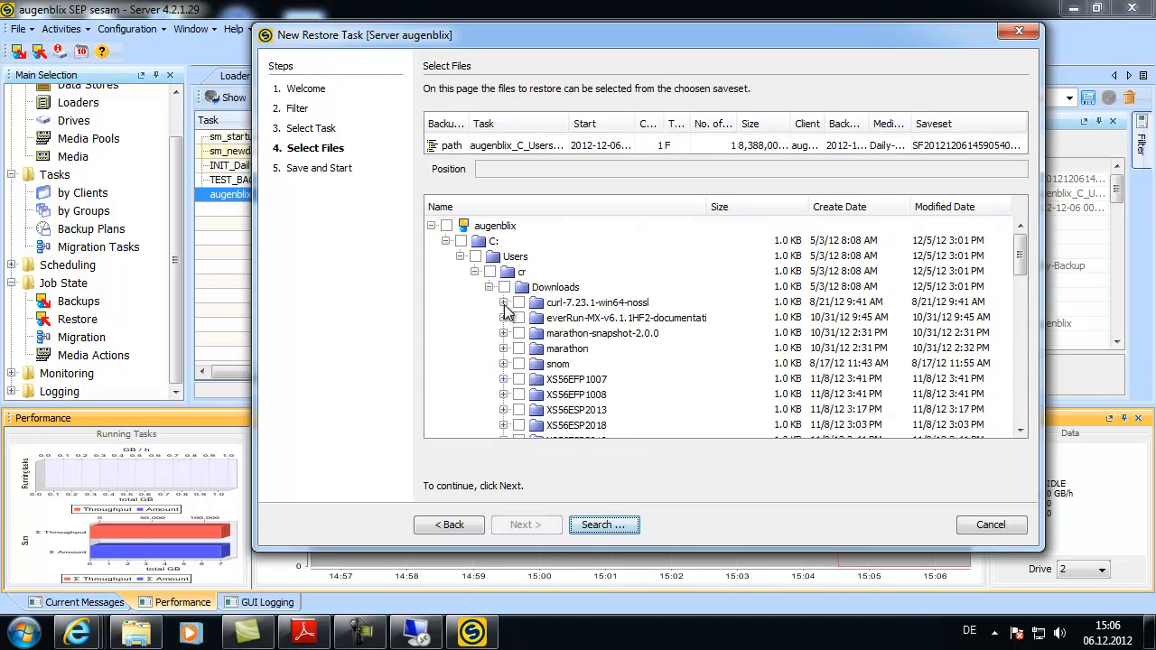
{"action": "scroll", "scroll_direction": "down", "scroll_amount": 3}
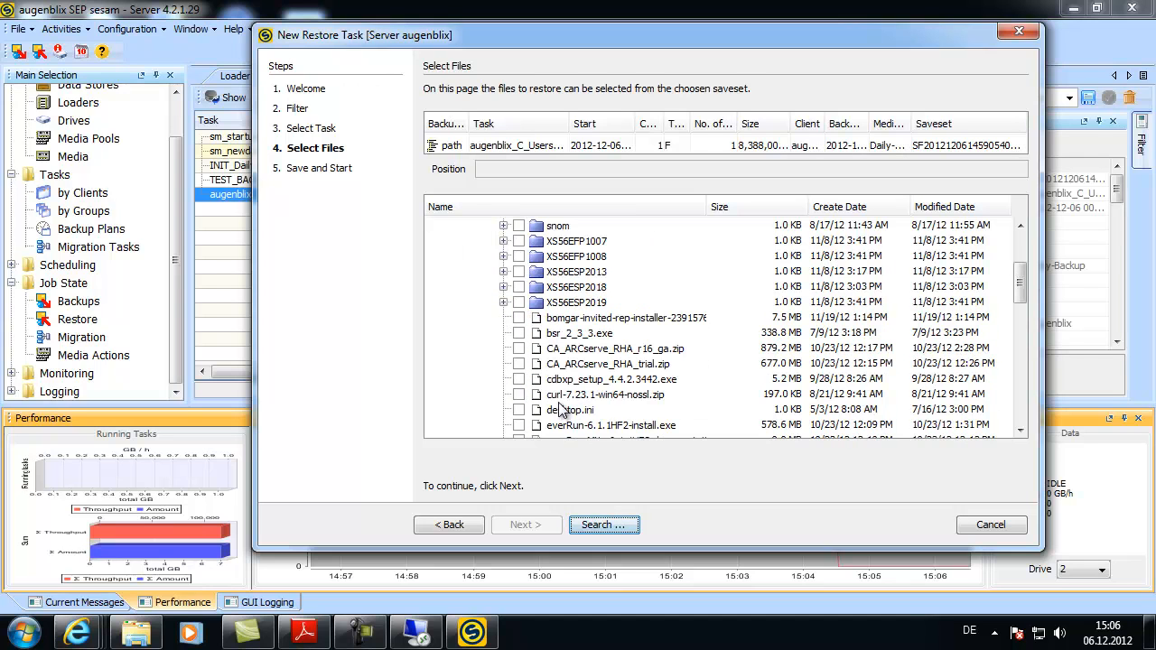
{"action": "scroll", "scroll_direction": "down", "scroll_amount": 3}
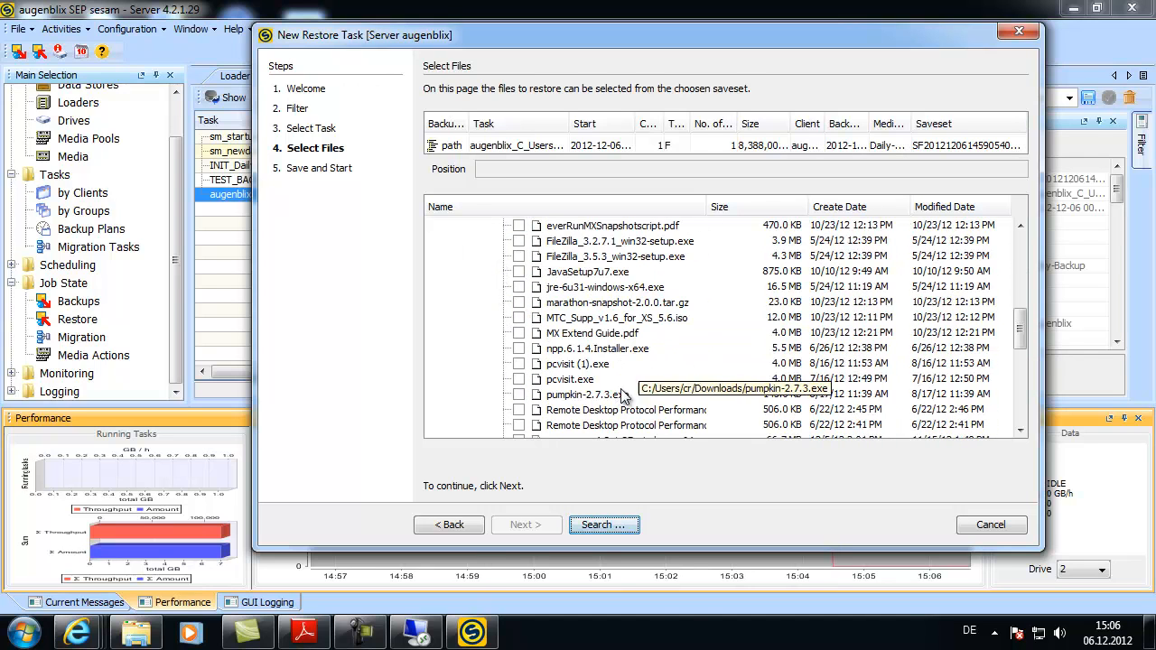
{"action": "scroll", "scroll_direction": "down", "scroll_amount": 3}
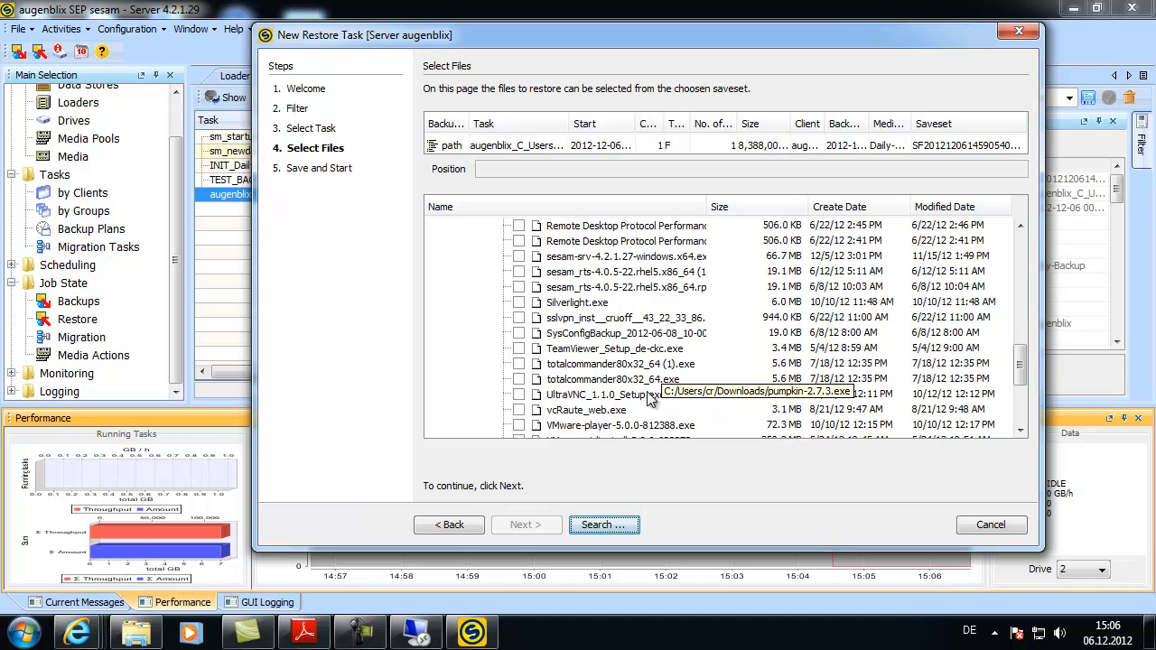
{"action": "left_click", "coordinate": [519, 256]}
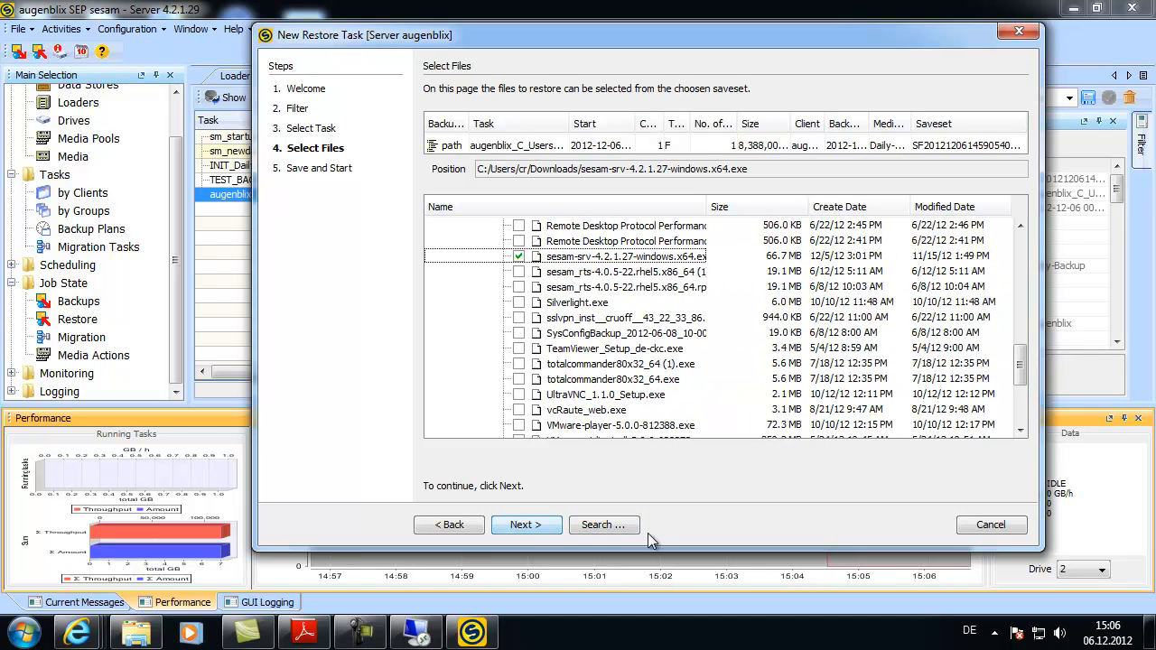
{"action": "left_click", "coordinate": [526, 525]}
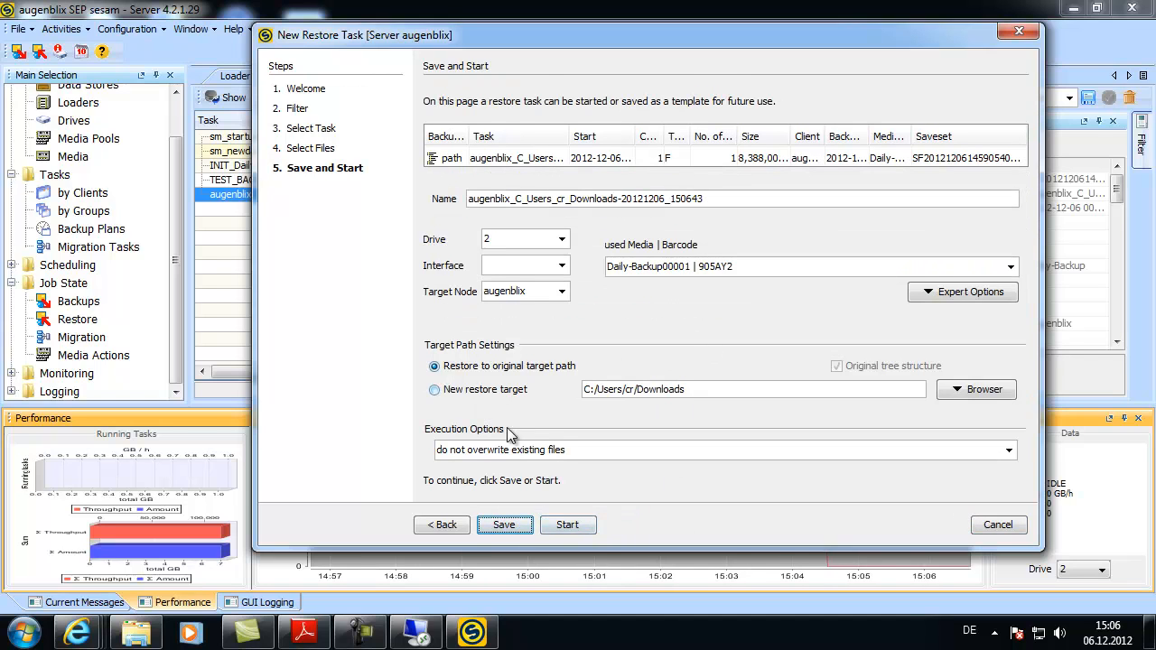
Set the new restore target to C:/Temp without the original tree and start
{"action": "left_click", "coordinate": [434, 390]}
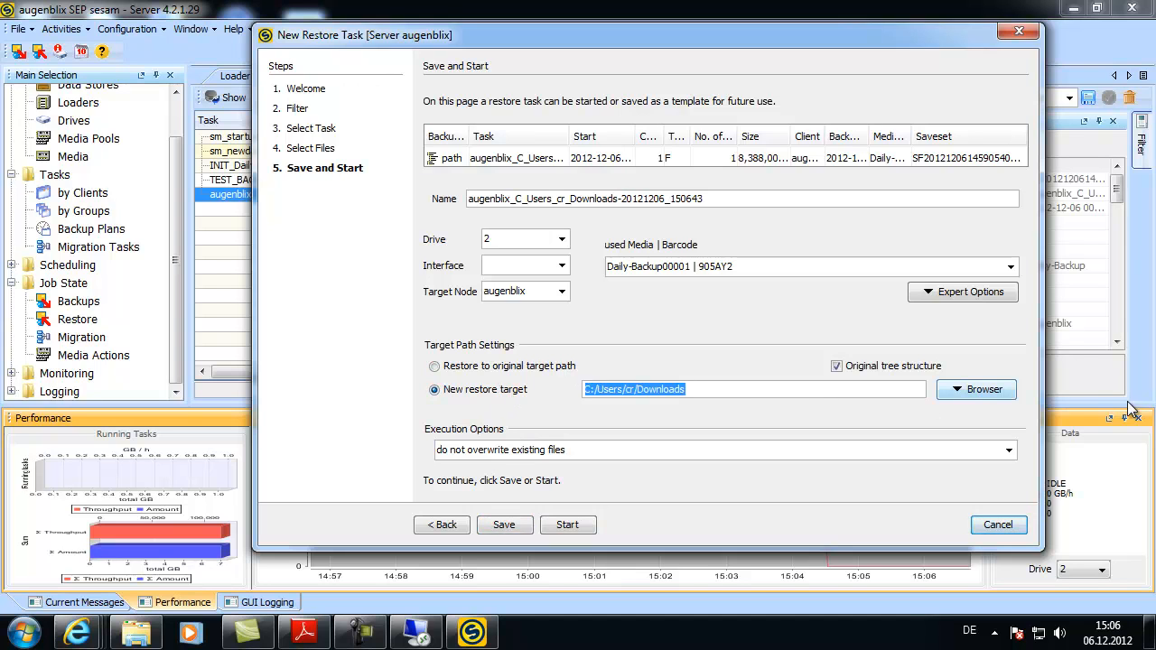
{"action": "left_click", "coordinate": [976, 390]}
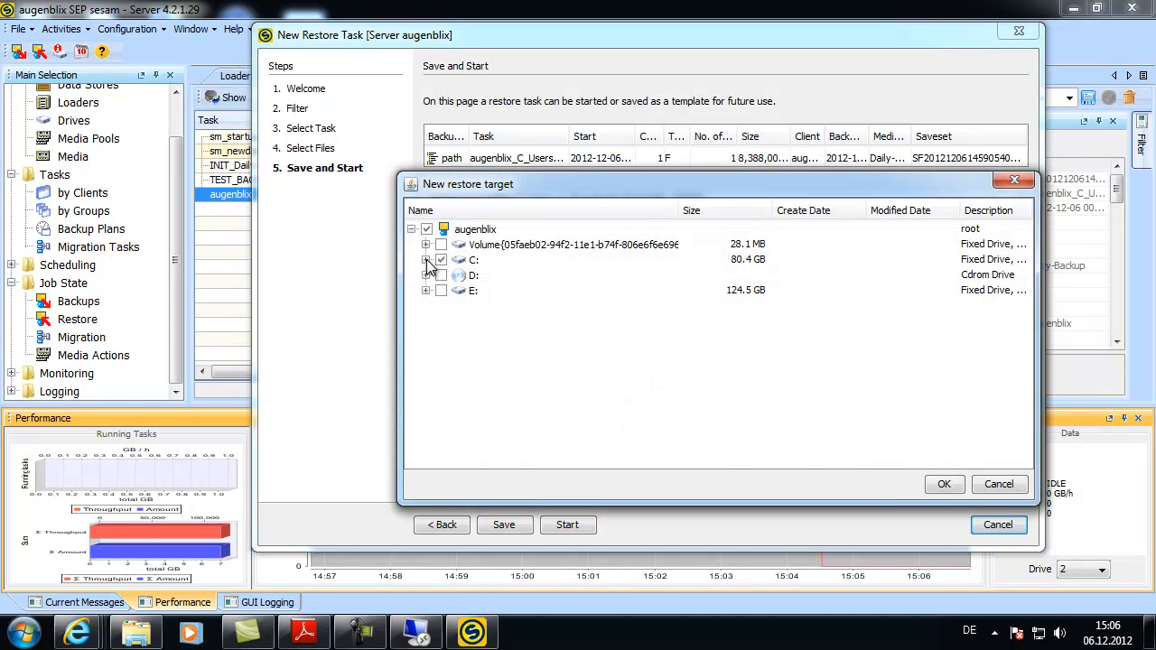
{"action": "left_click", "coordinate": [425, 259]}
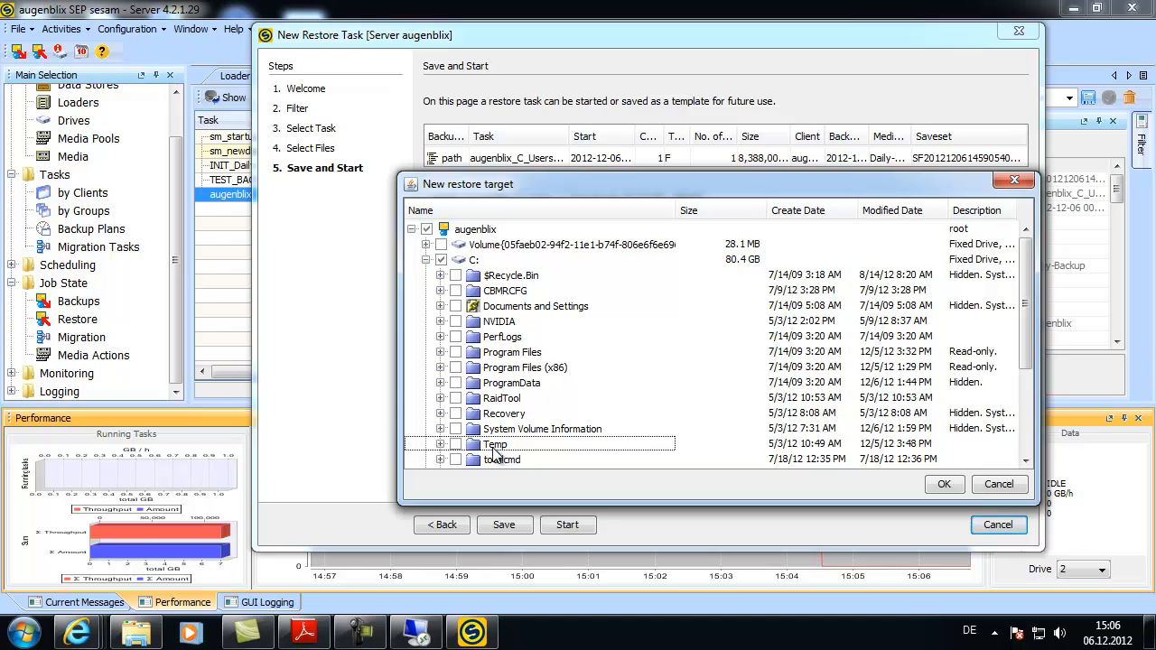
{"action": "left_click", "coordinate": [454, 444]}
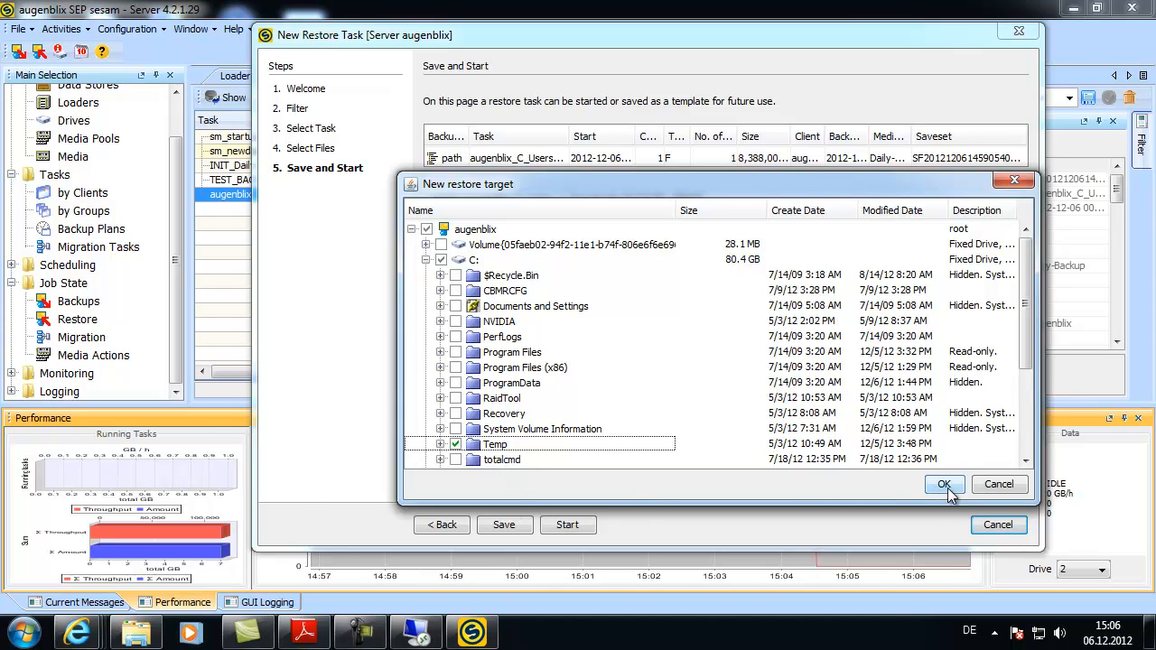
{"action": "left_click", "coordinate": [944, 484]}
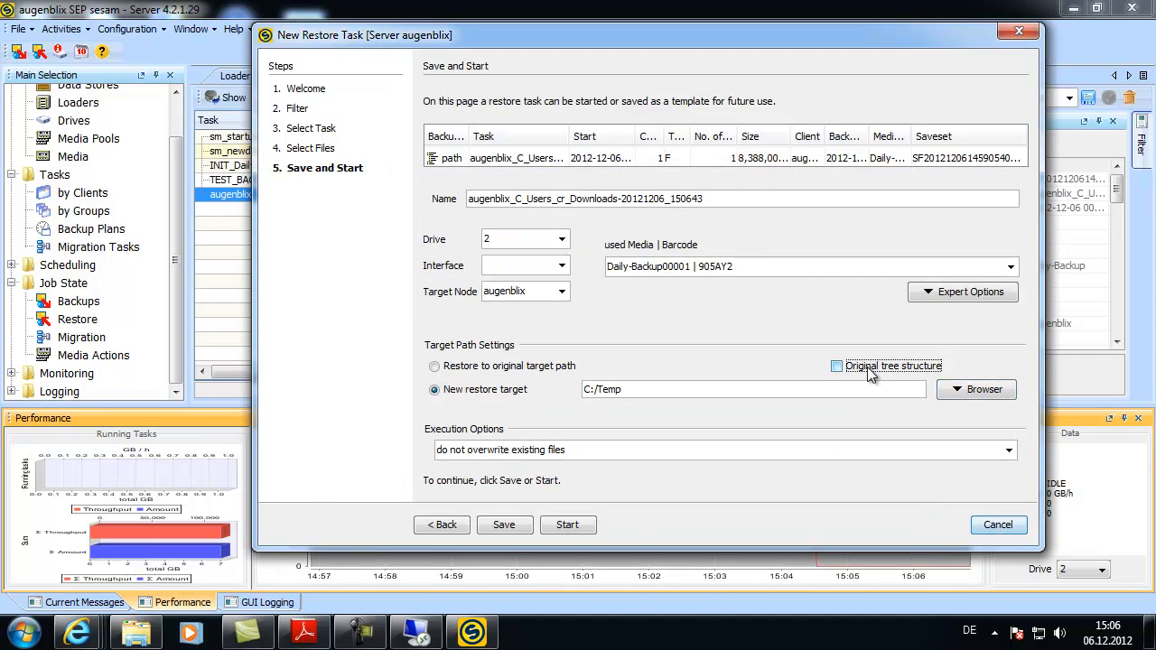
{"action": "left_click", "coordinate": [567, 524]}
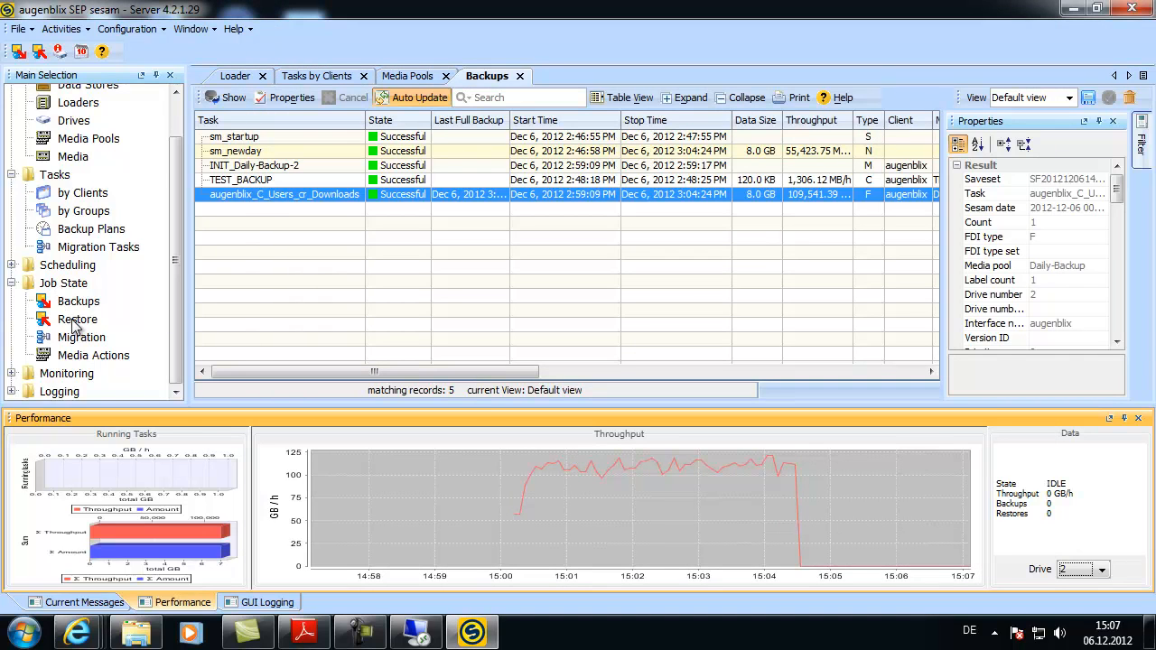
Check restore status and current messages, confirm the installer in C:\Temp, then return to SEP sesam
{"action": "left_click", "coordinate": [77, 319]}
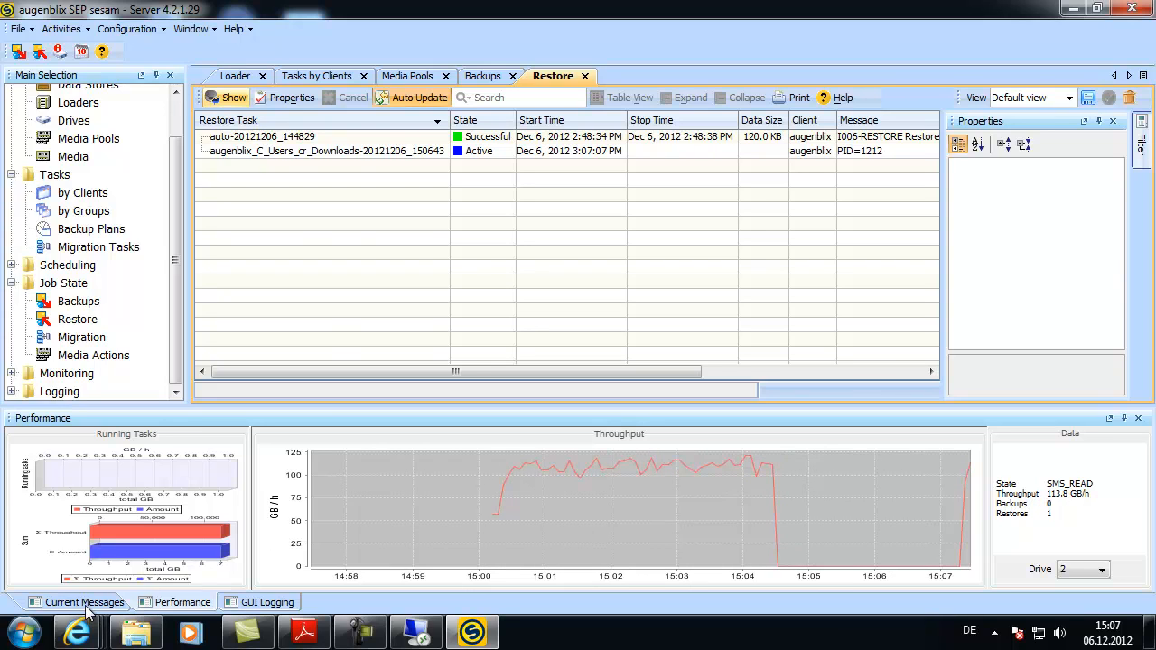
{"action": "left_click", "coordinate": [84, 601]}
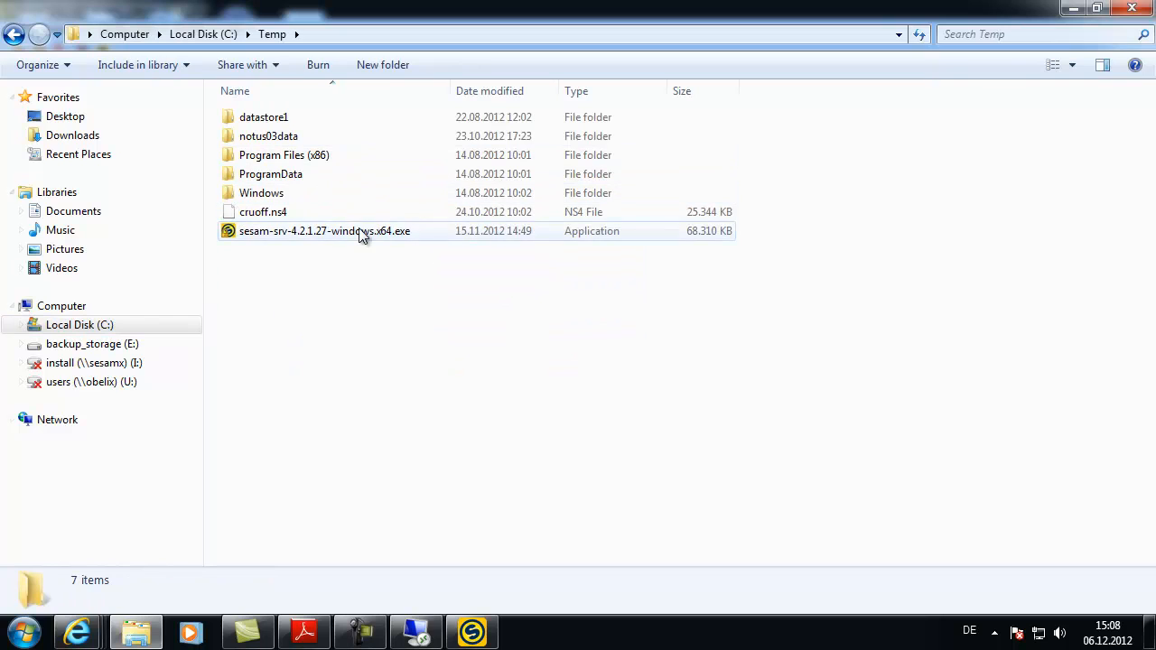
{"action": "left_click", "coordinate": [324, 230]}
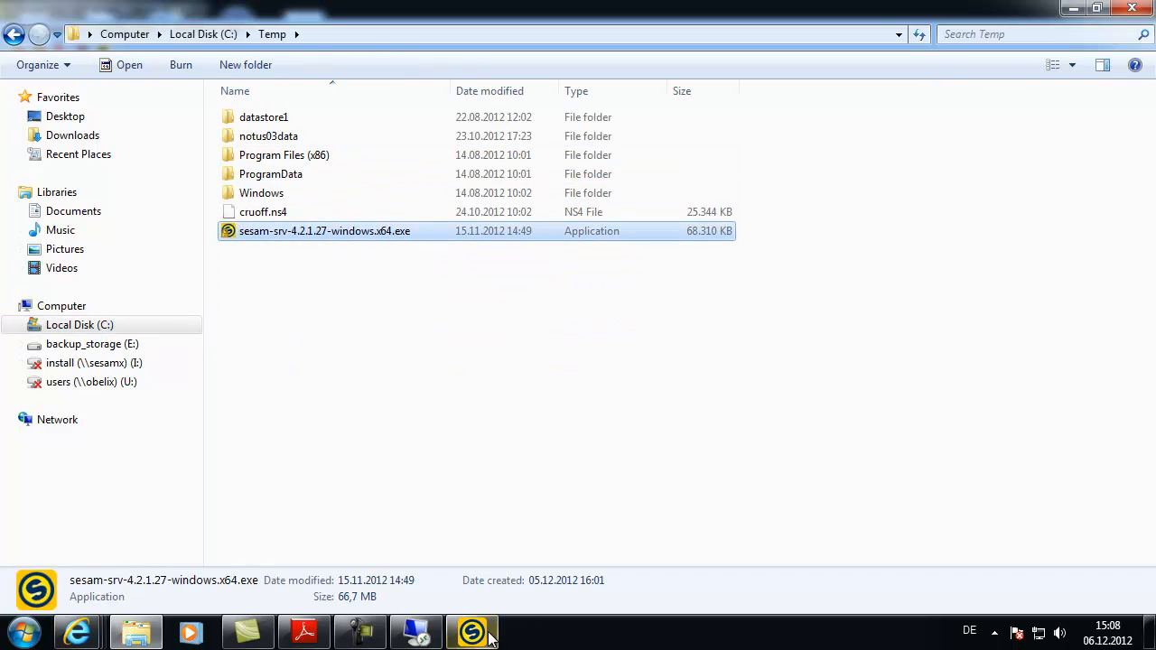
{"action": "left_click", "coordinate": [471, 631]}
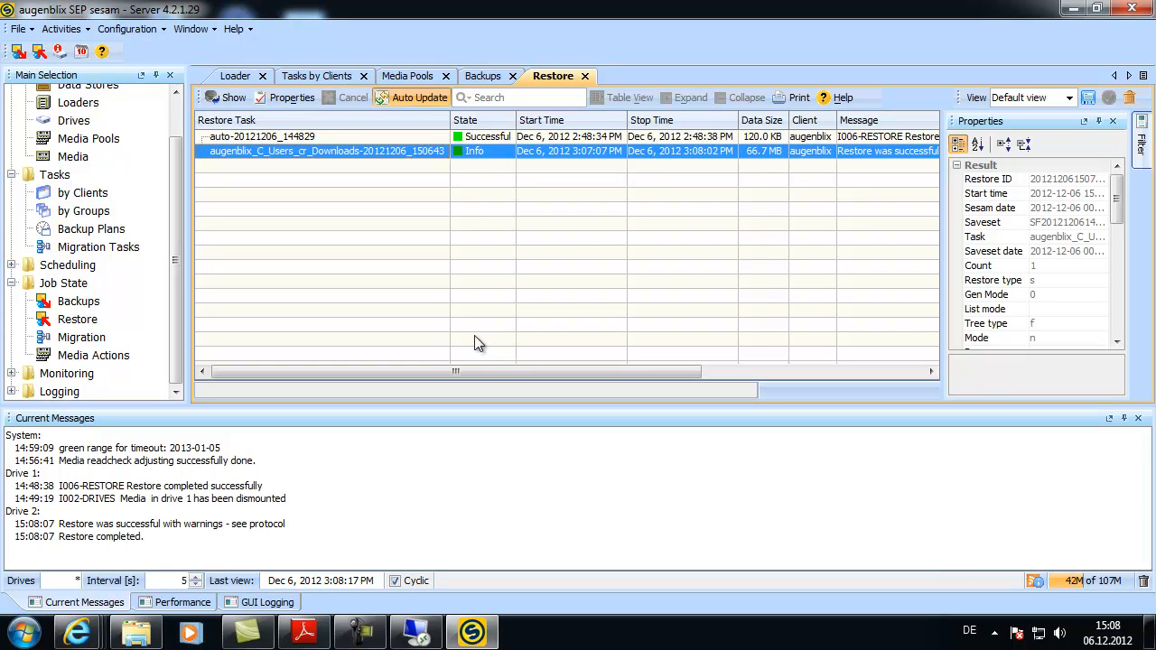